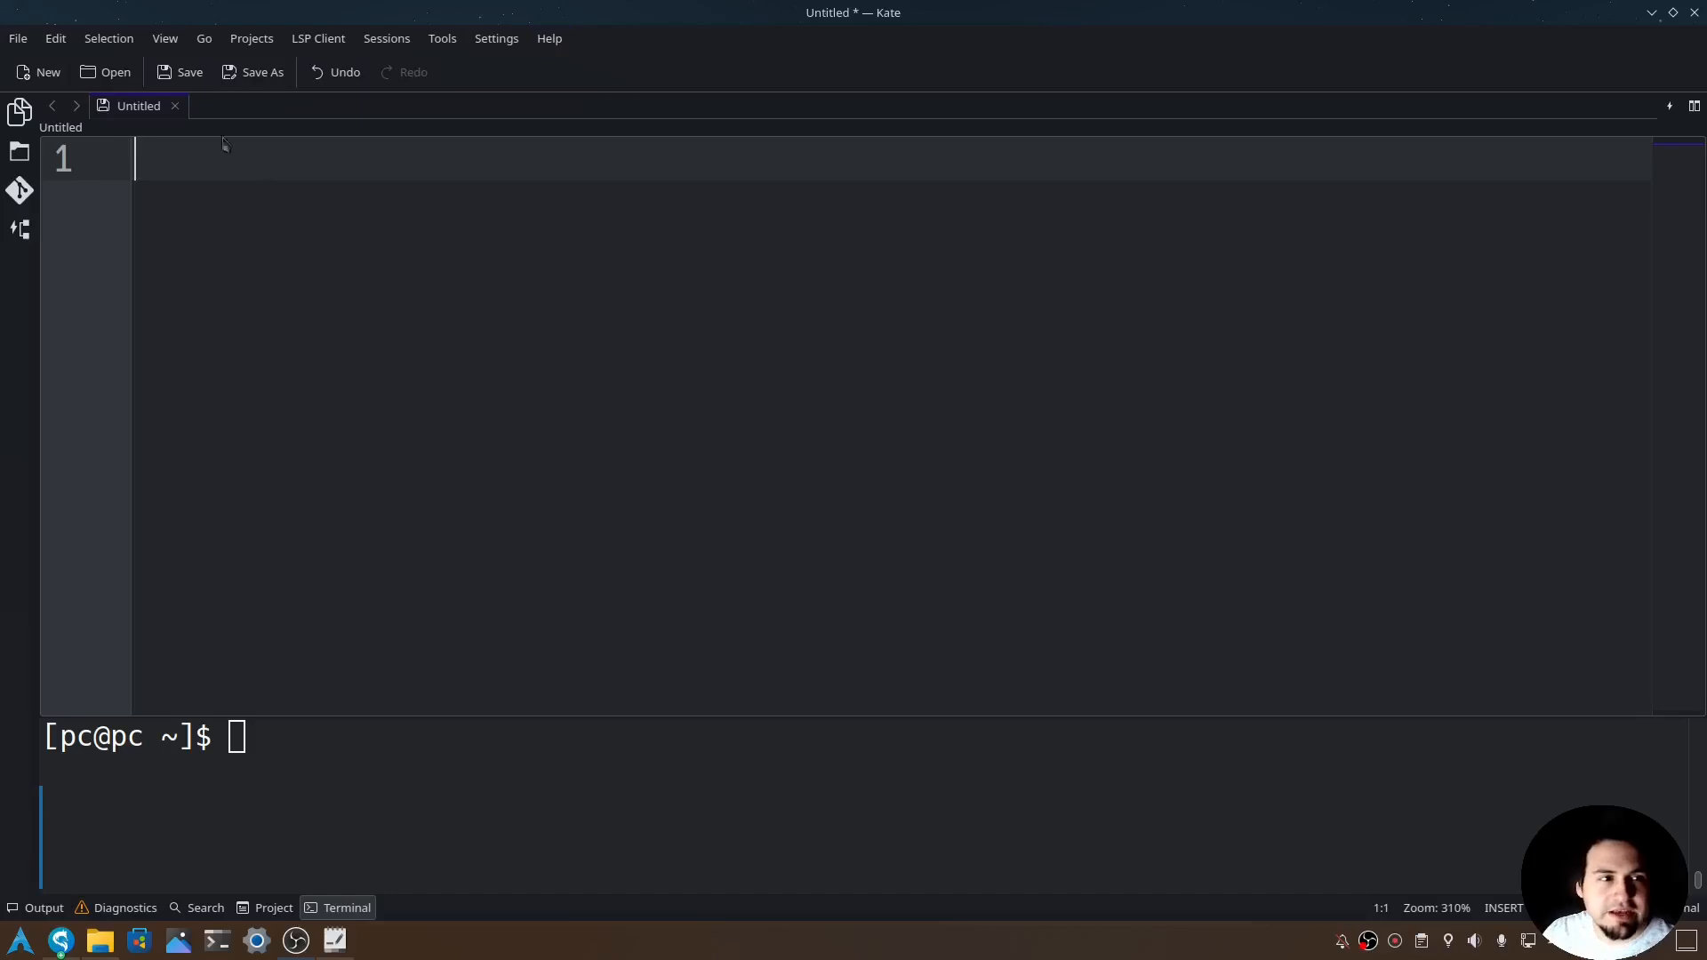
Save the untitled file as multi.py on the Desktop
left_click(181, 72)
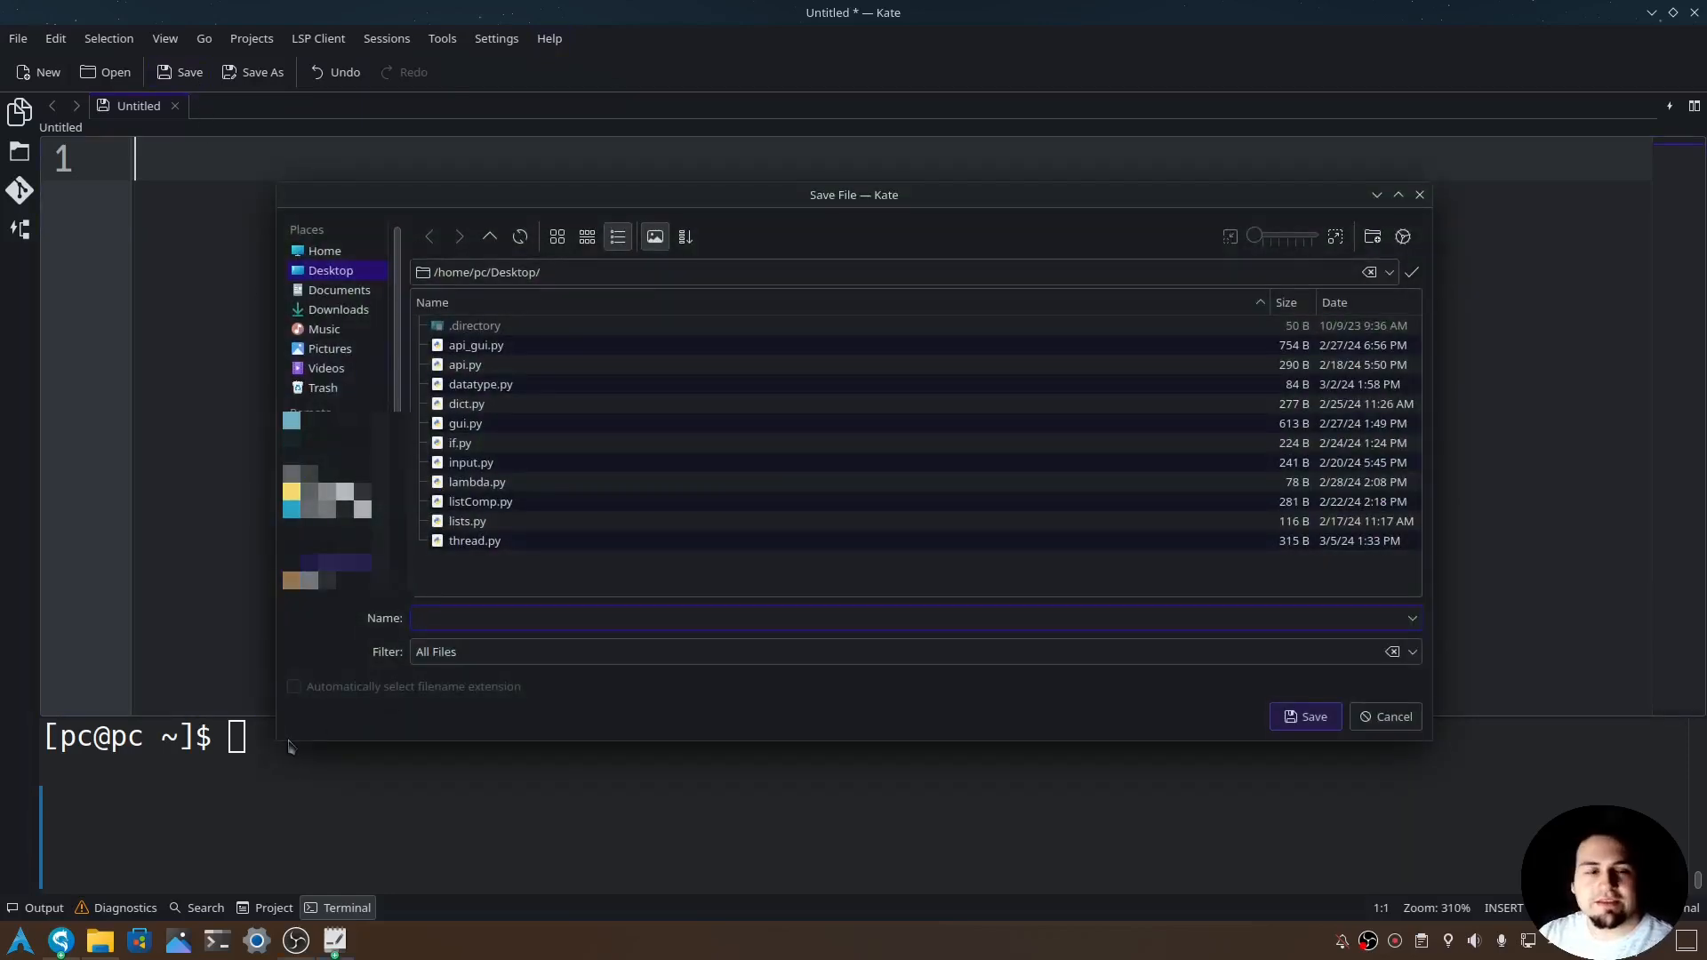
type("multi.py")
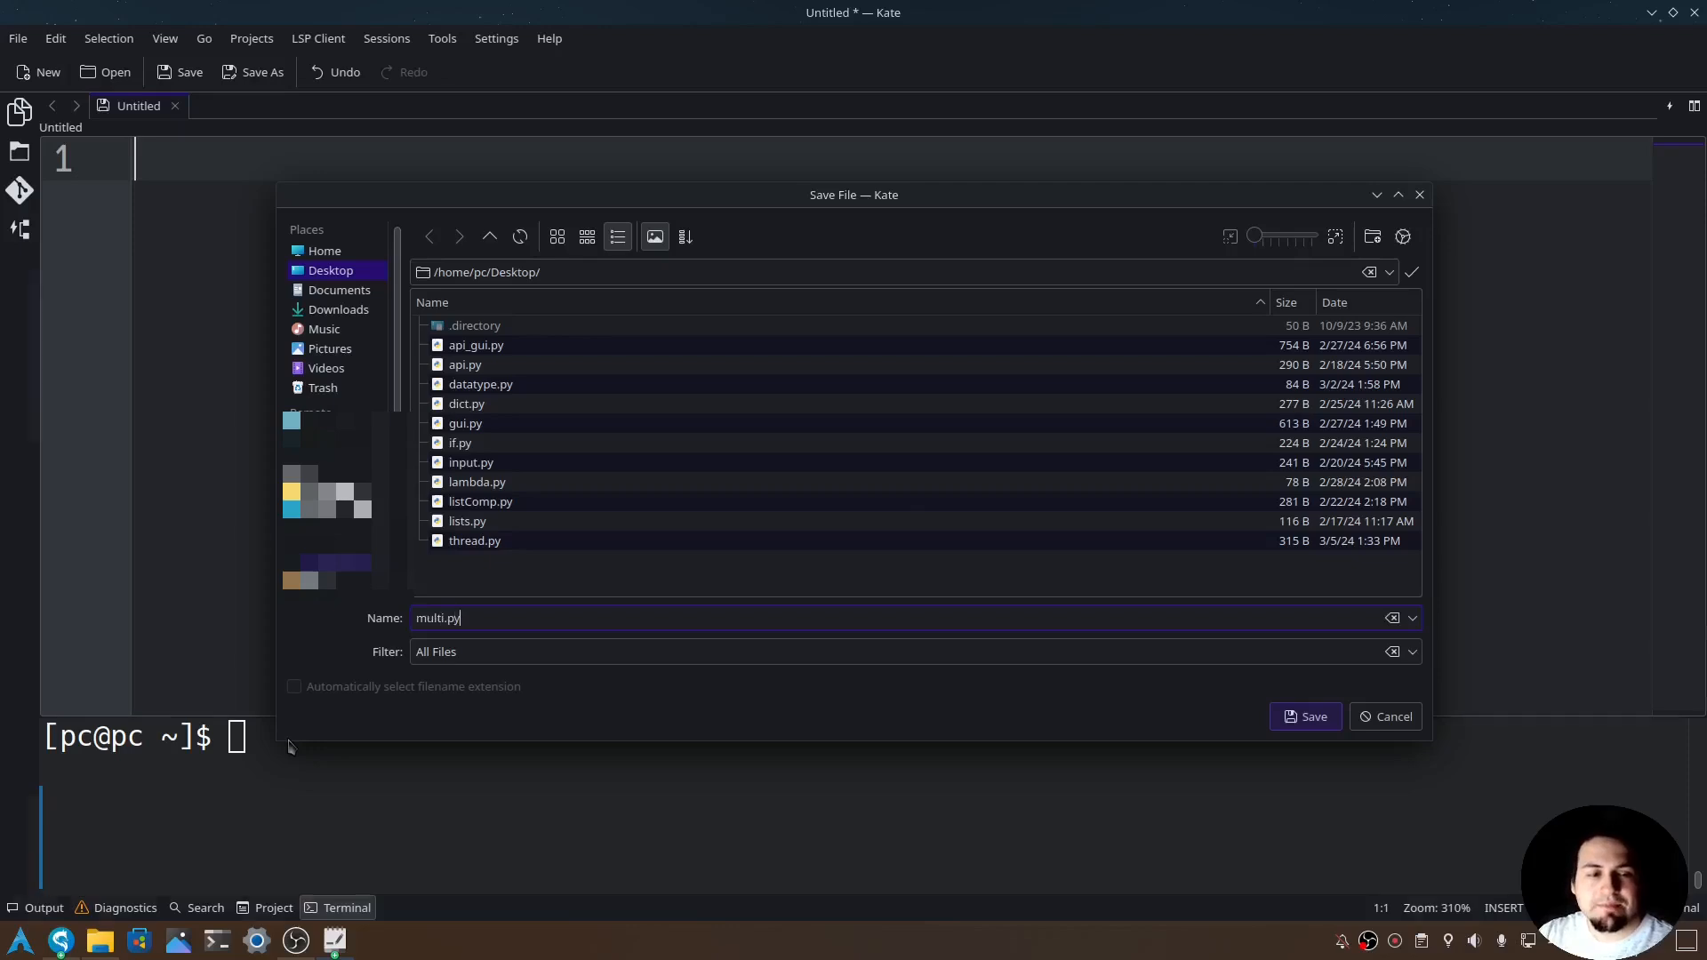
left_click(1304, 716)
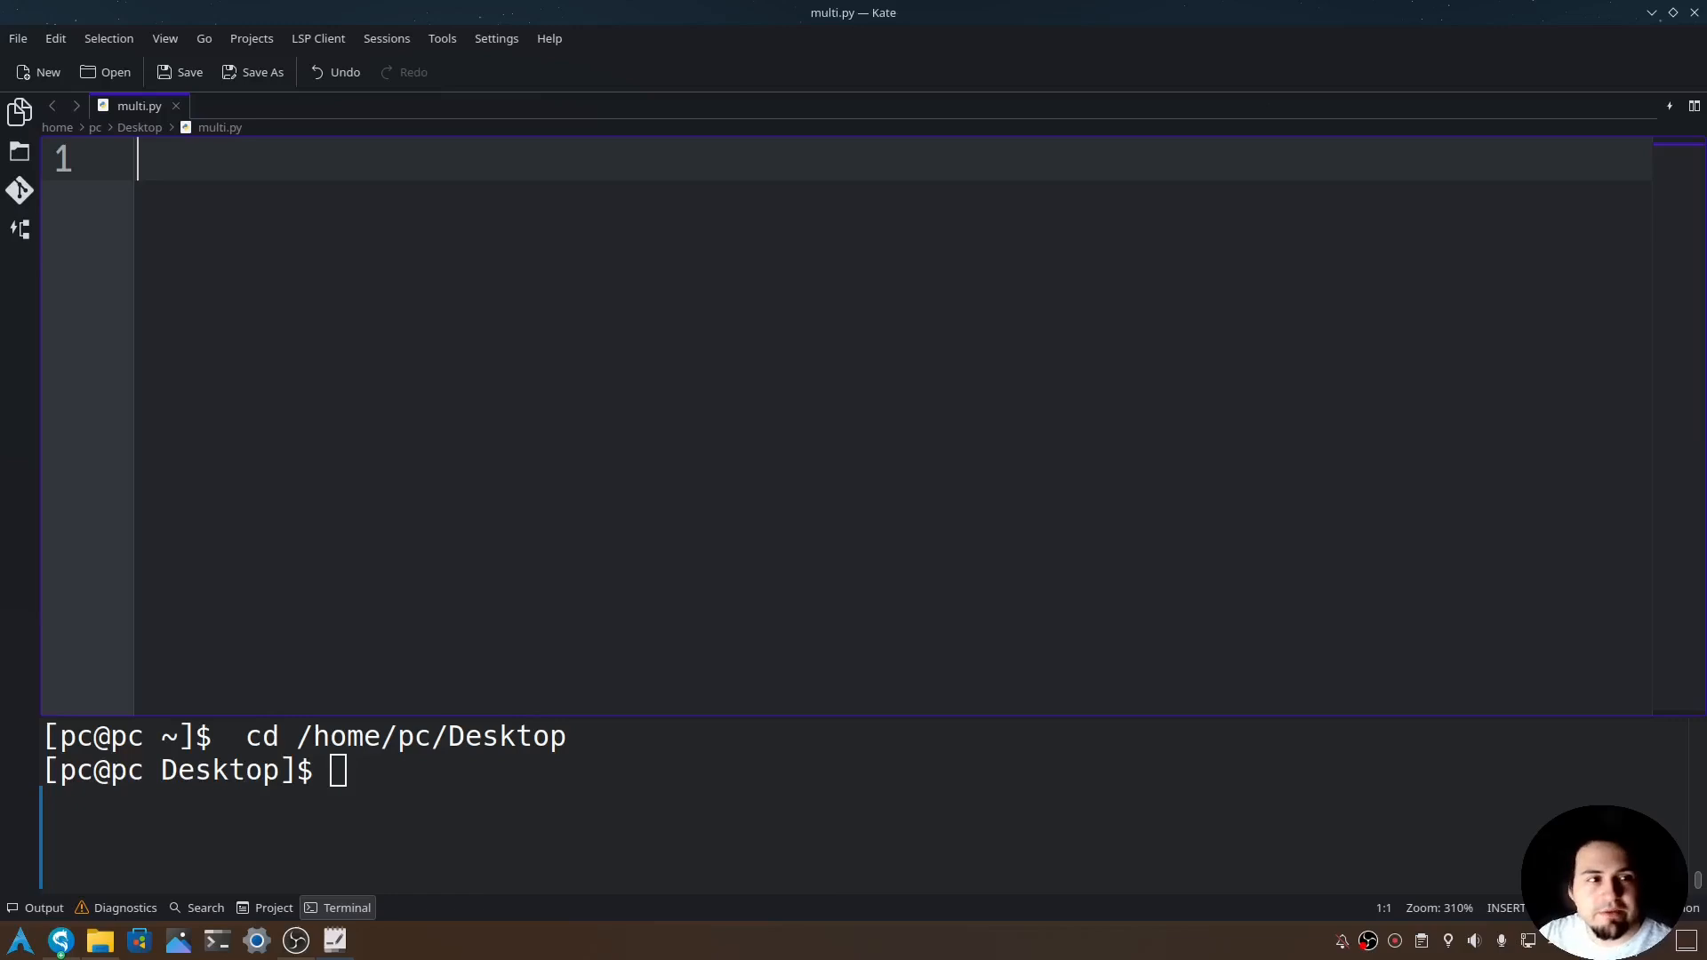
Define regArray = [1,2,3,4] on line 1 and start a new line below
type("reg")
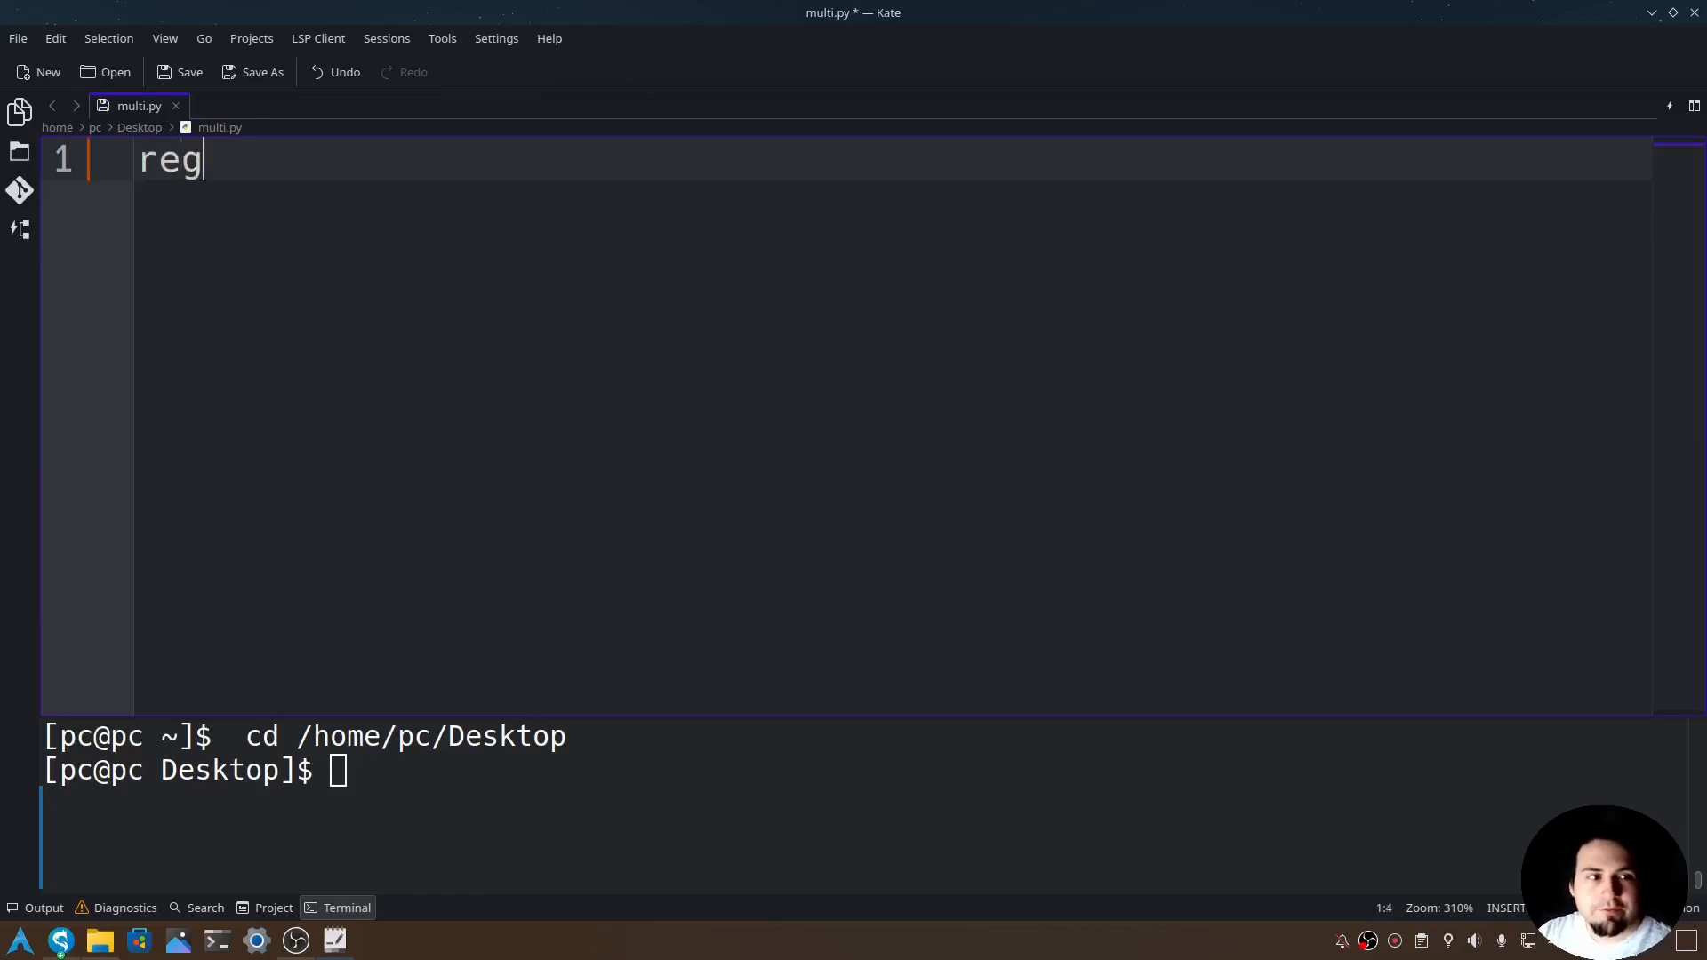
type("Array")
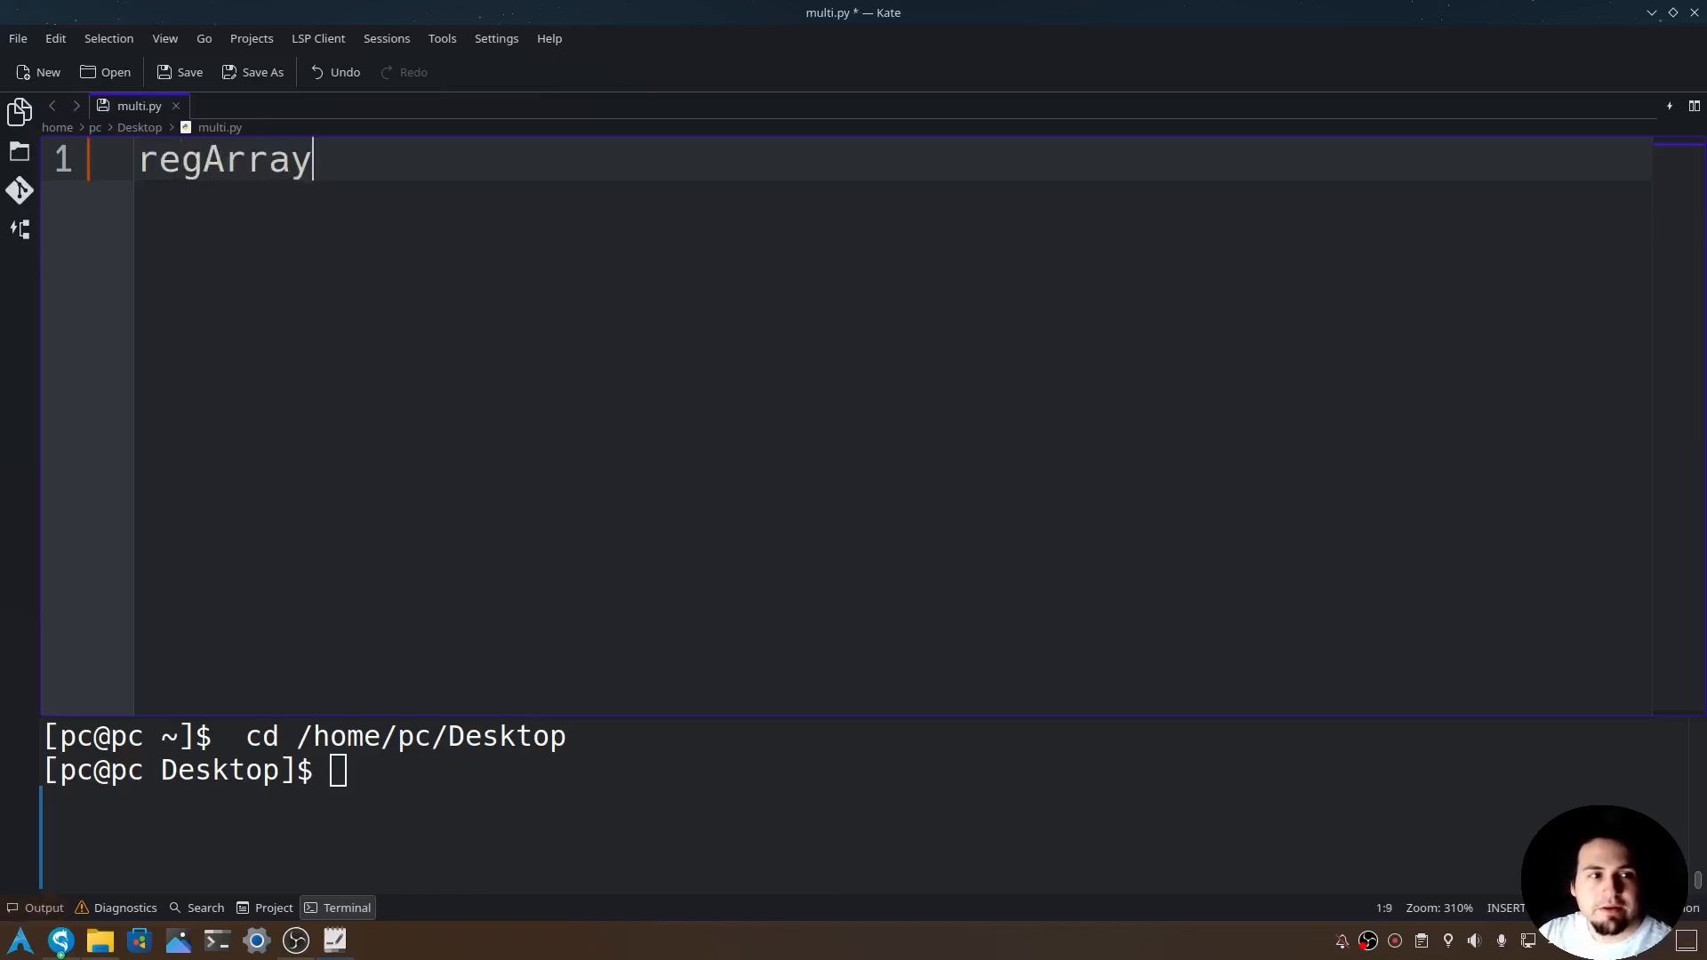
type("= []")
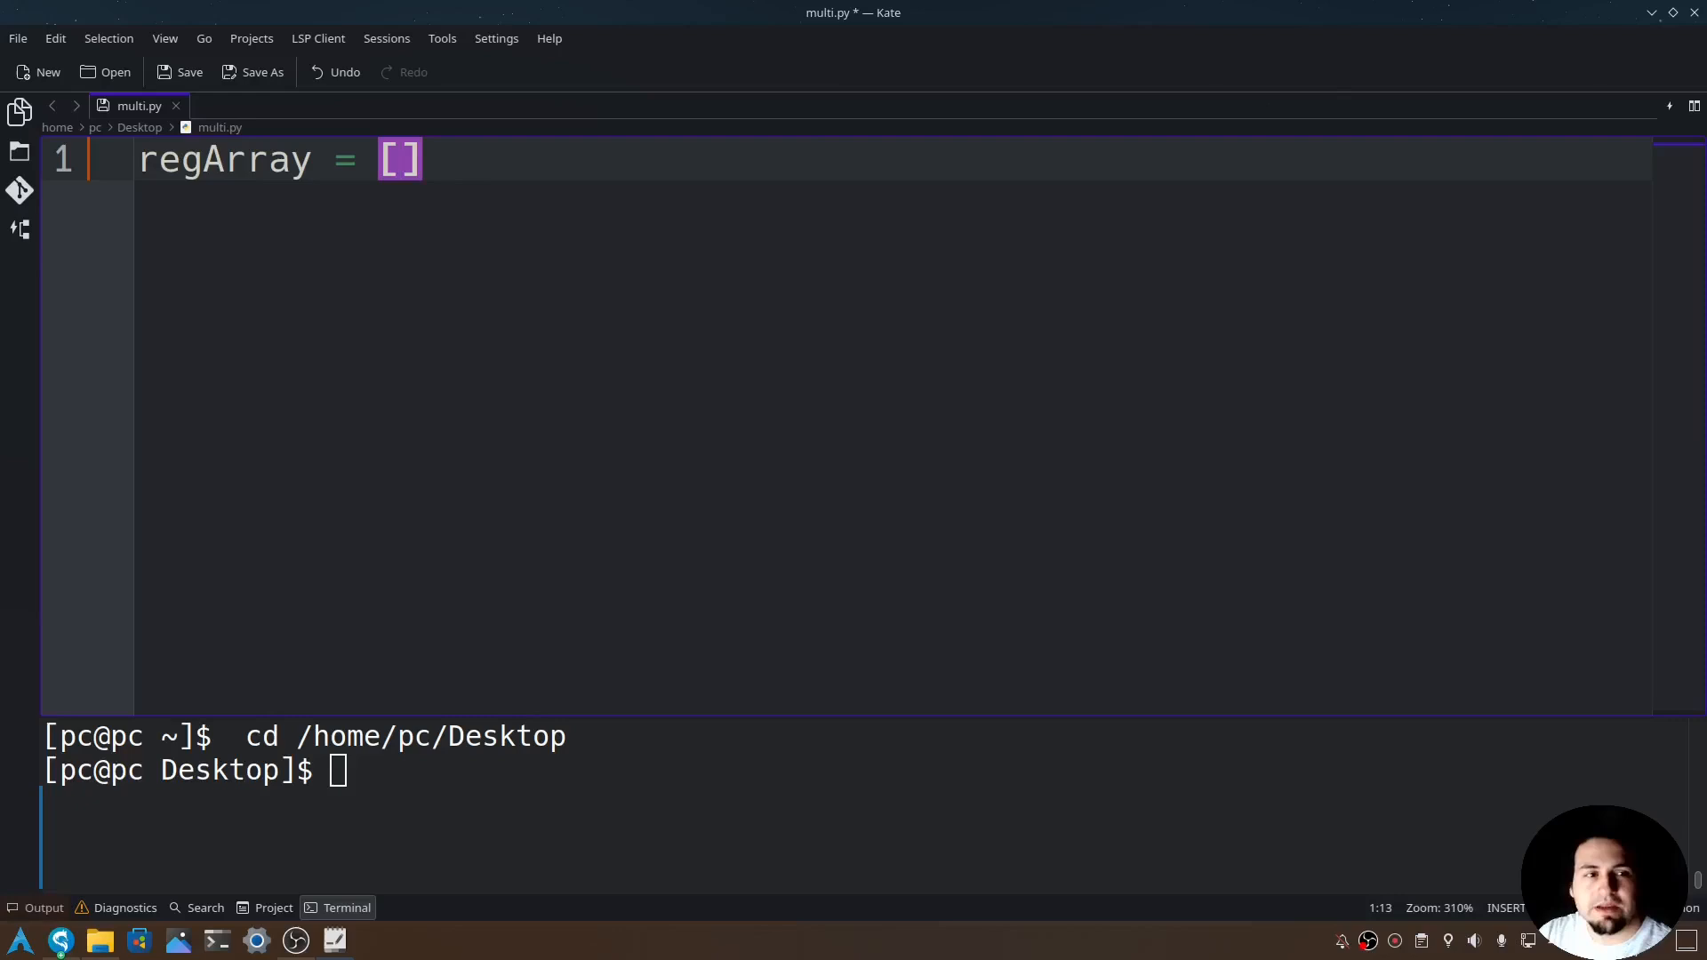
type("1,2,3,4")
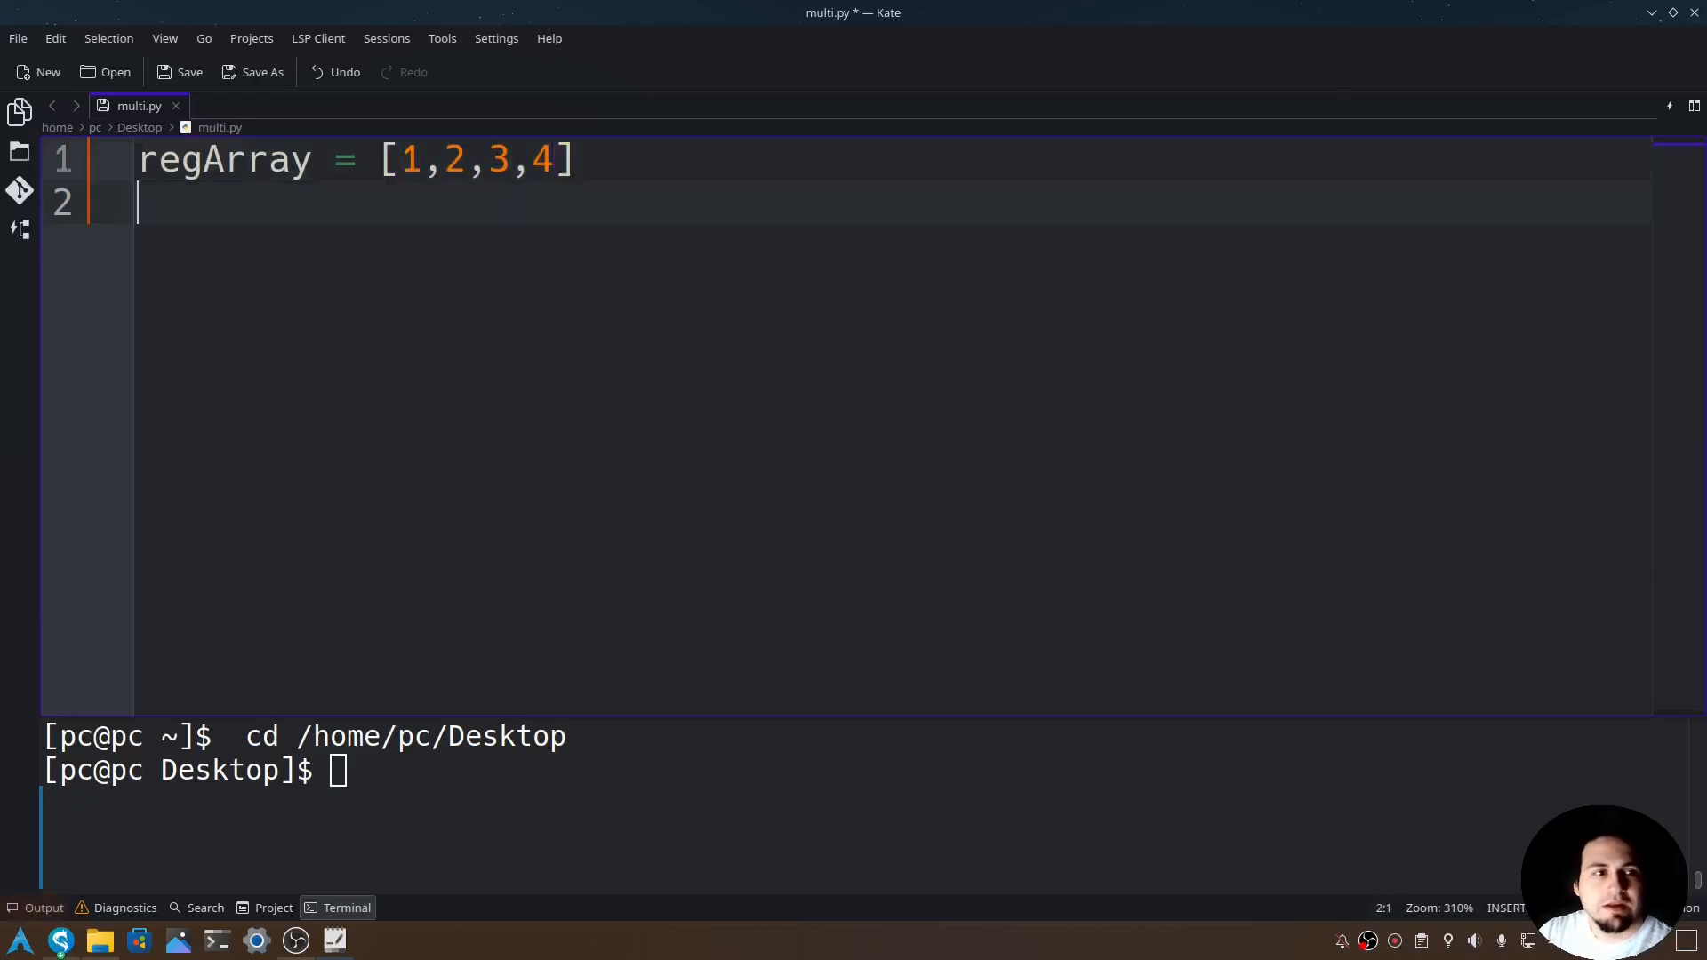
key("Return")
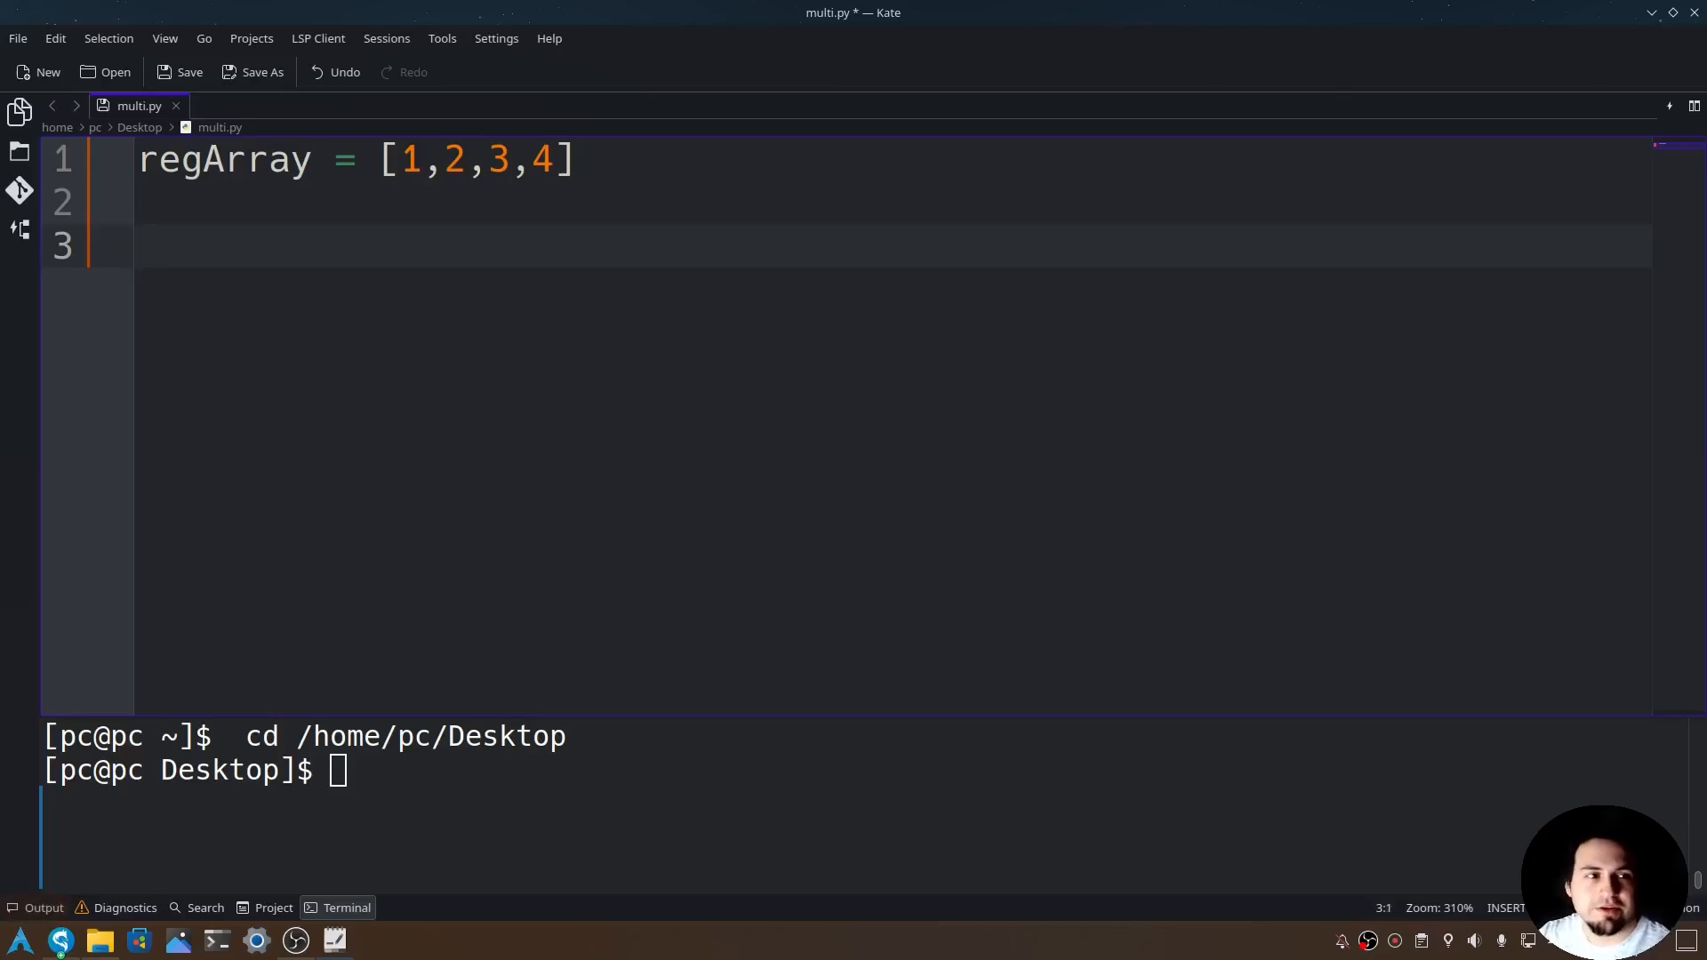
Add multArray = [1, [7,8,9], 0] below regArray and move down to line 5
type("mult")
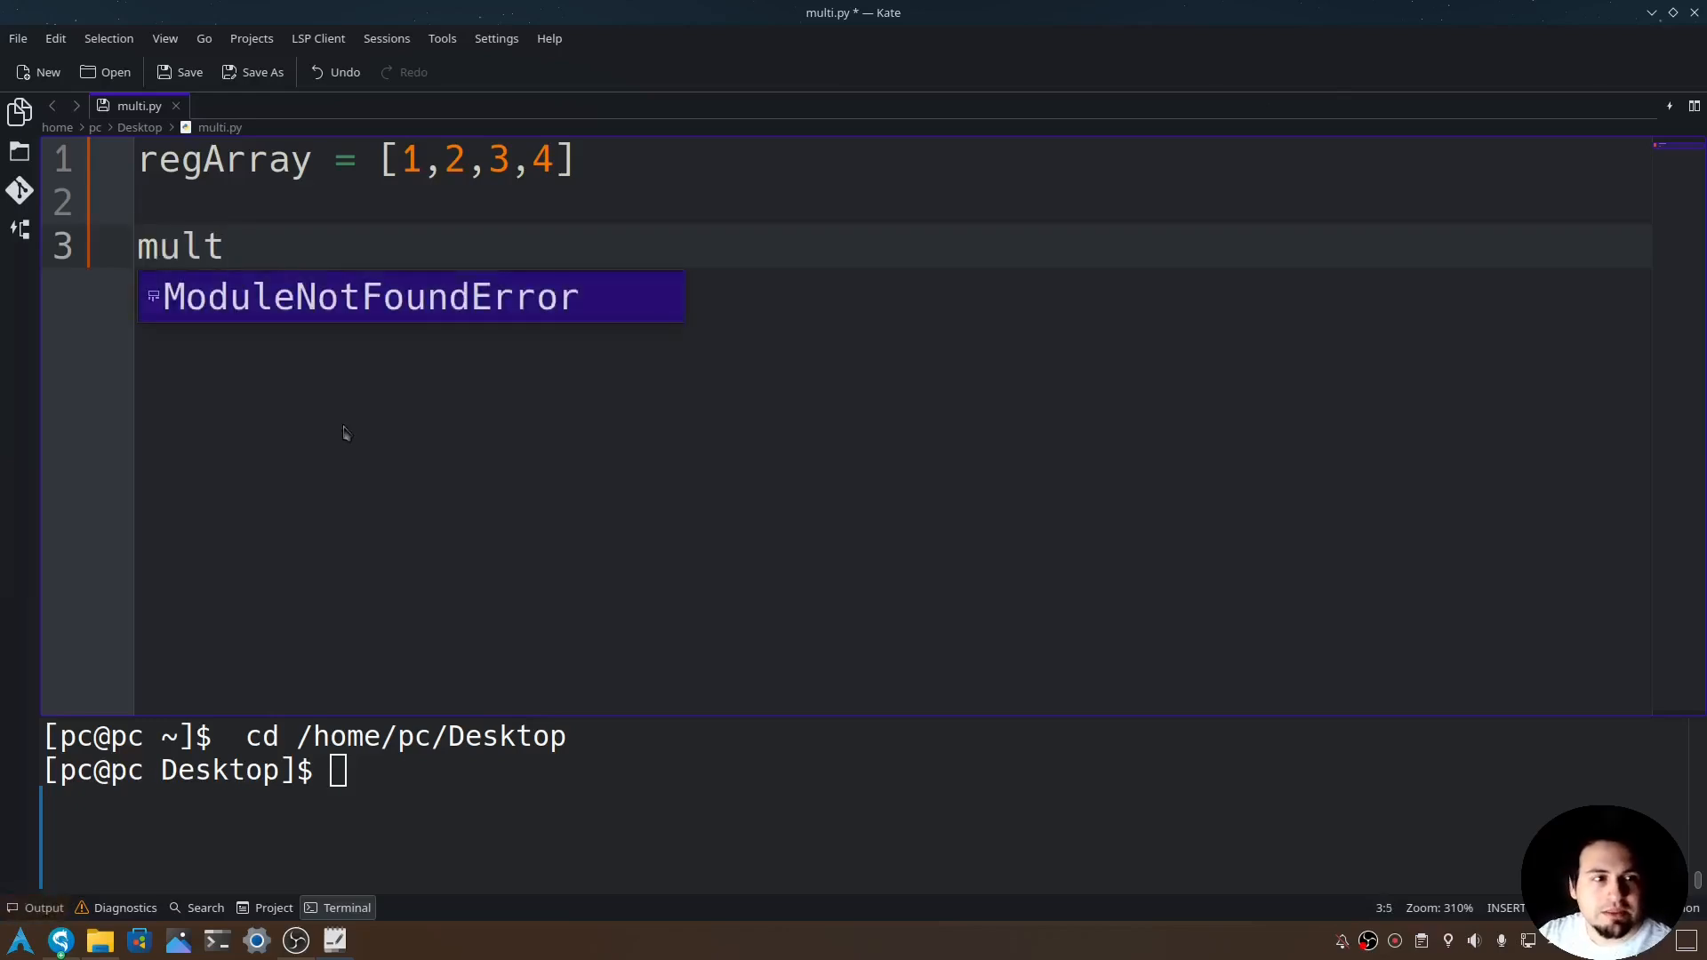
type("Array =")
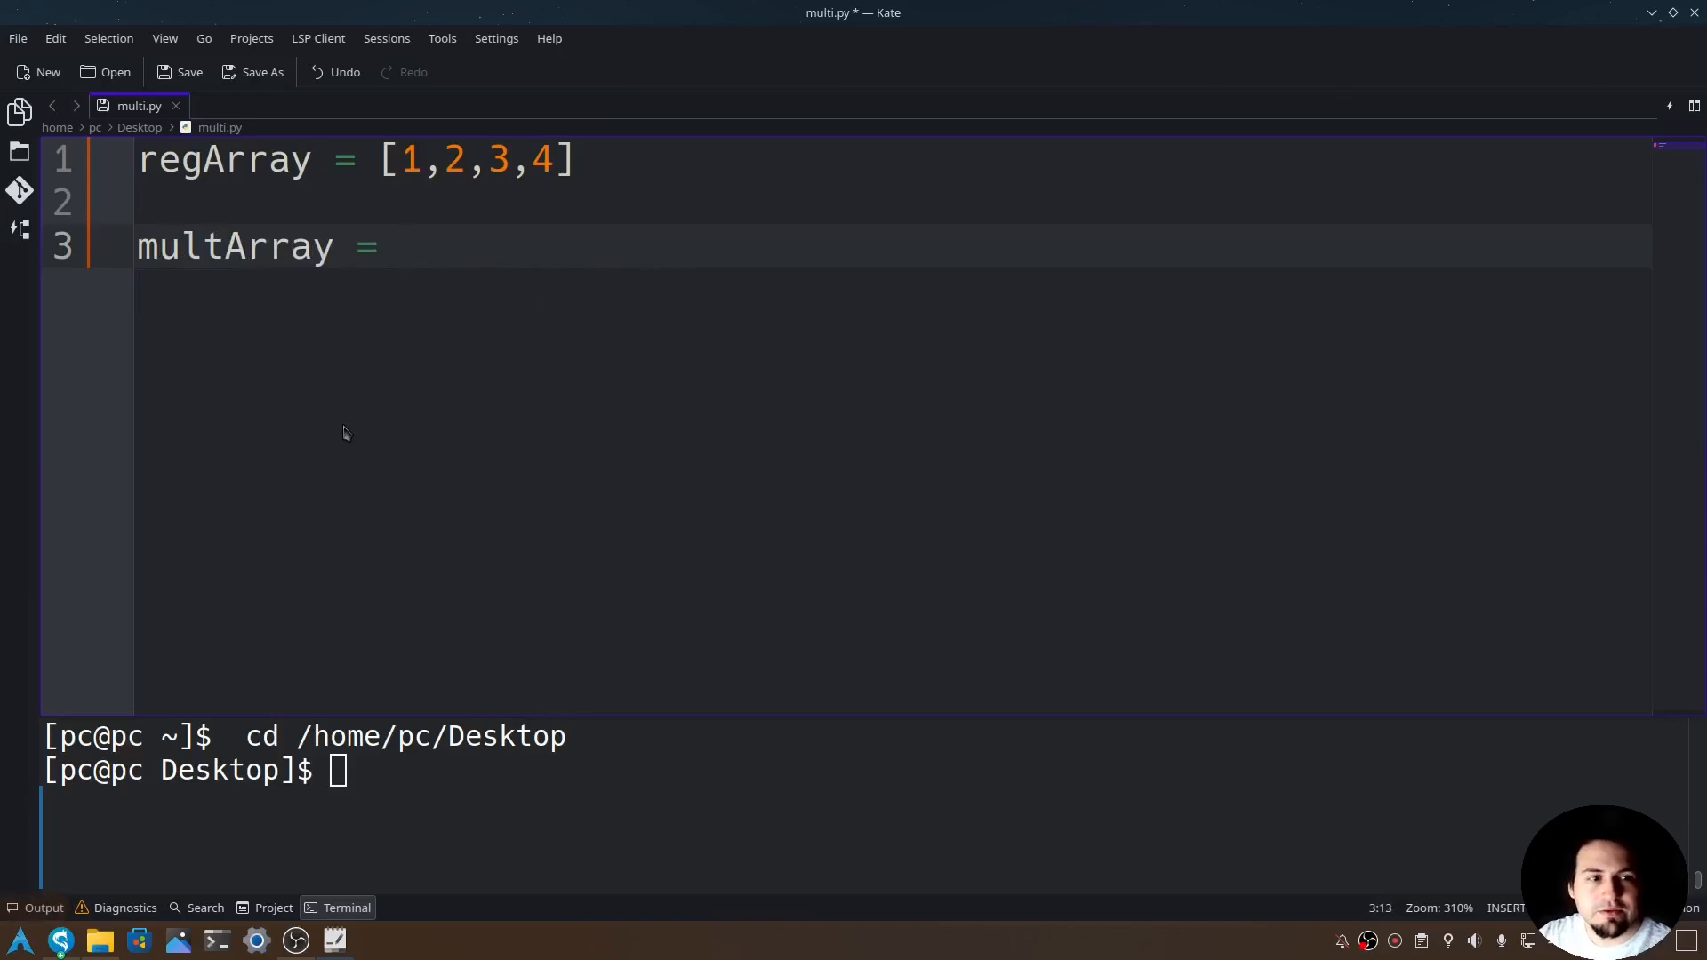
type("[]")
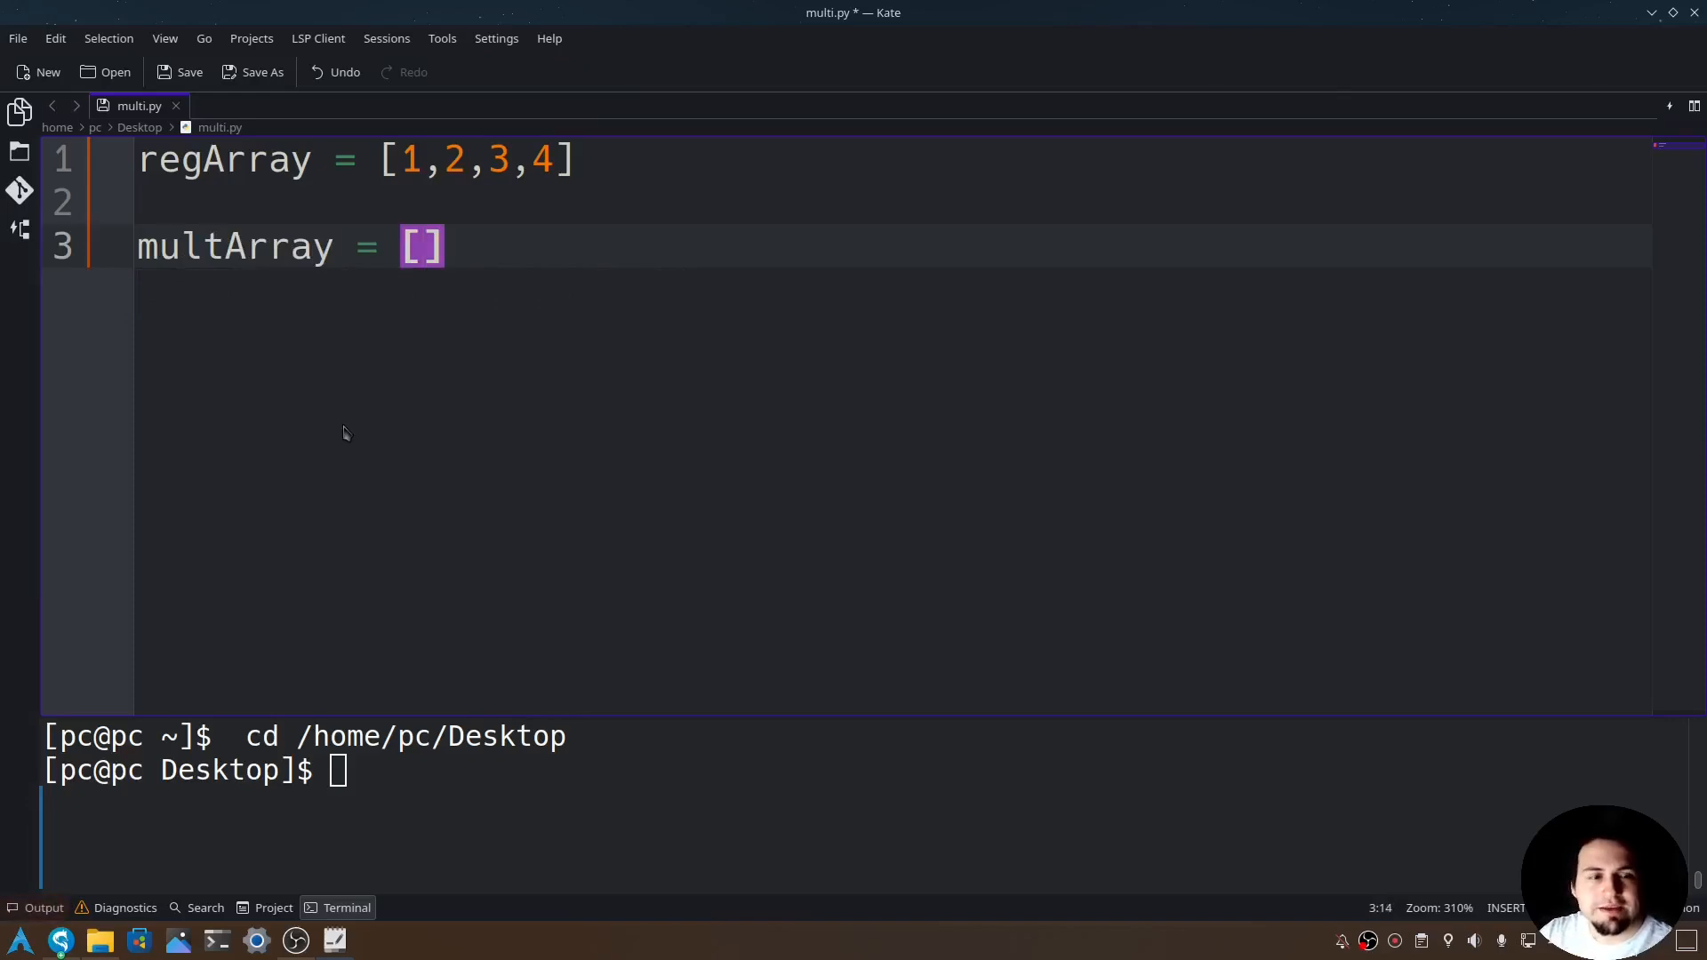
type("1,")
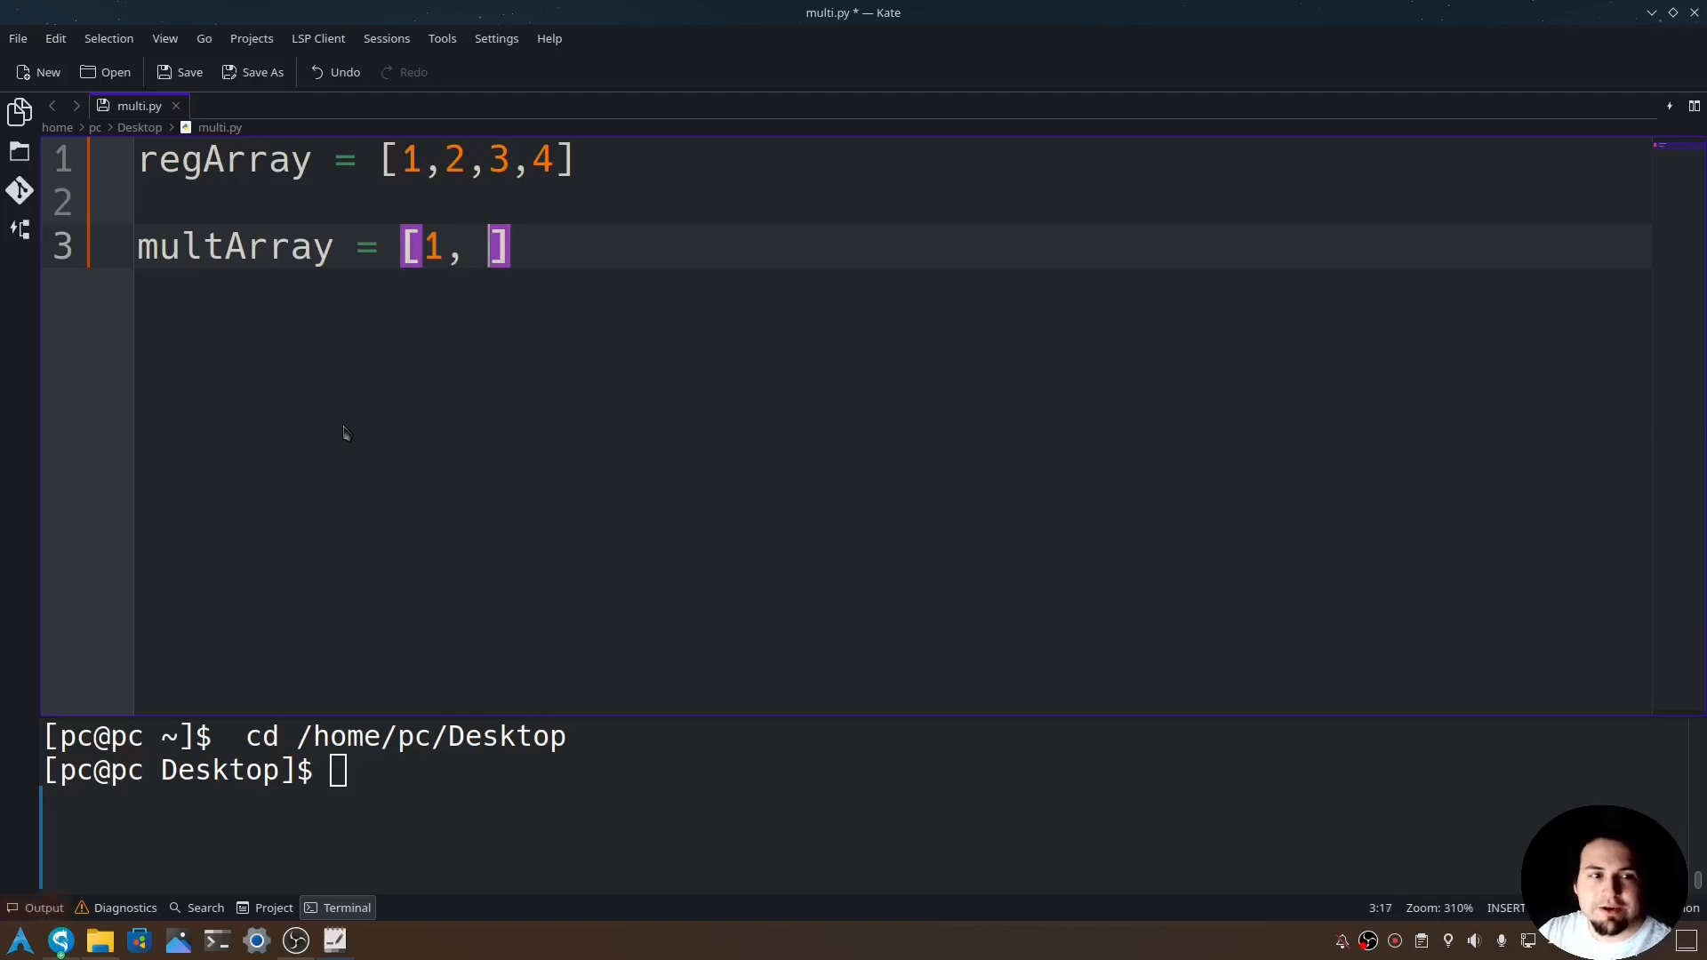
type("[")
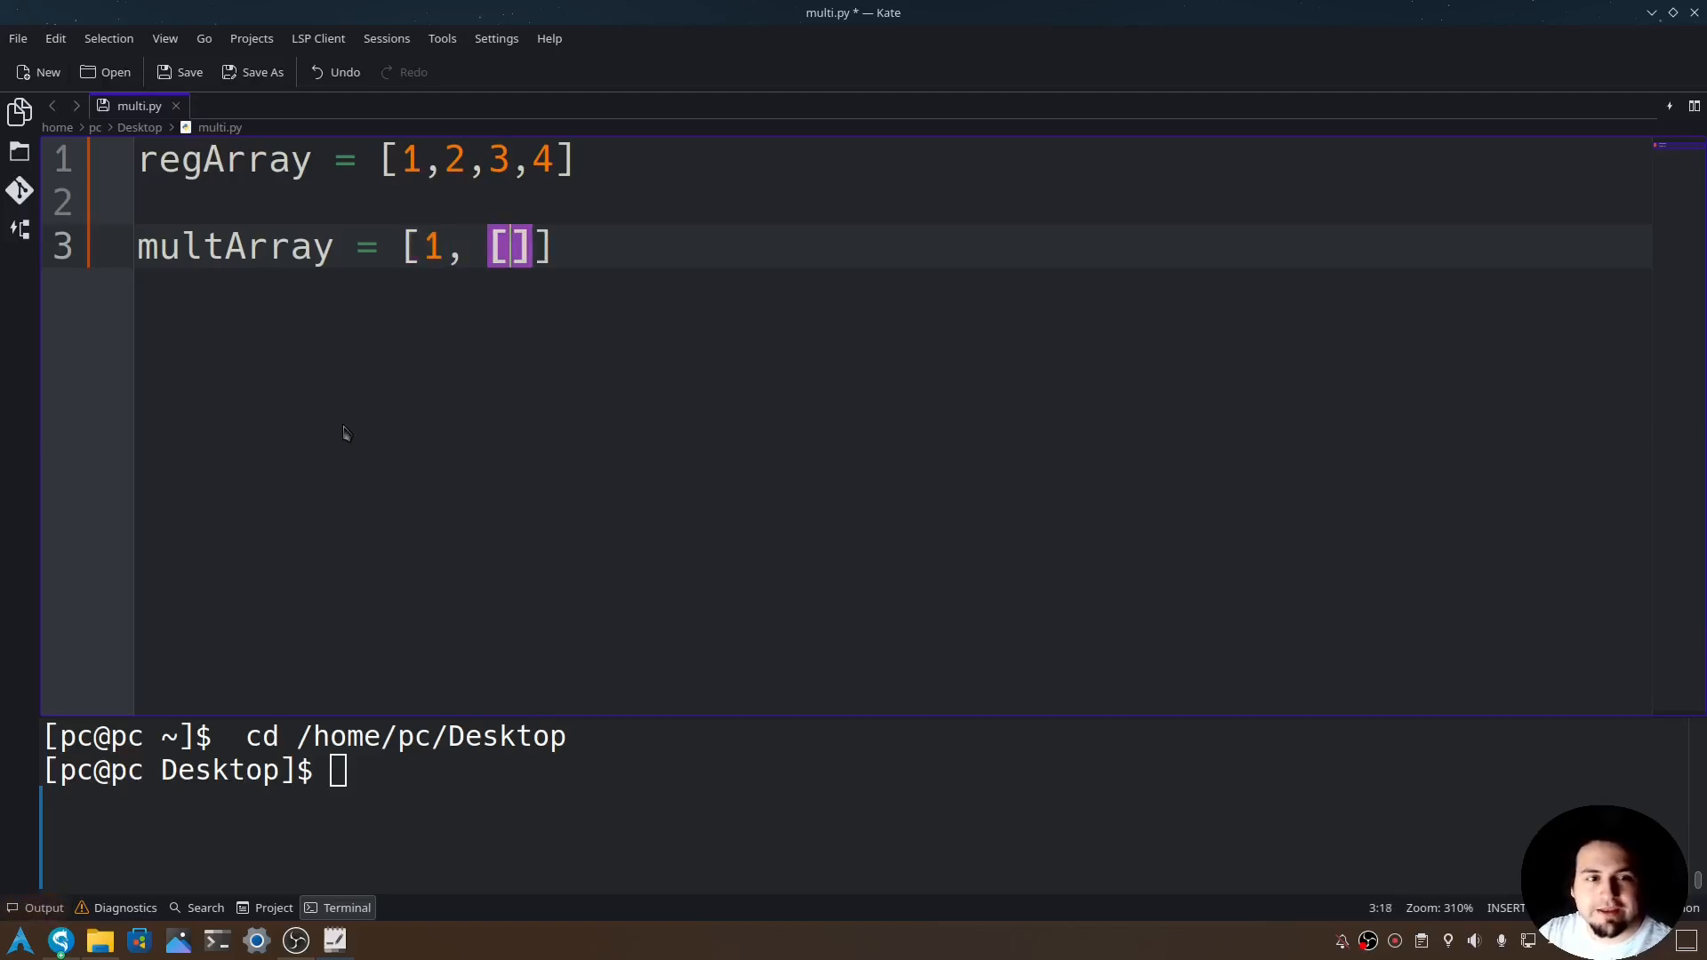
type("7,")
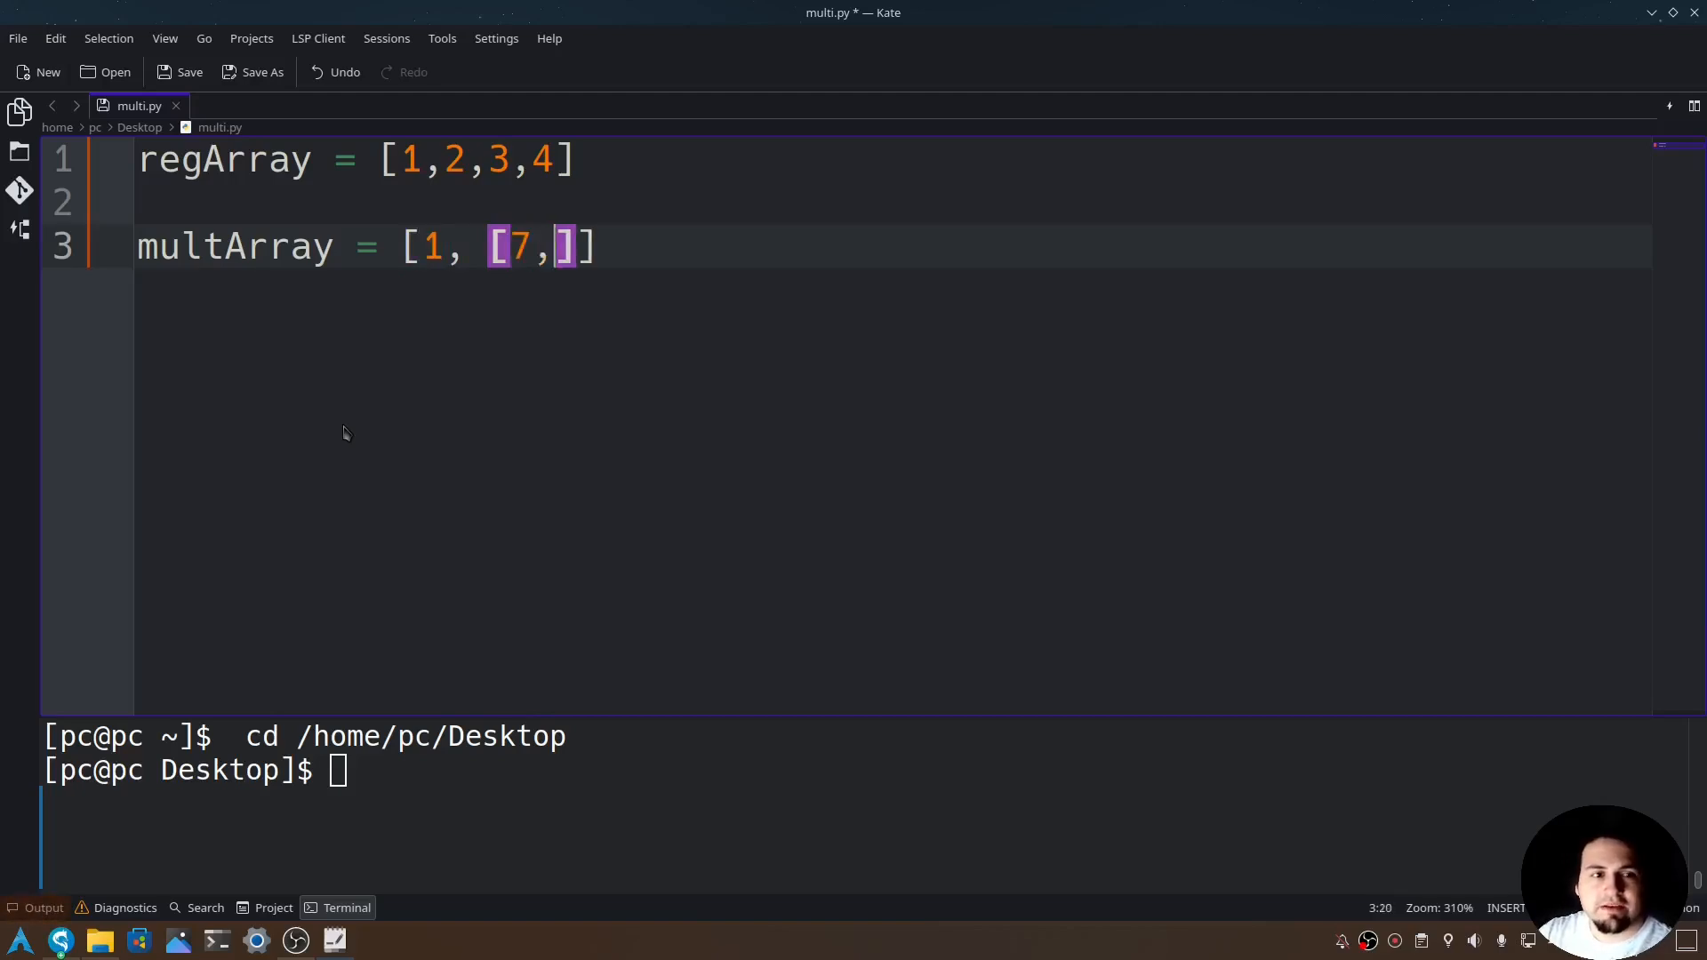
type("8,0")
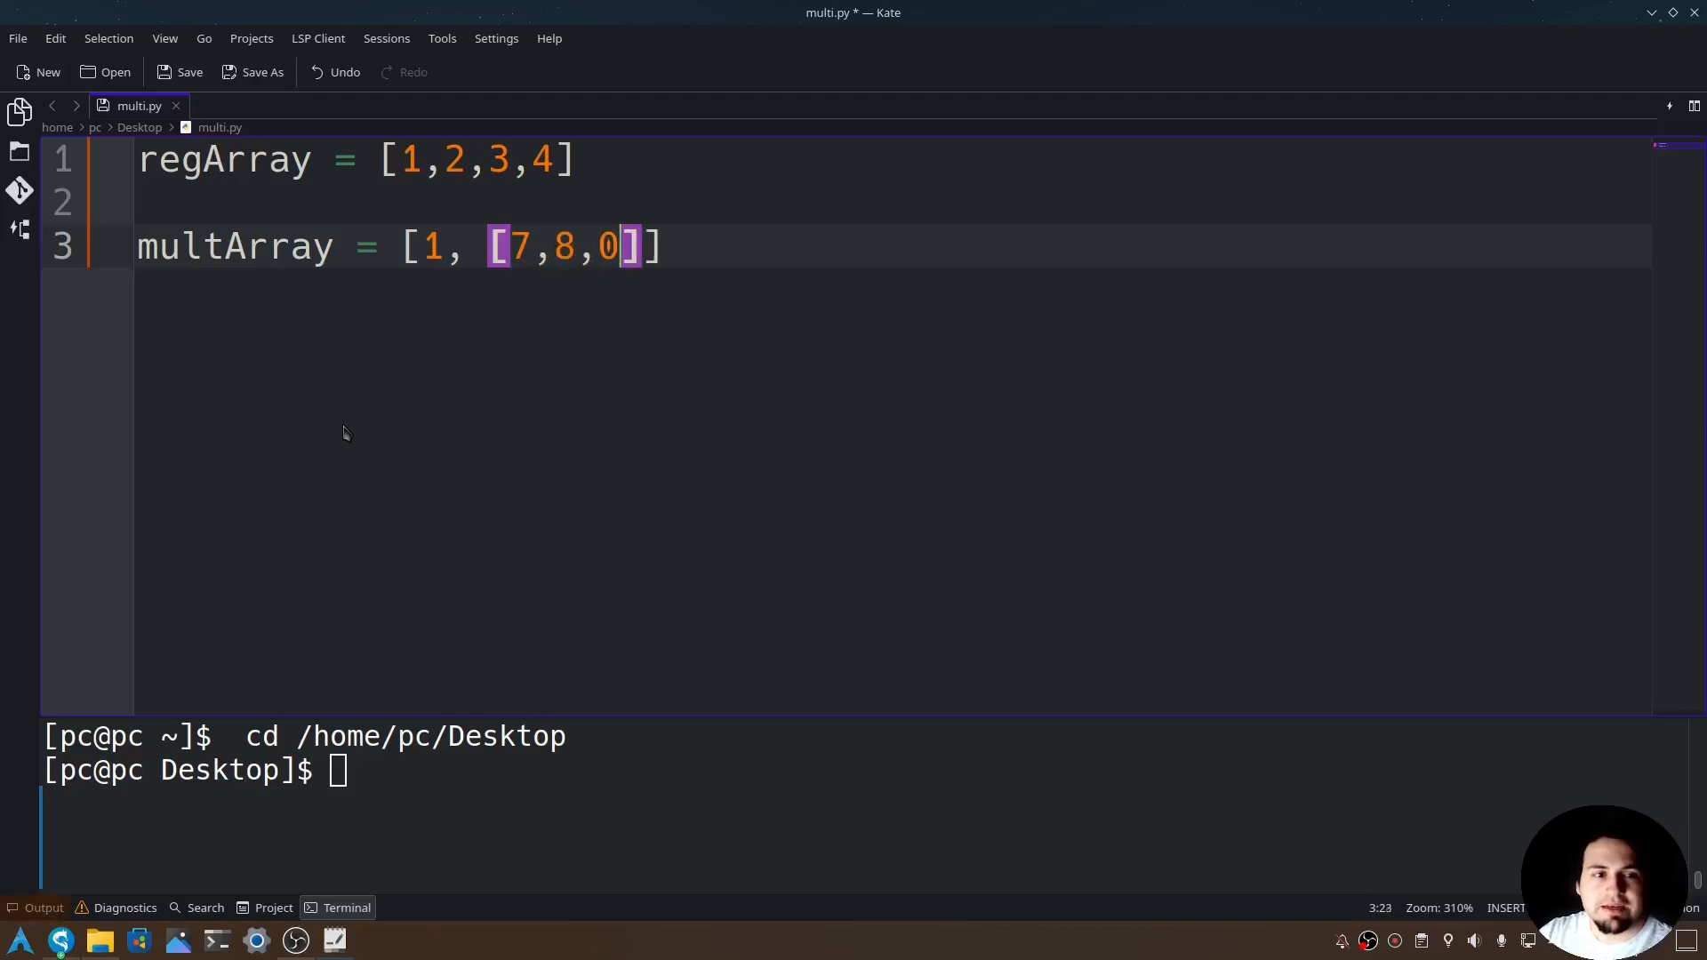
type("9")
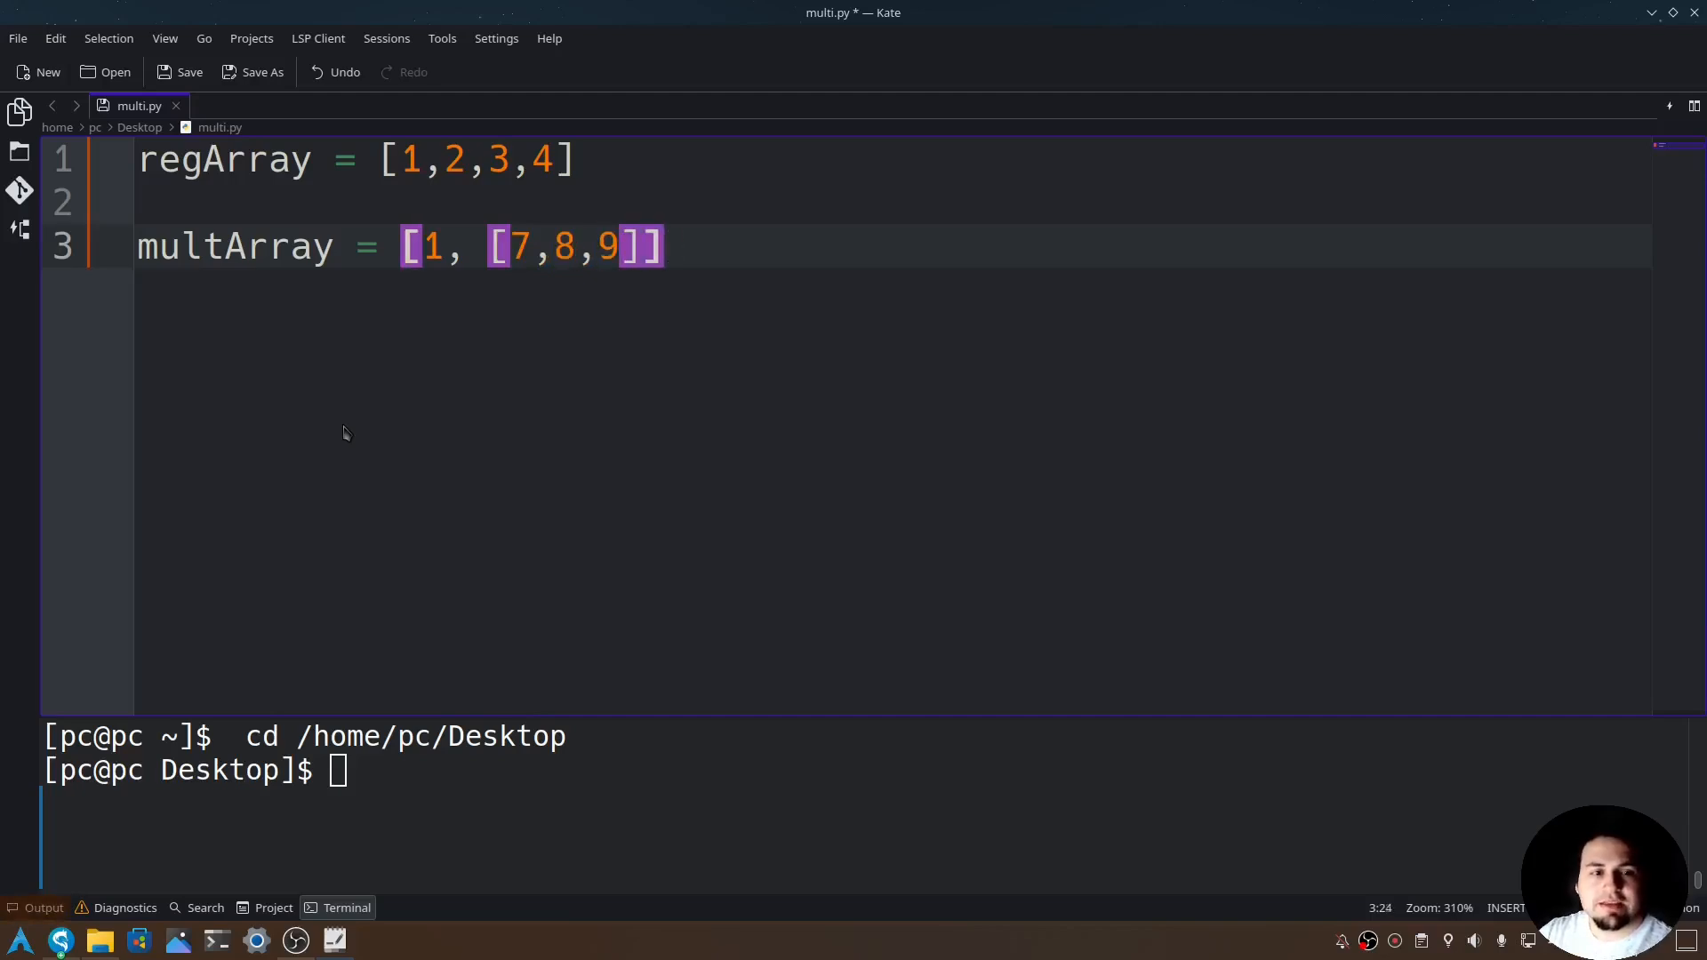
type(",")
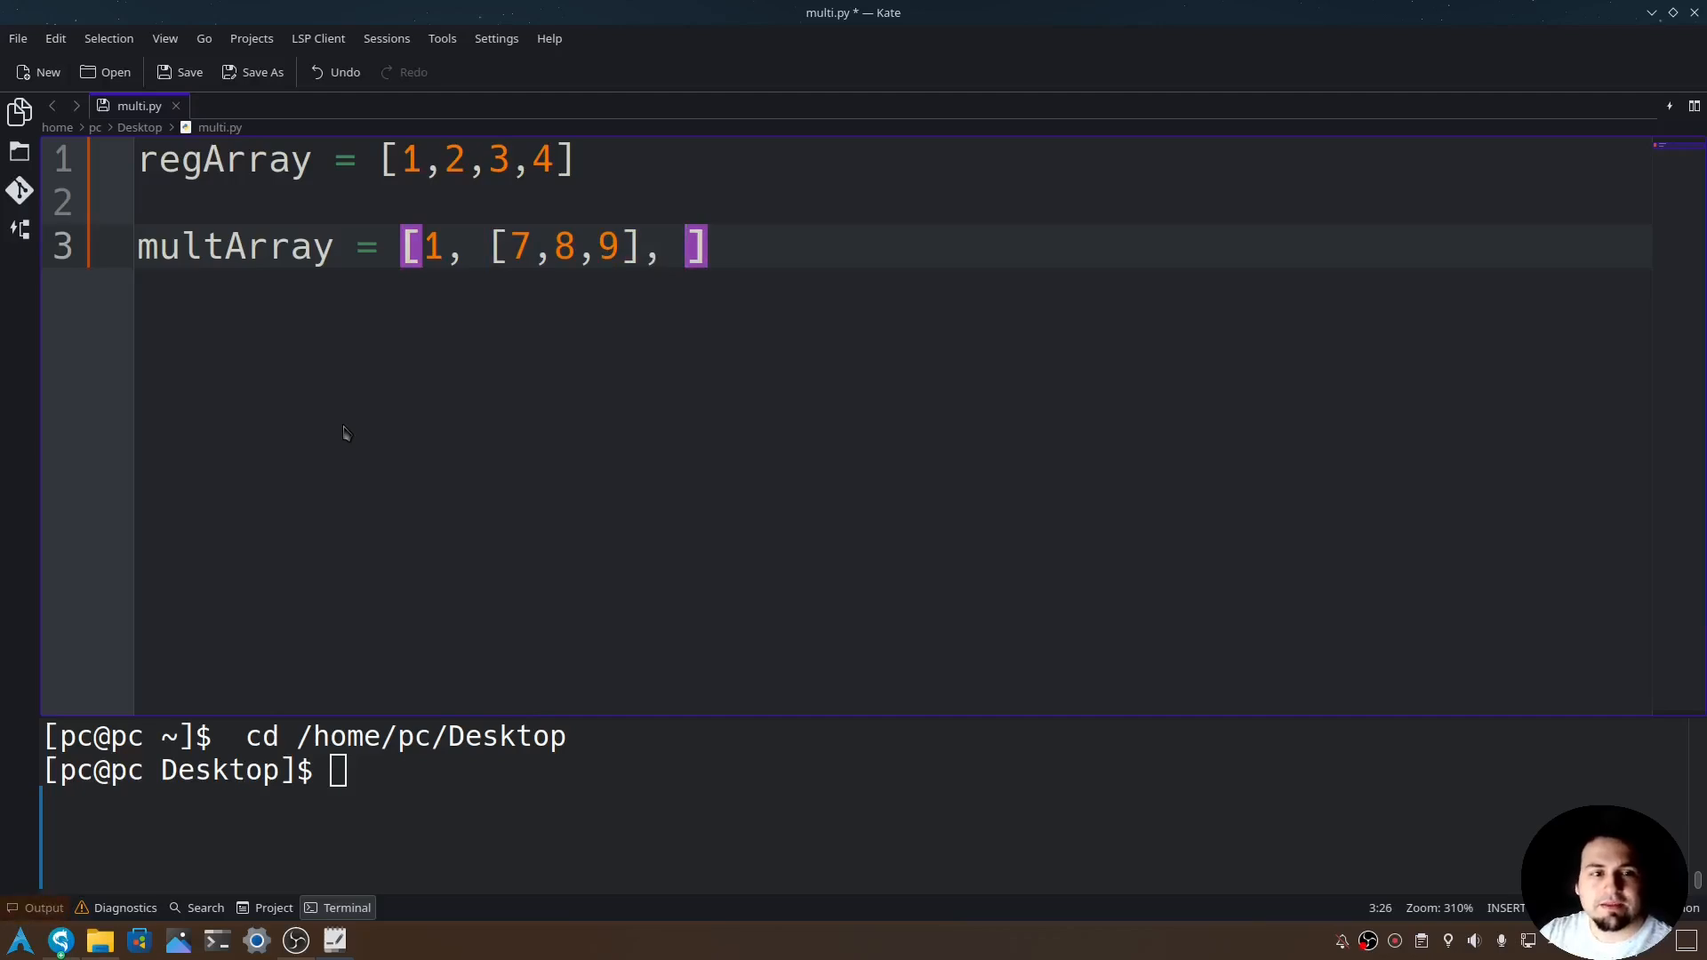
type("0")
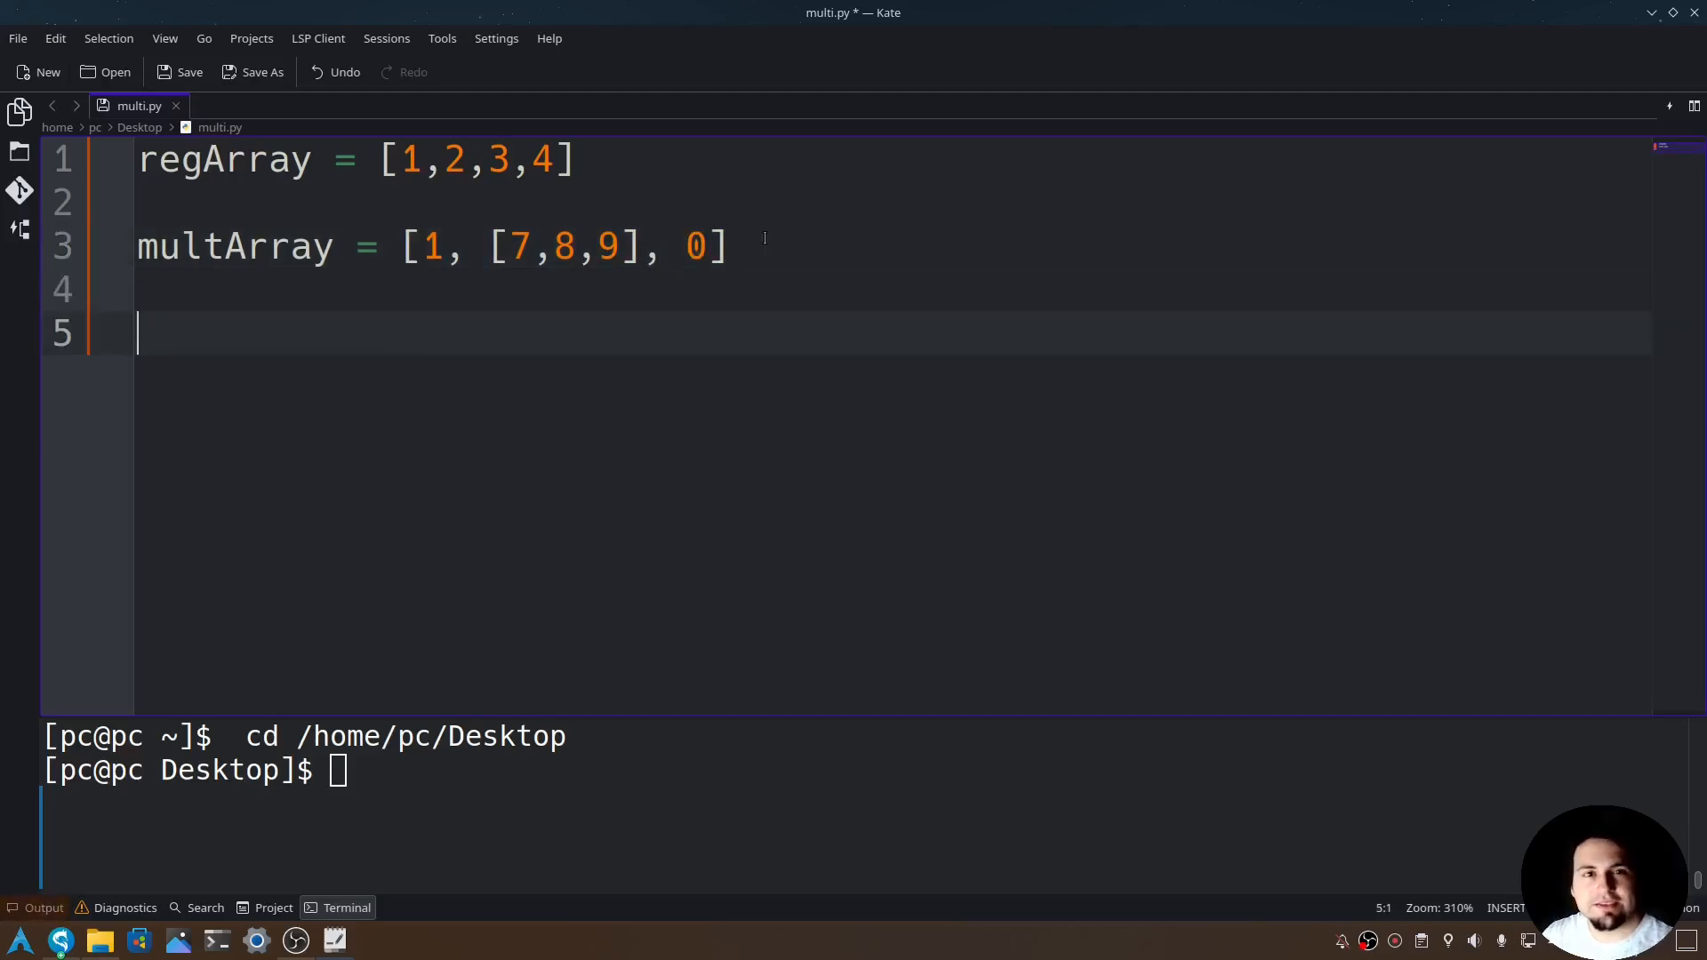
left_click(640, 247)
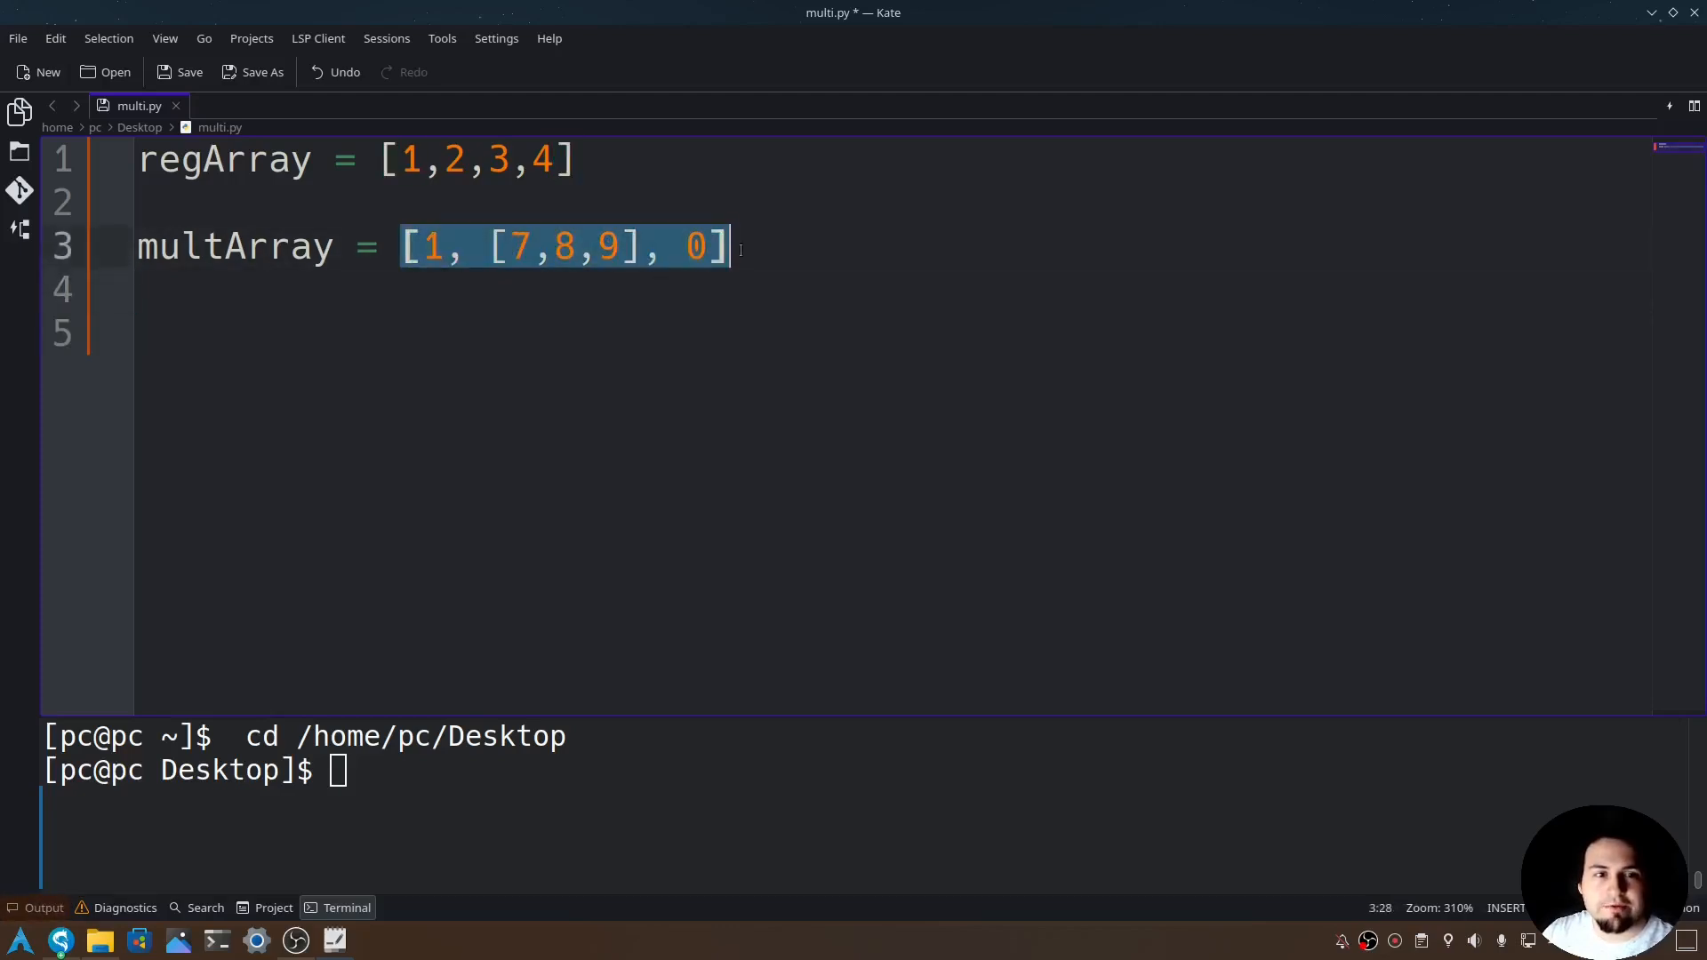
left_click(453, 333)
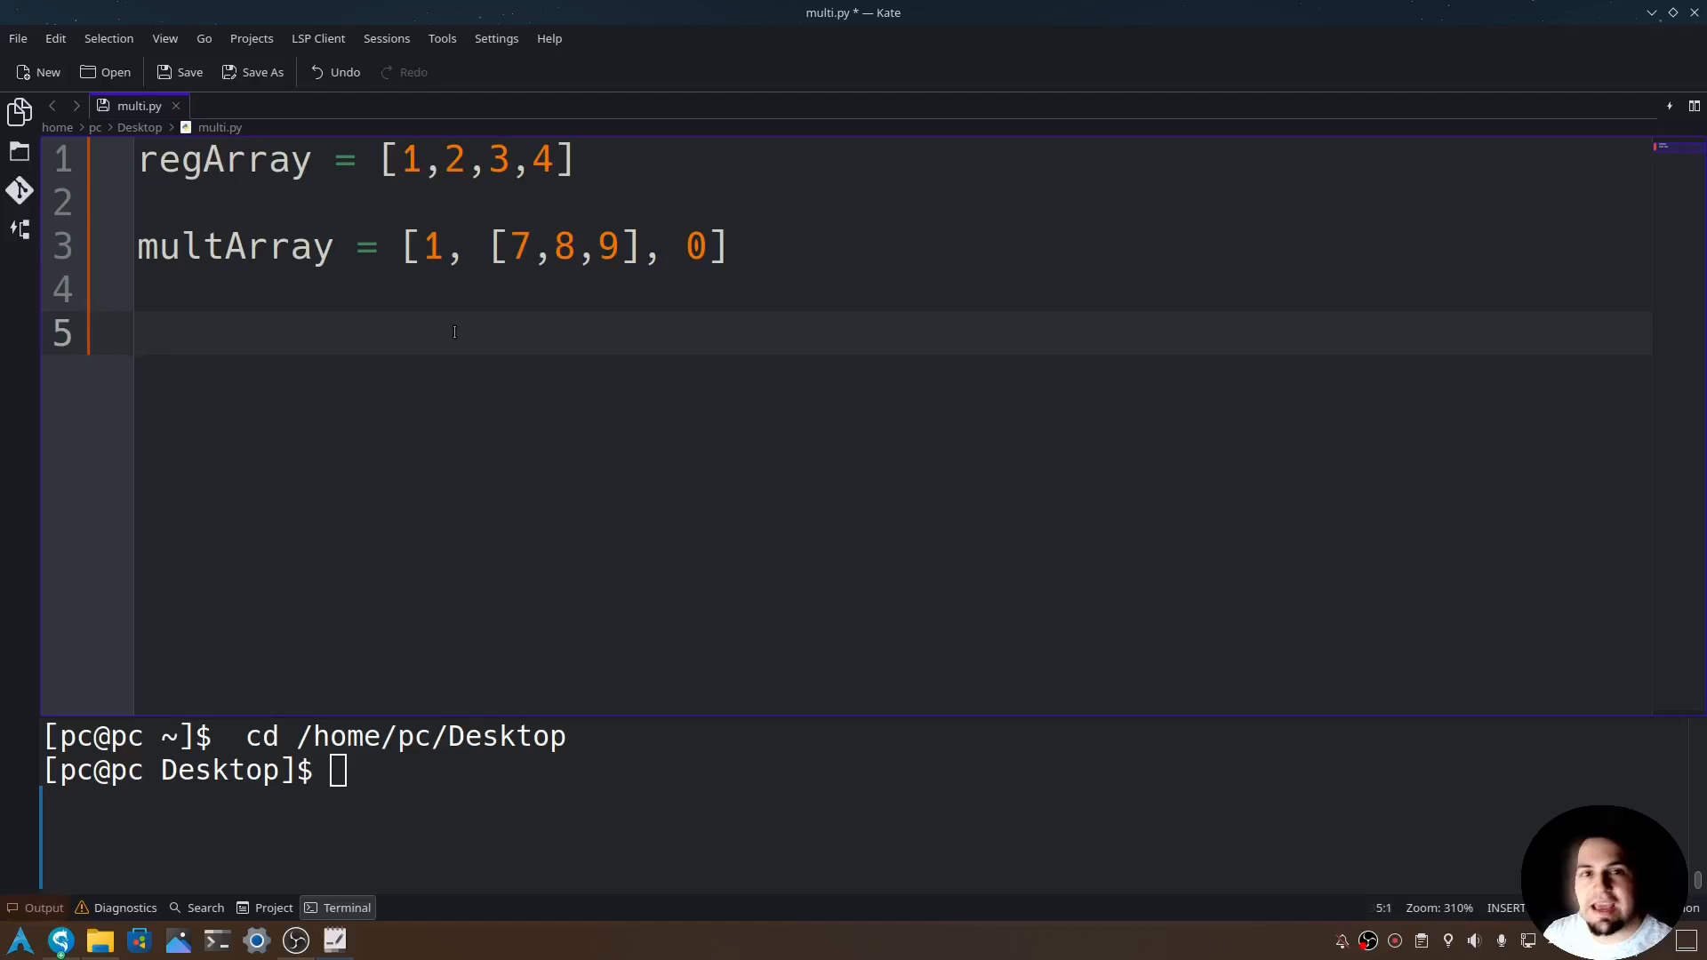
mouse_move(454, 332)
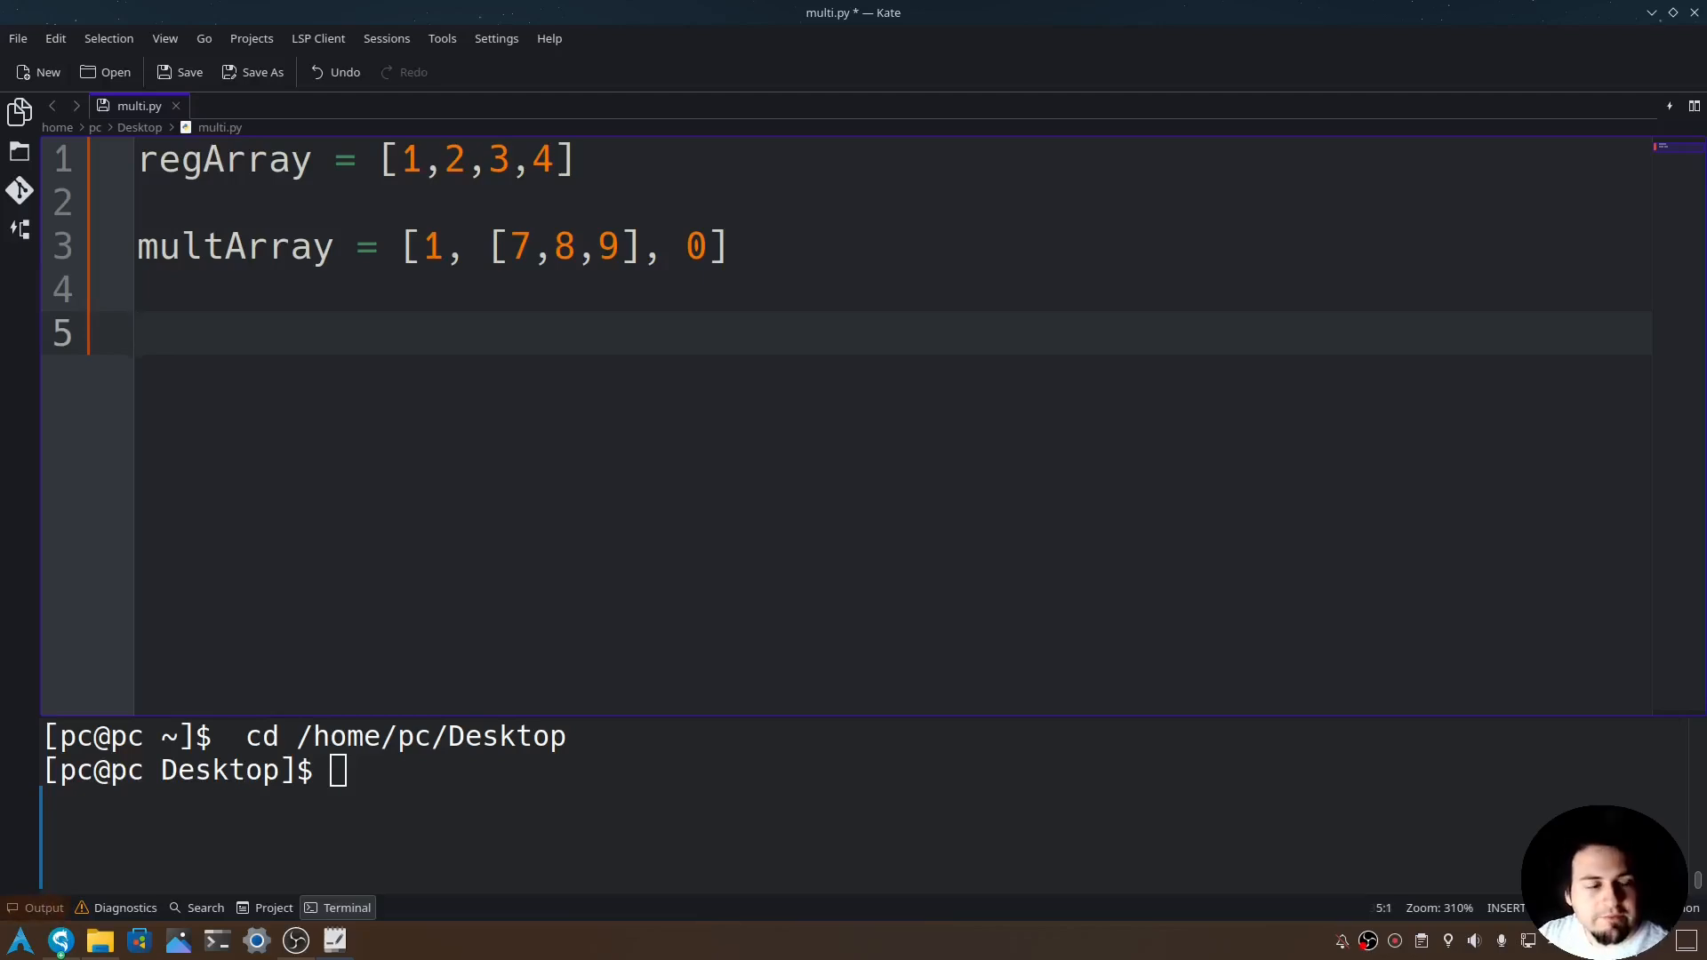
Write a for loop over range(len(regArray)) that prints regArray[i]
type("for i in range")
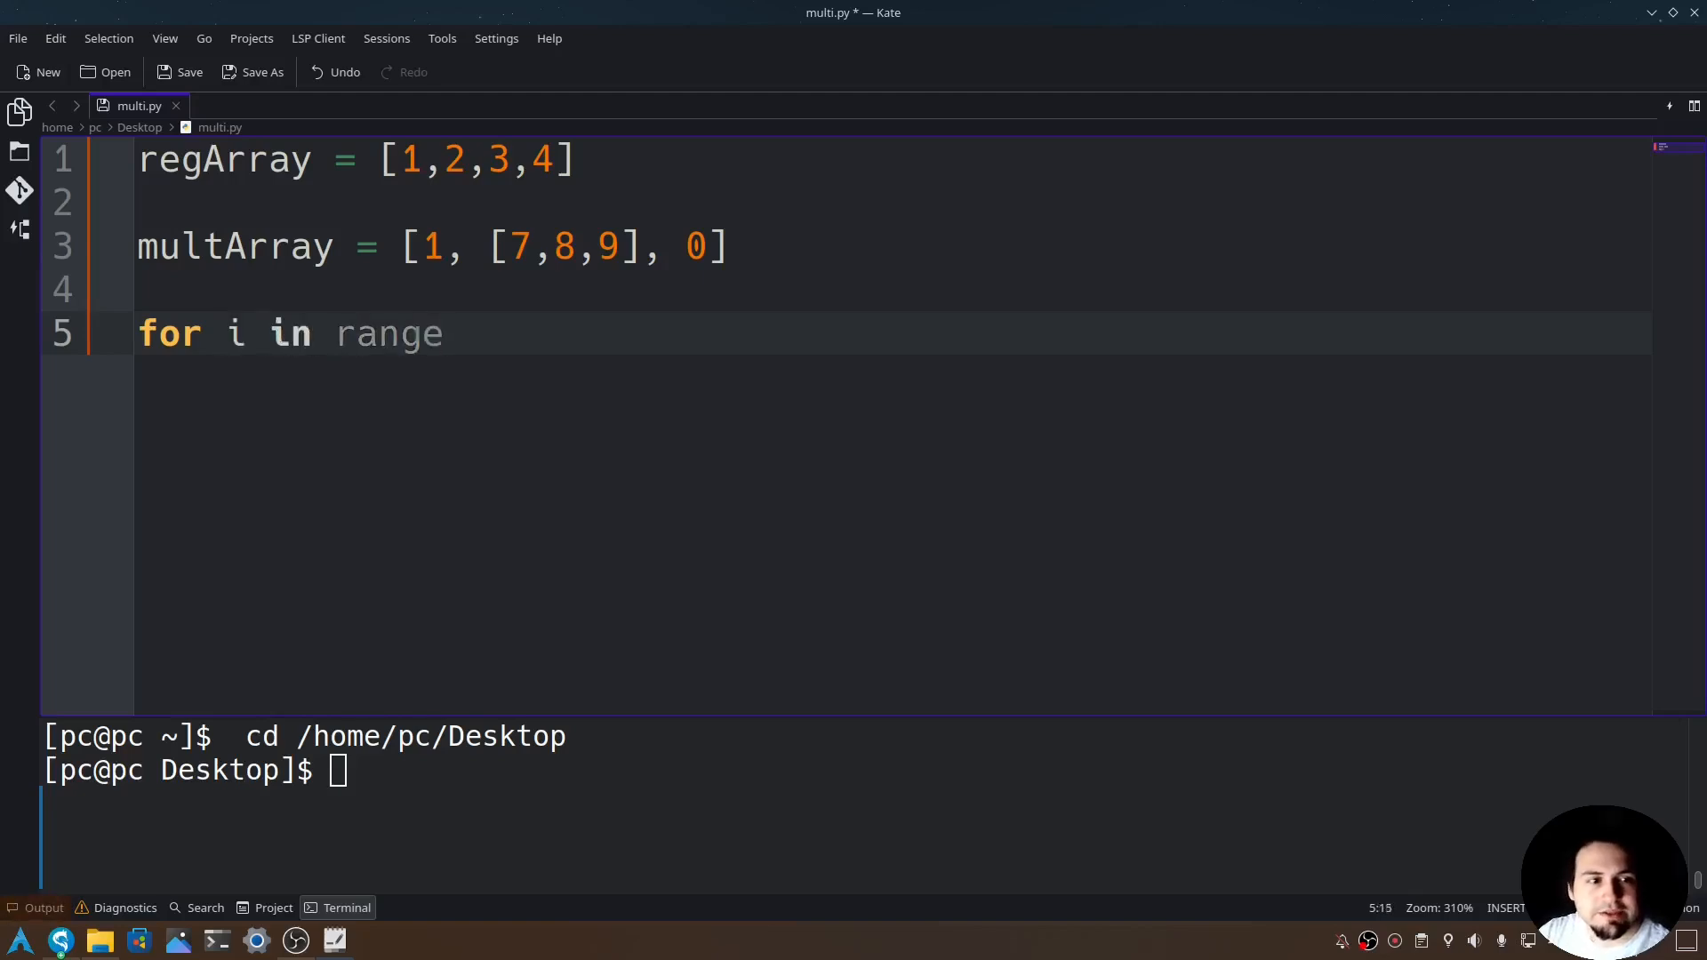
type("(len(")
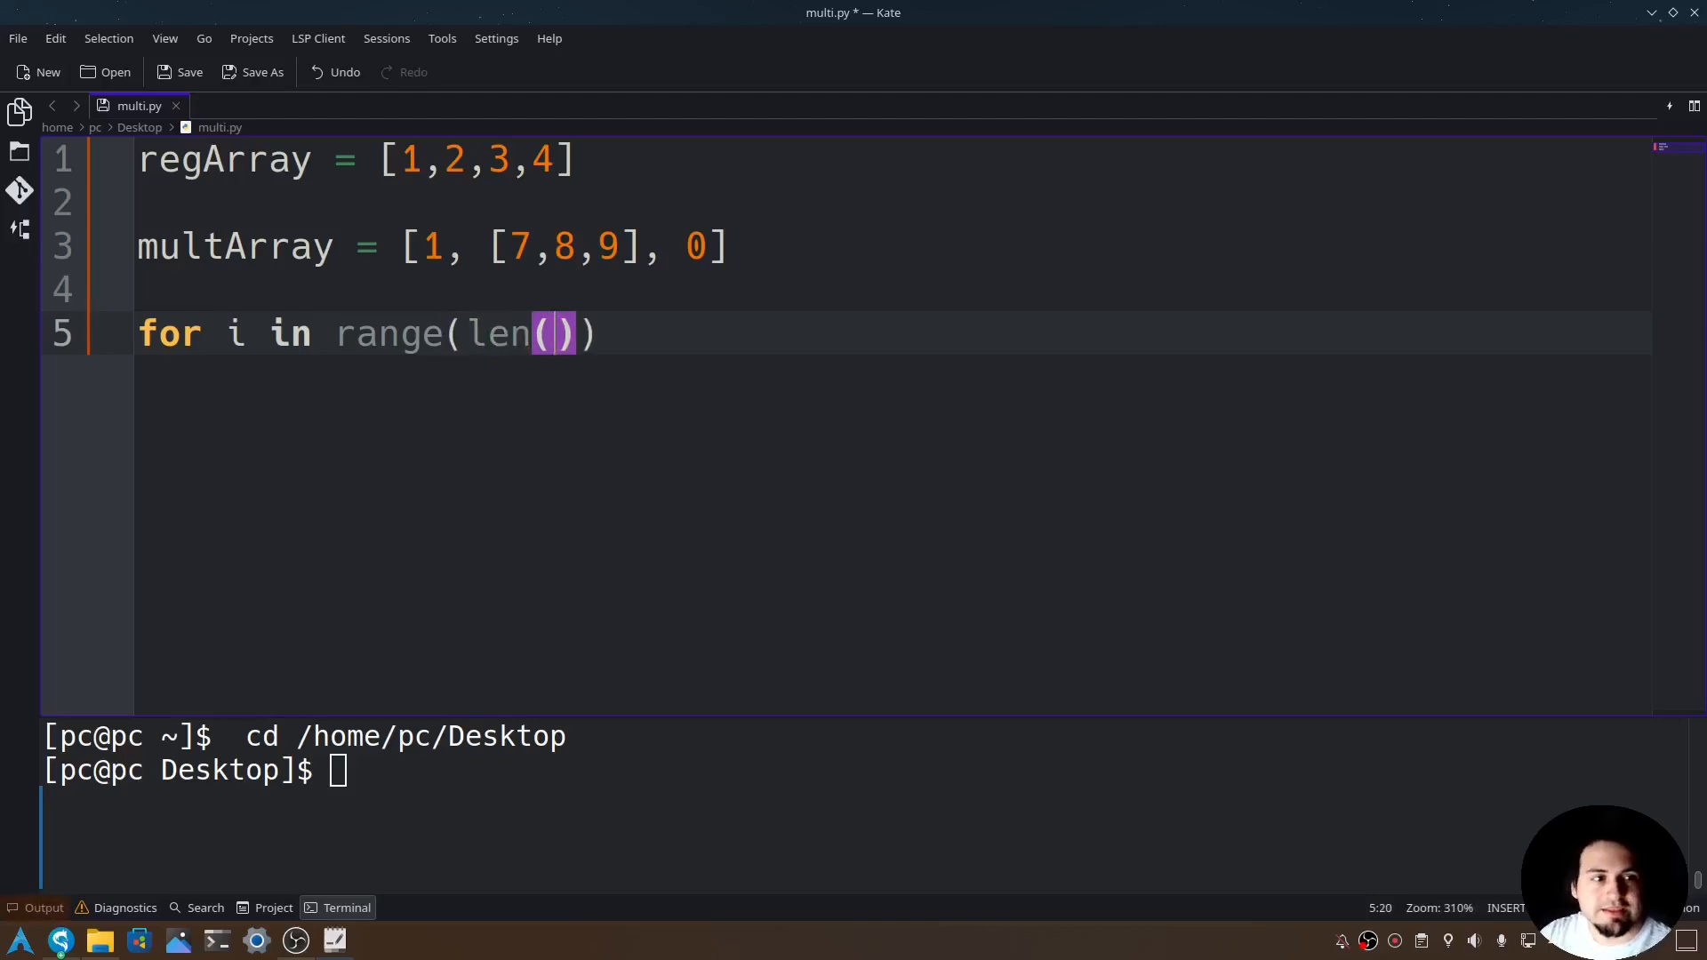
type("regA")
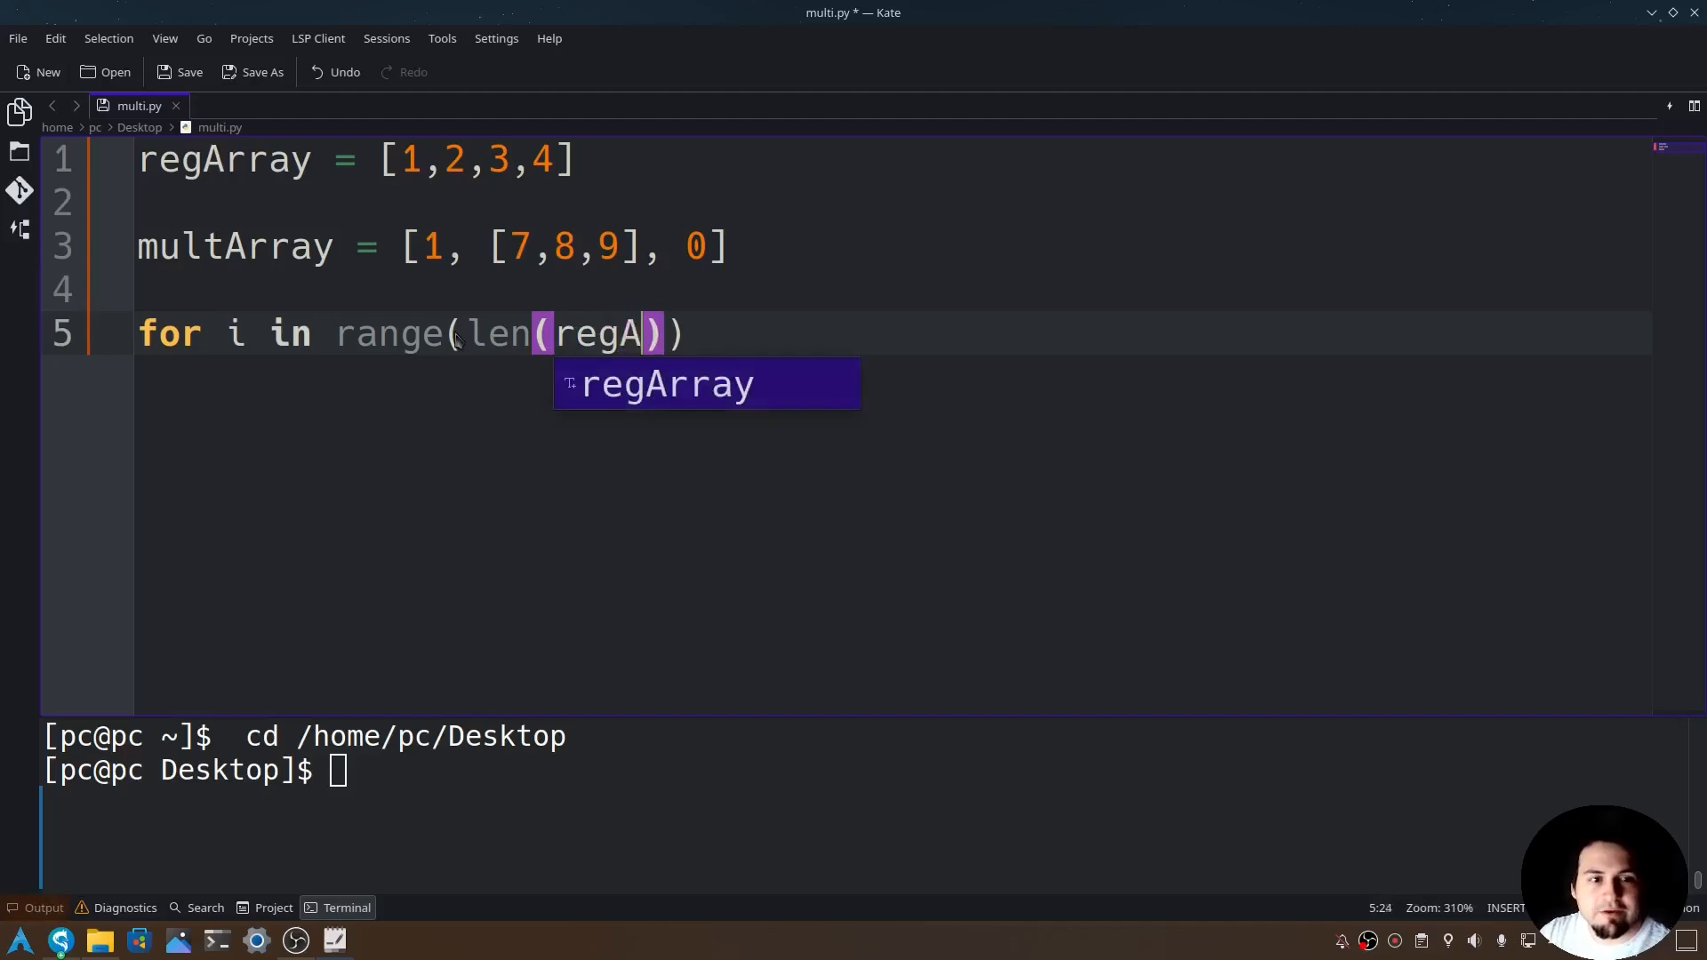
key("Return")
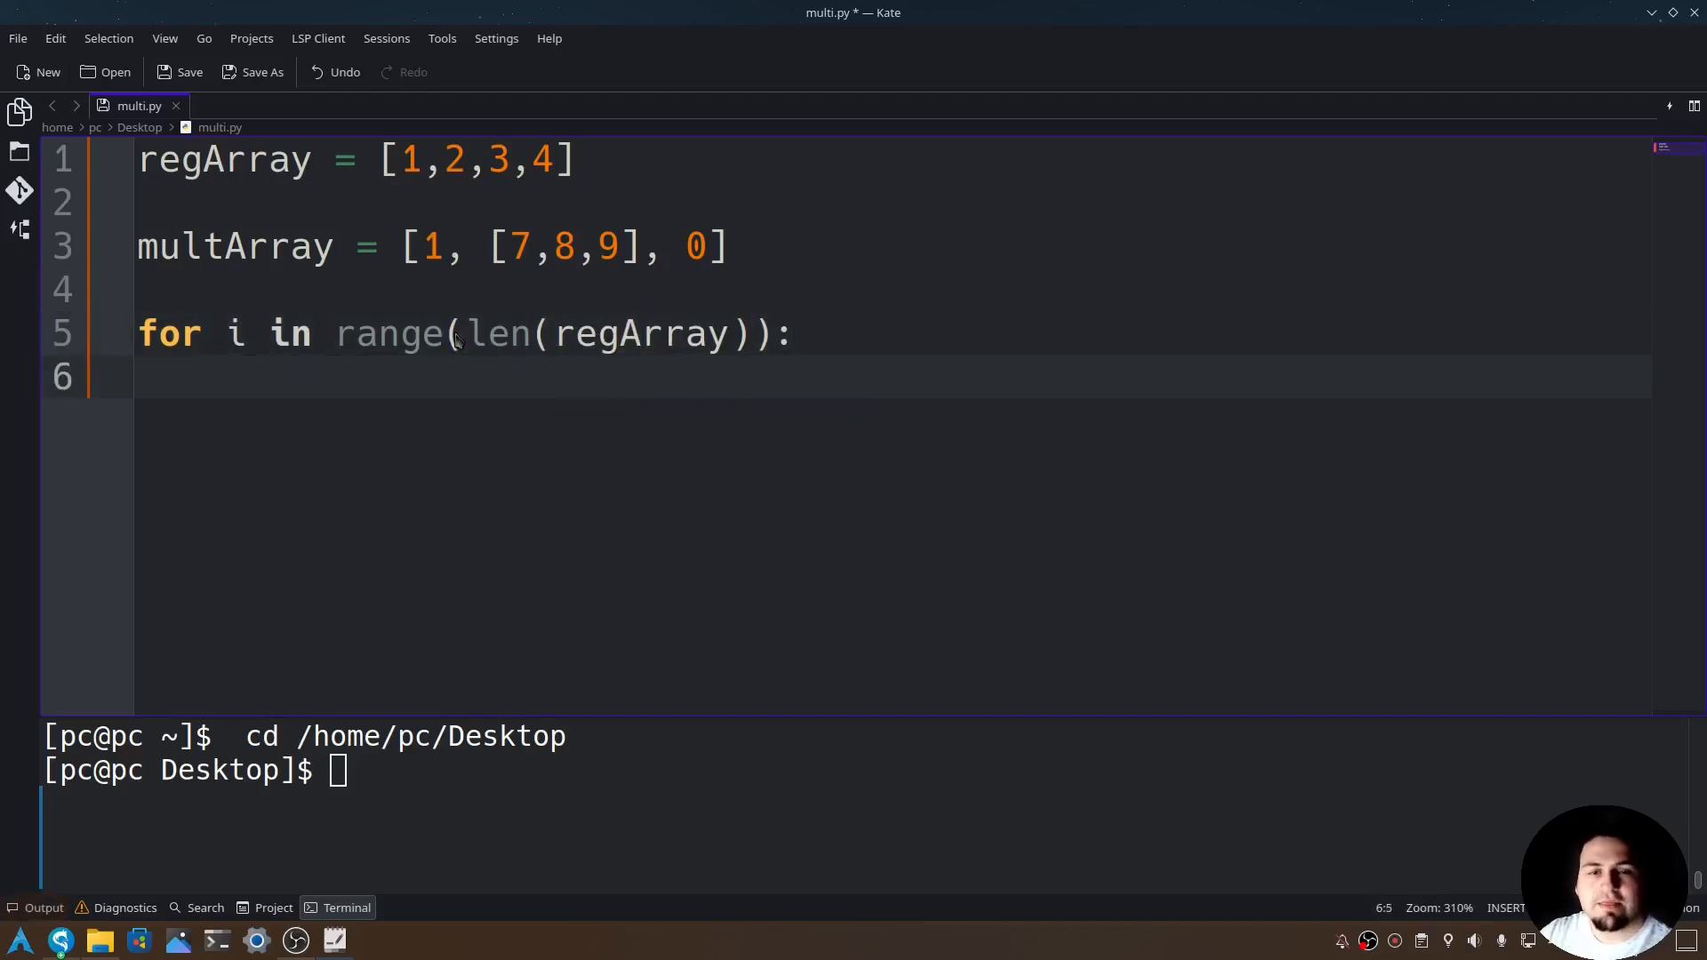
type("print(")
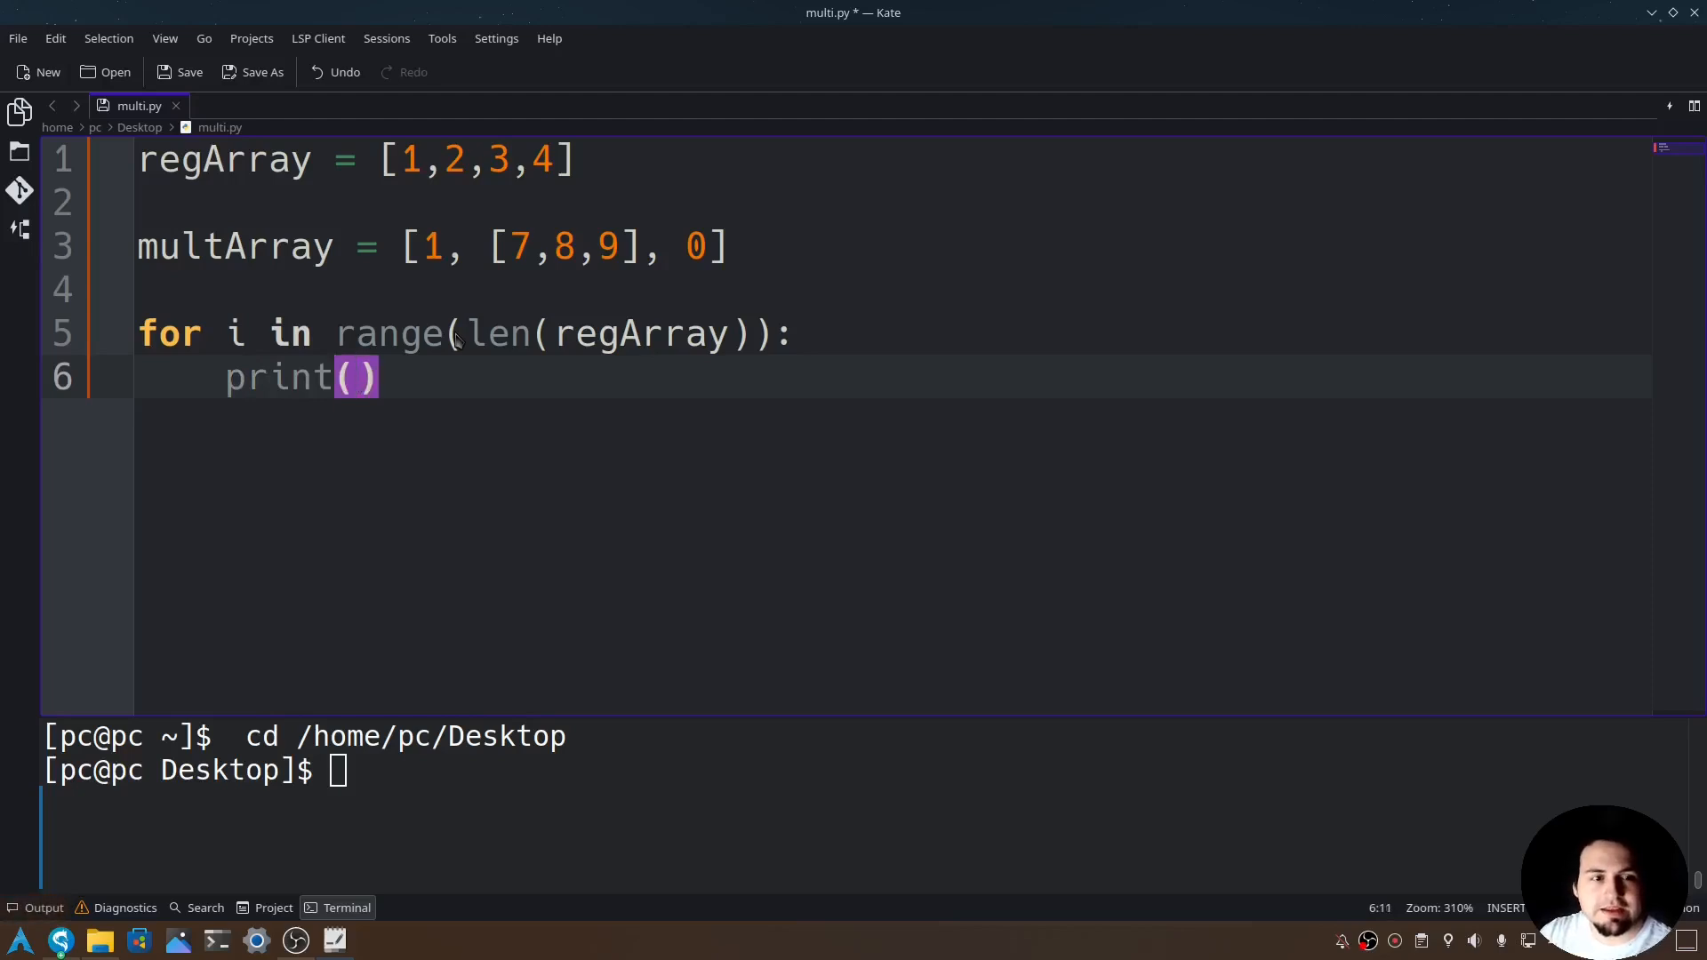
type("regArray[]")
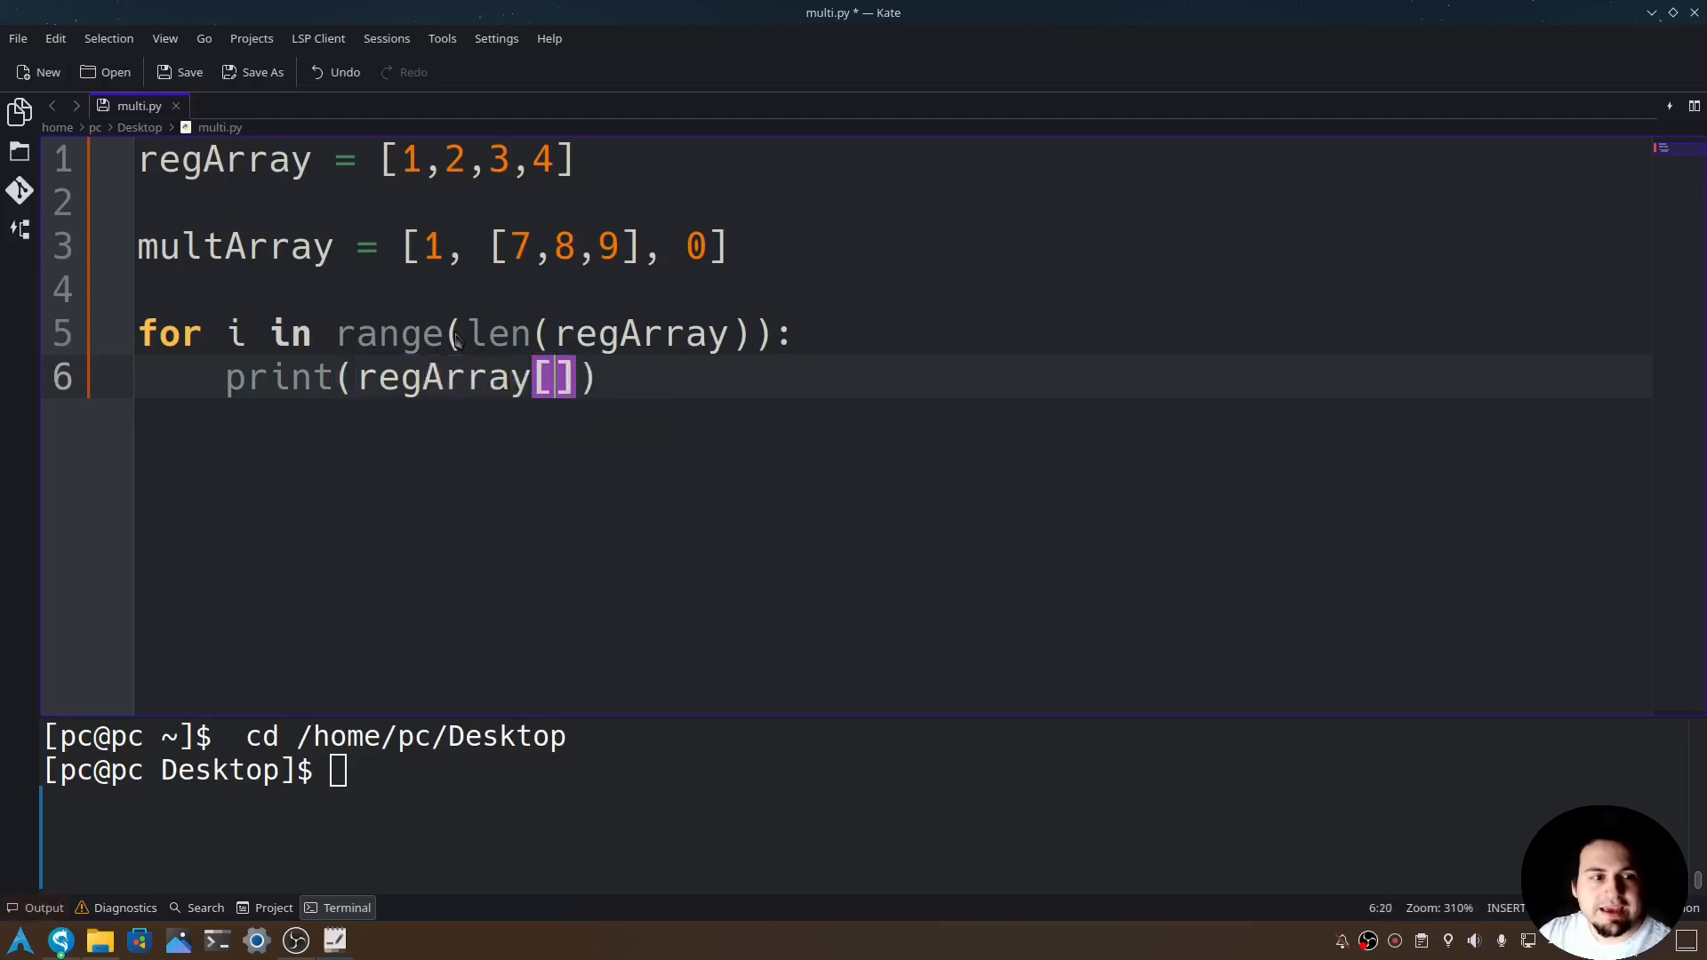
type("i")
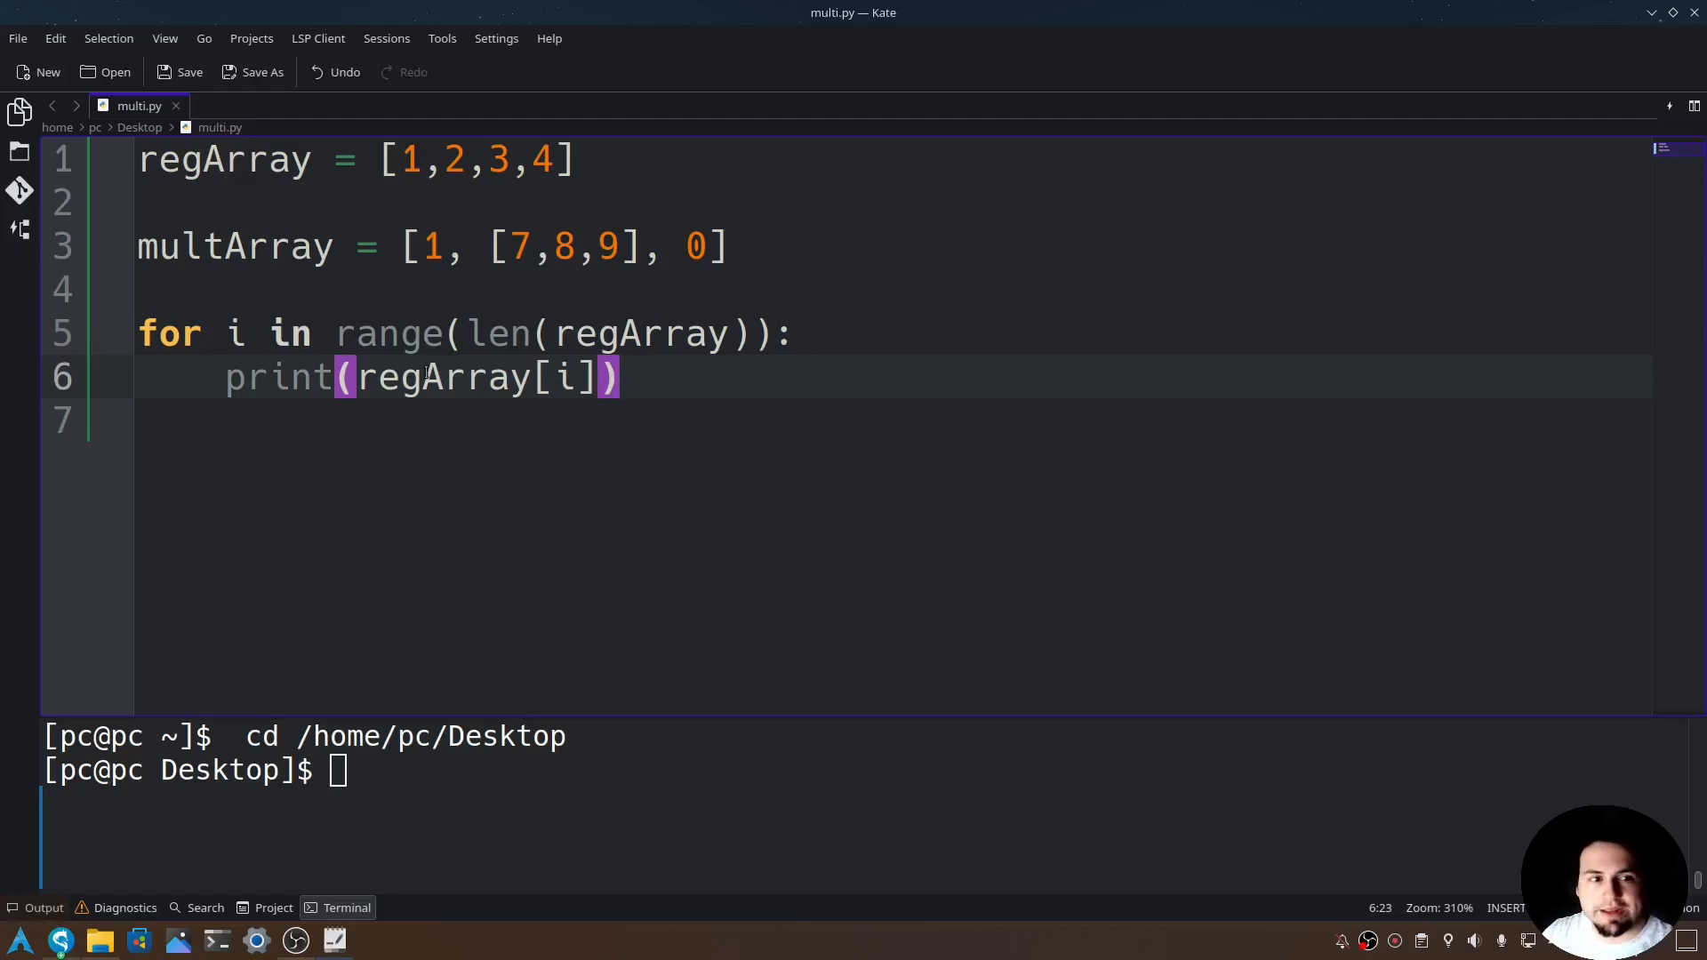
key("Return")
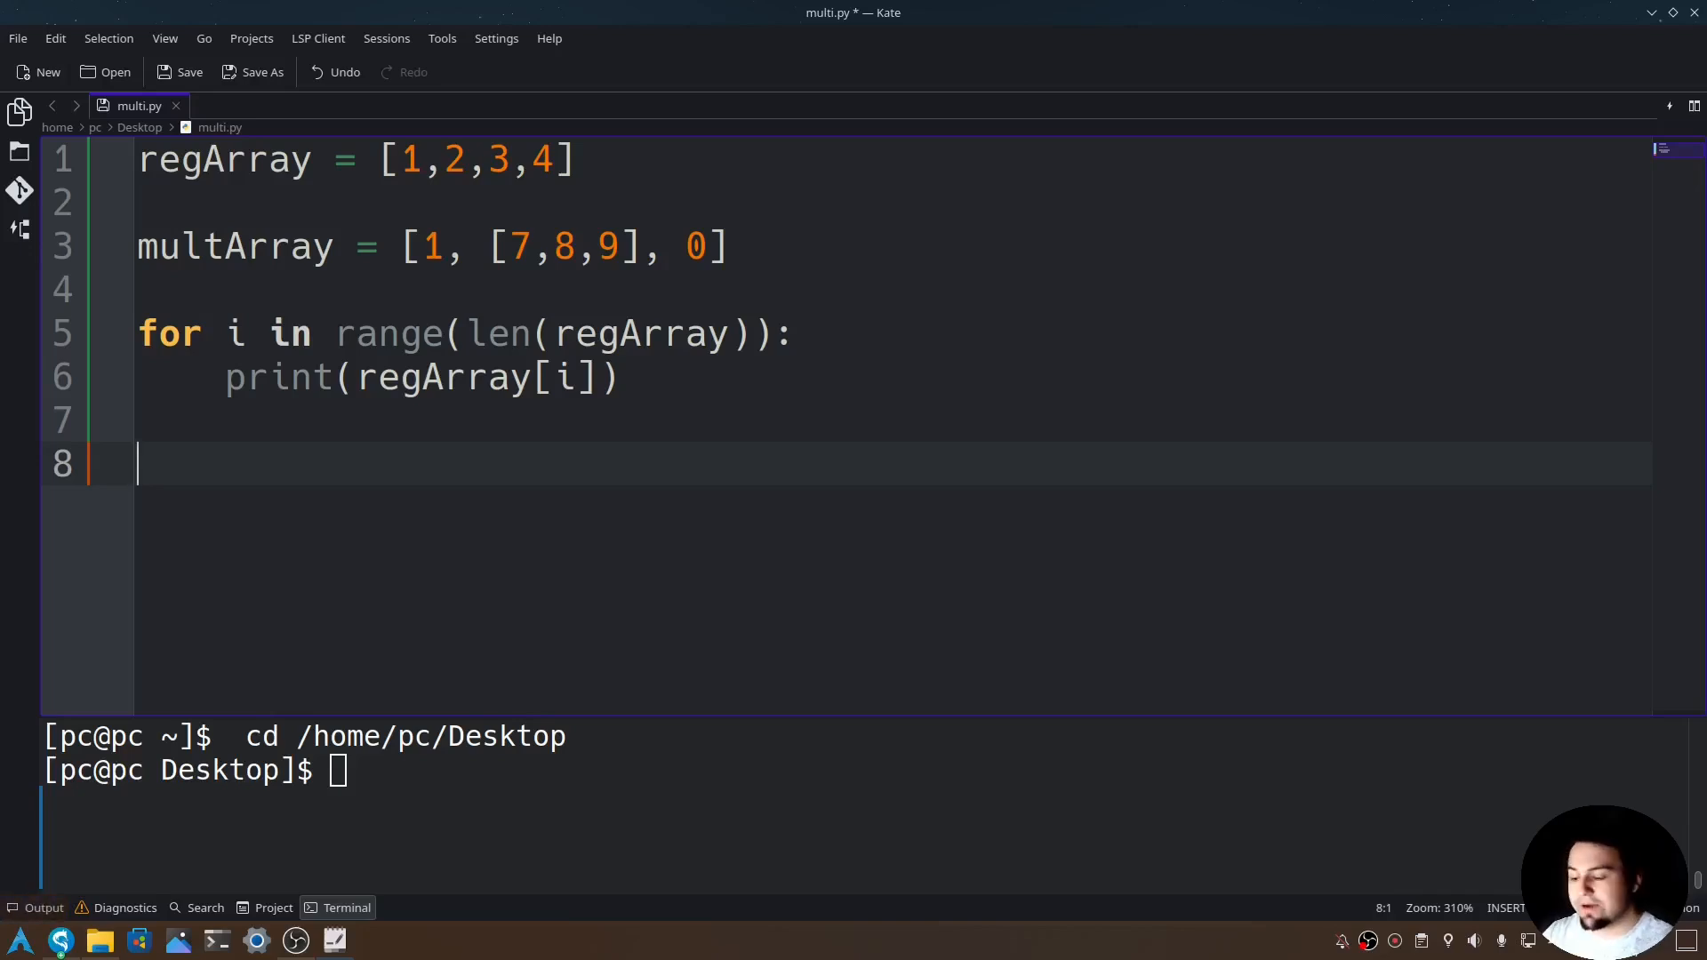
Add a second loop header: for i in range(len(multArray)):
type("for i i")
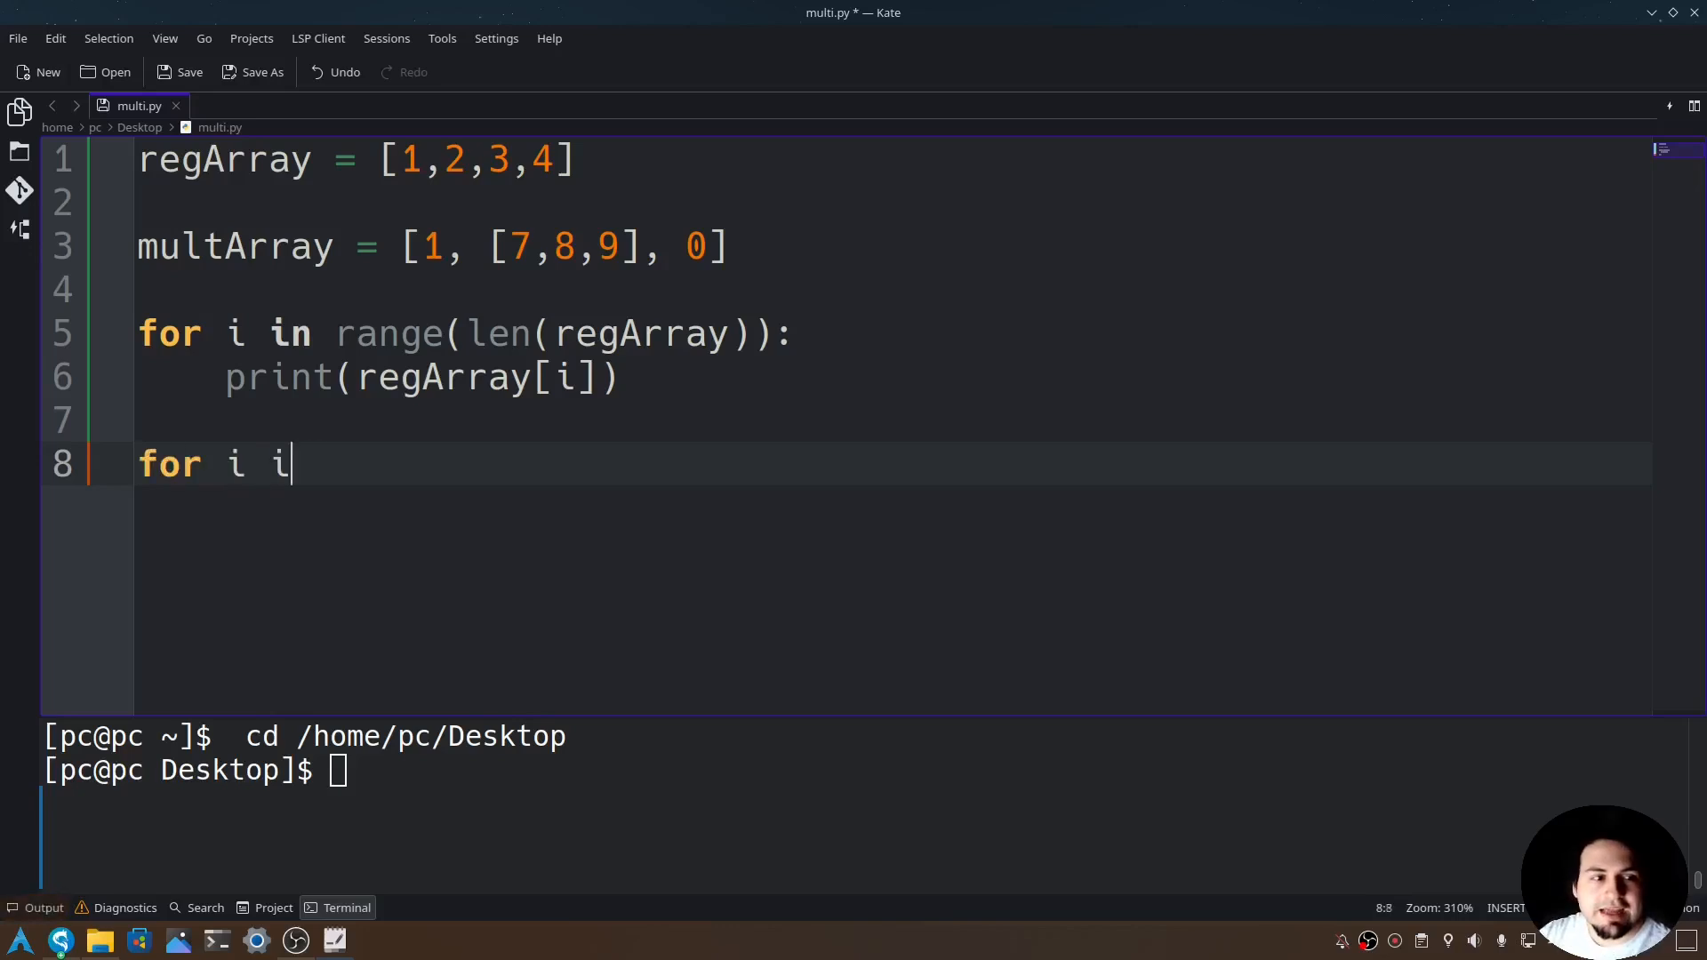
type("n range(len)")
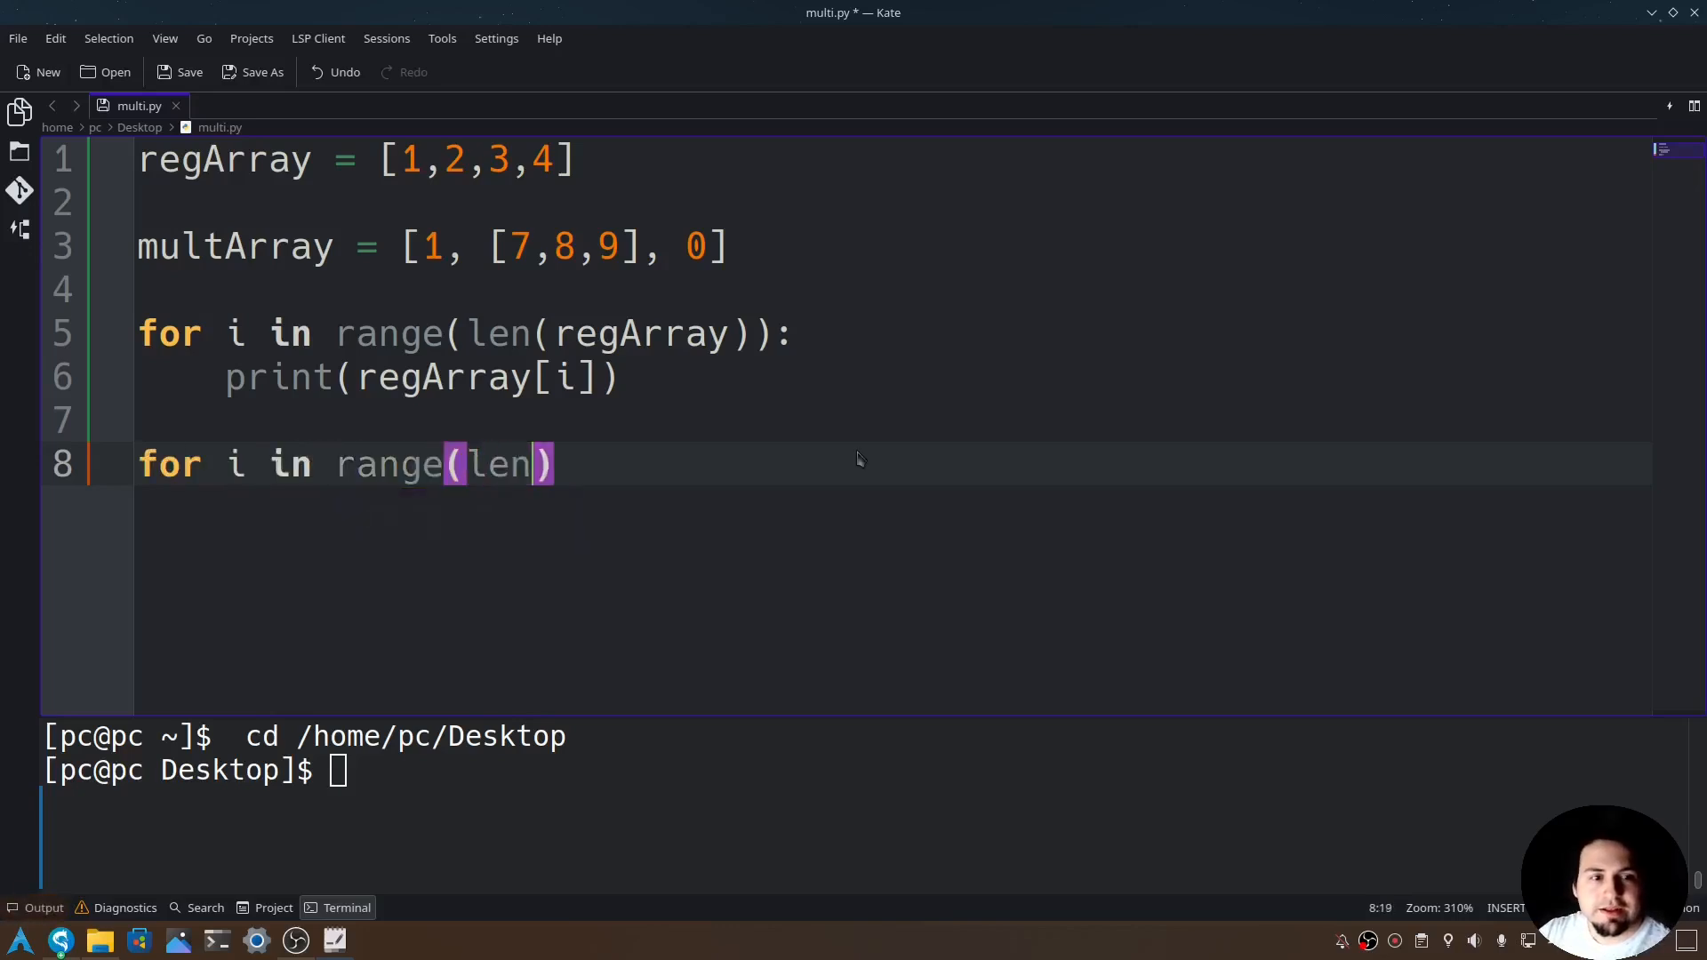
type("(mu")
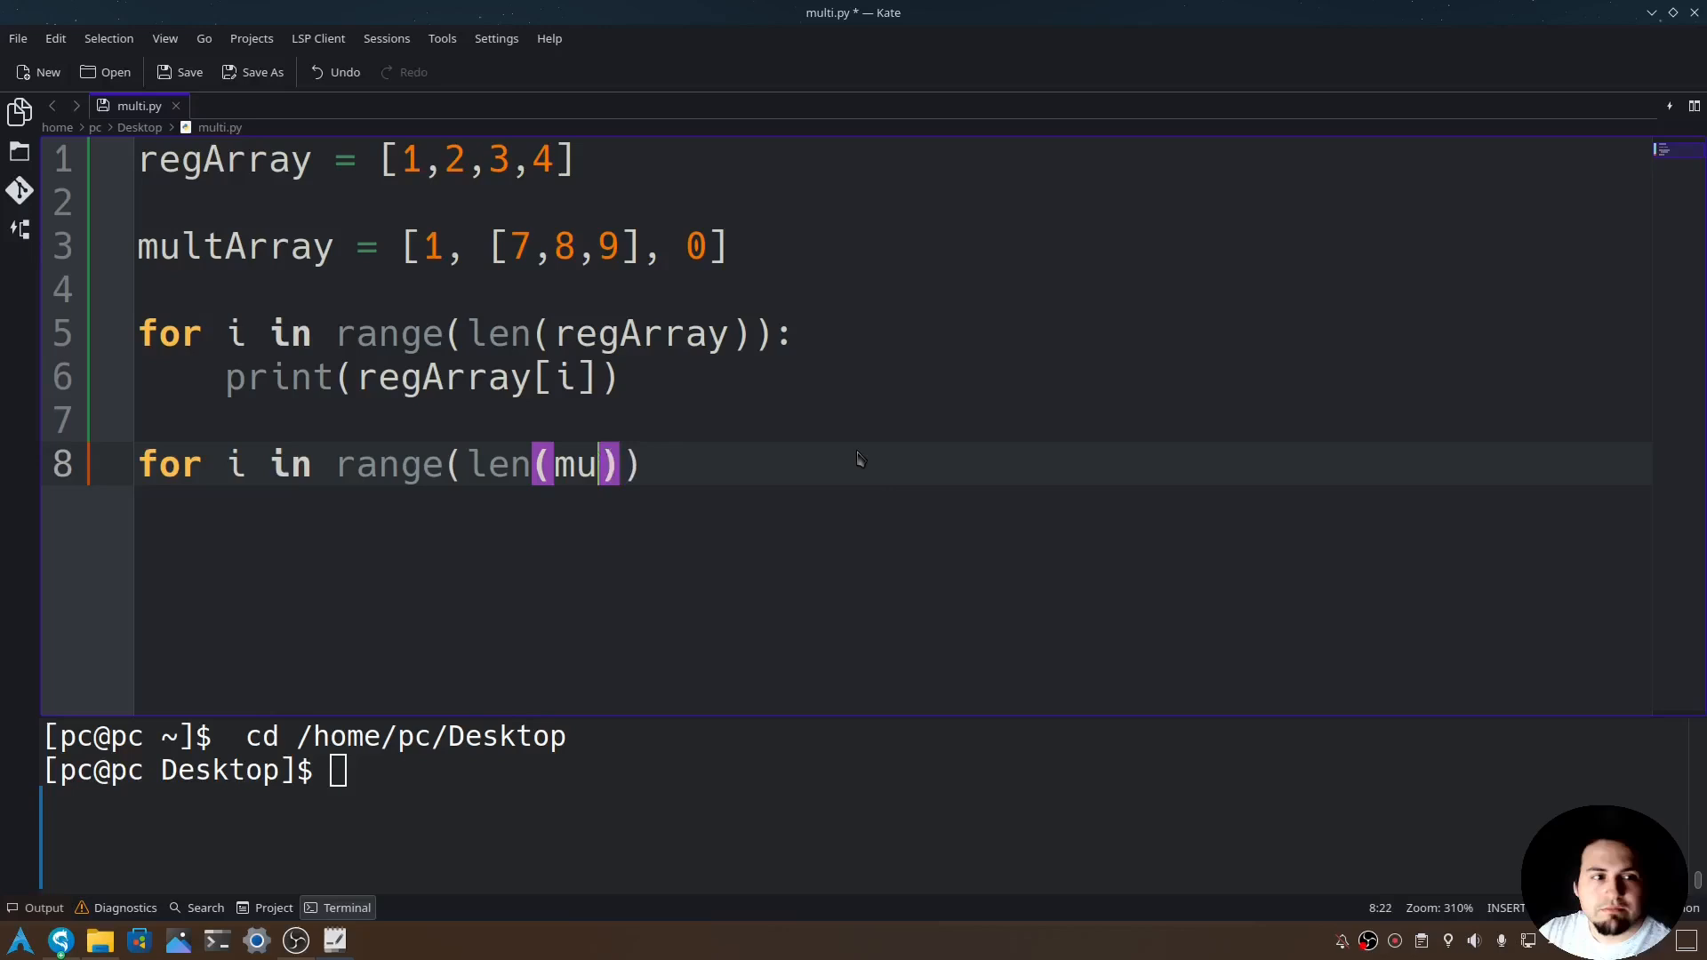
type("ltArray)")
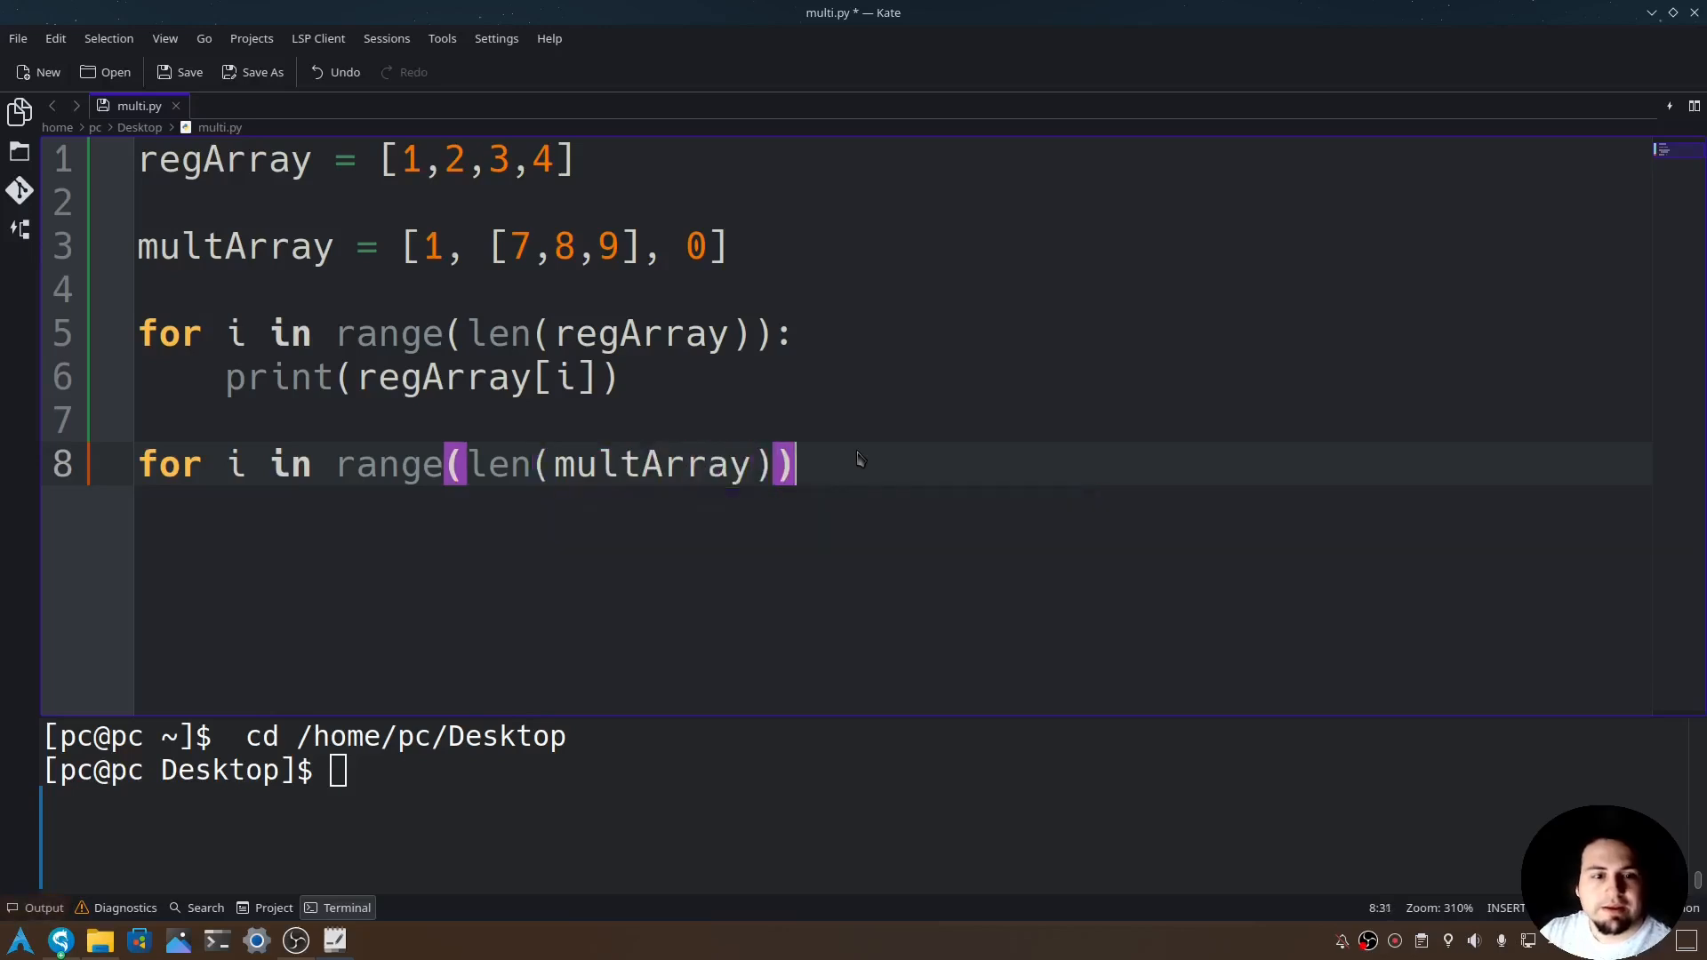
type(":")
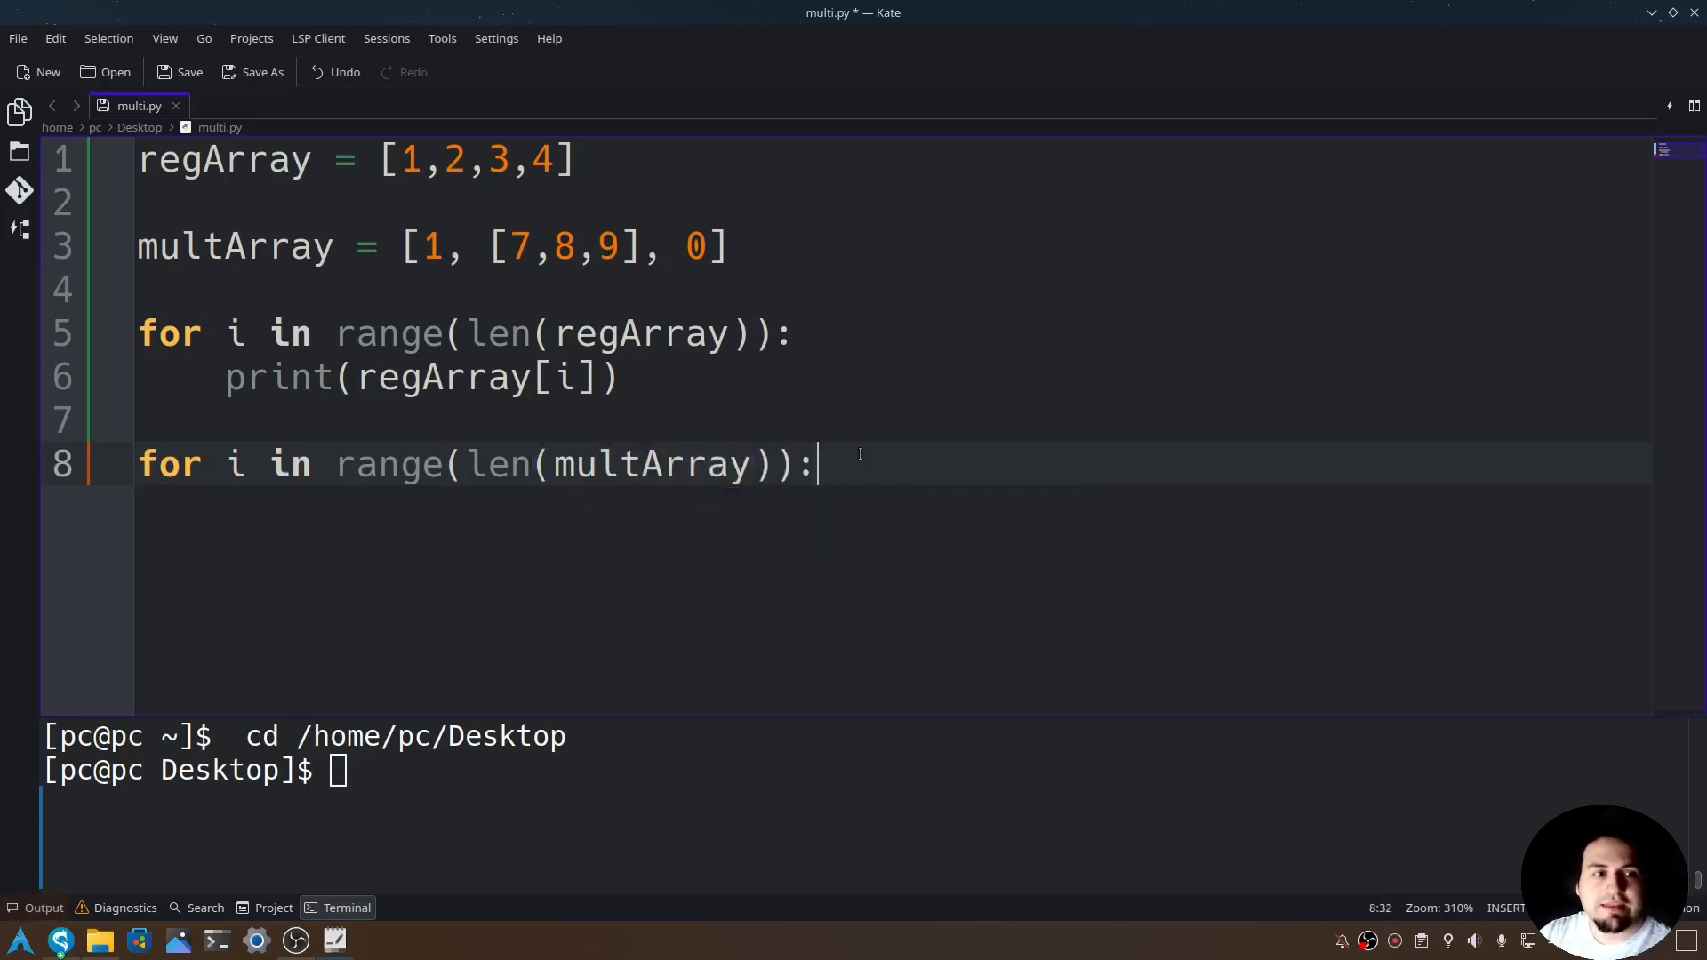
key("Return")
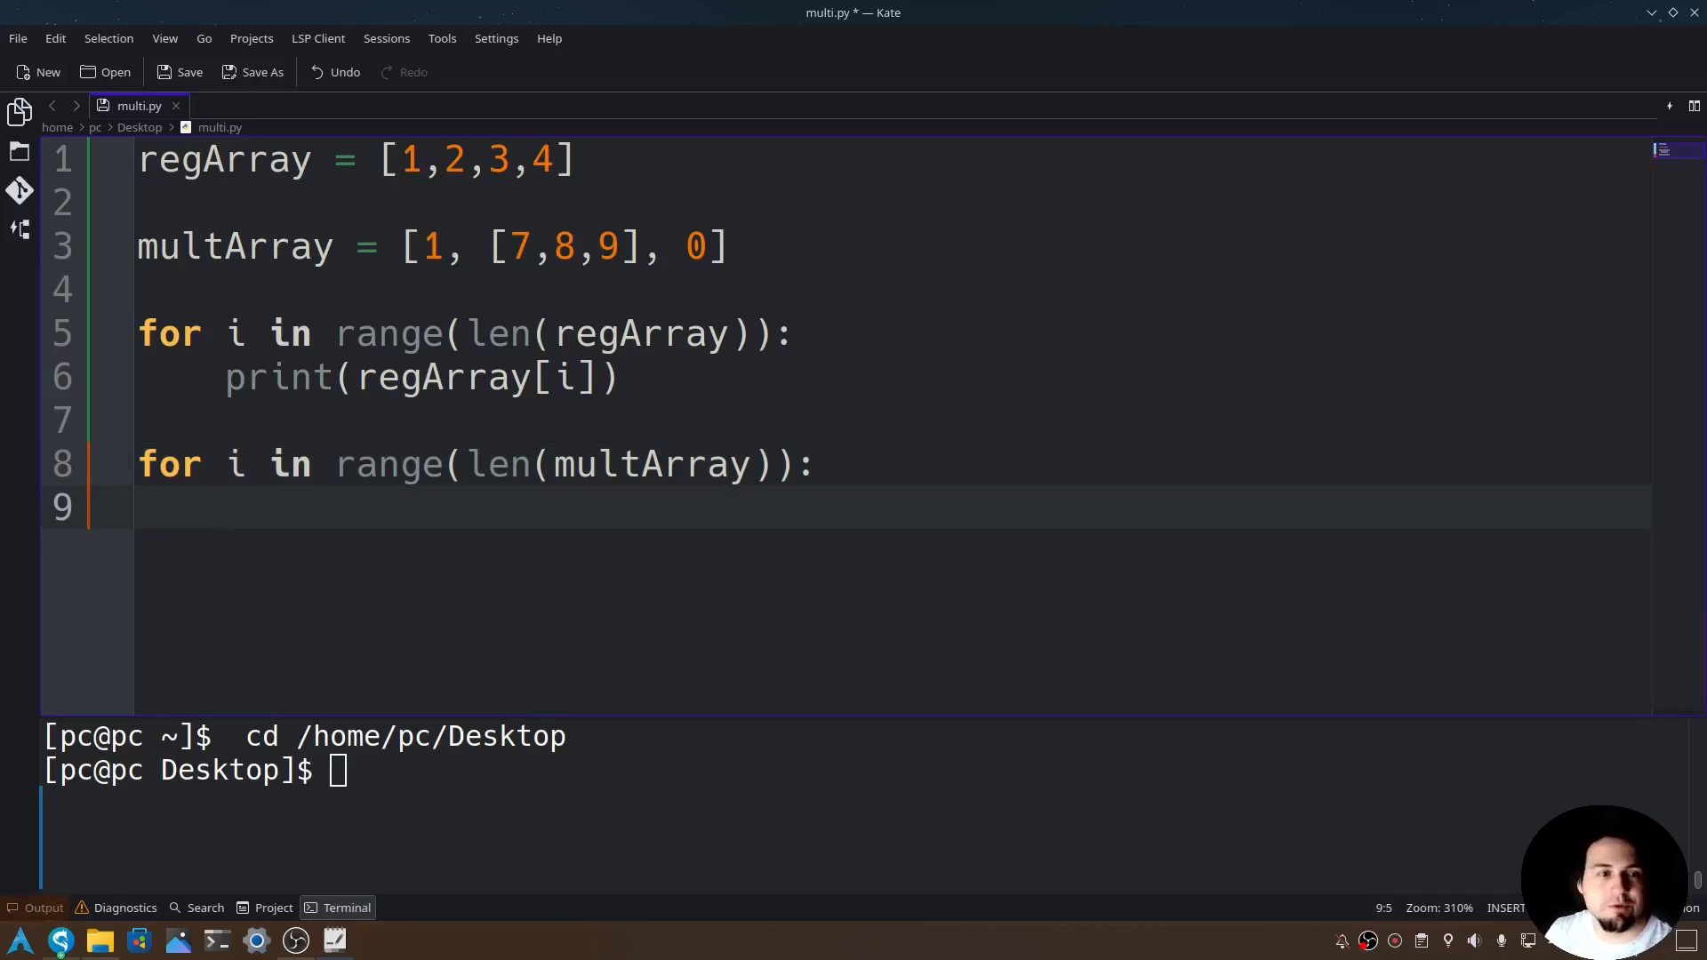
Inside it, write the check if(type(multArray[i]) == list)
type("if")
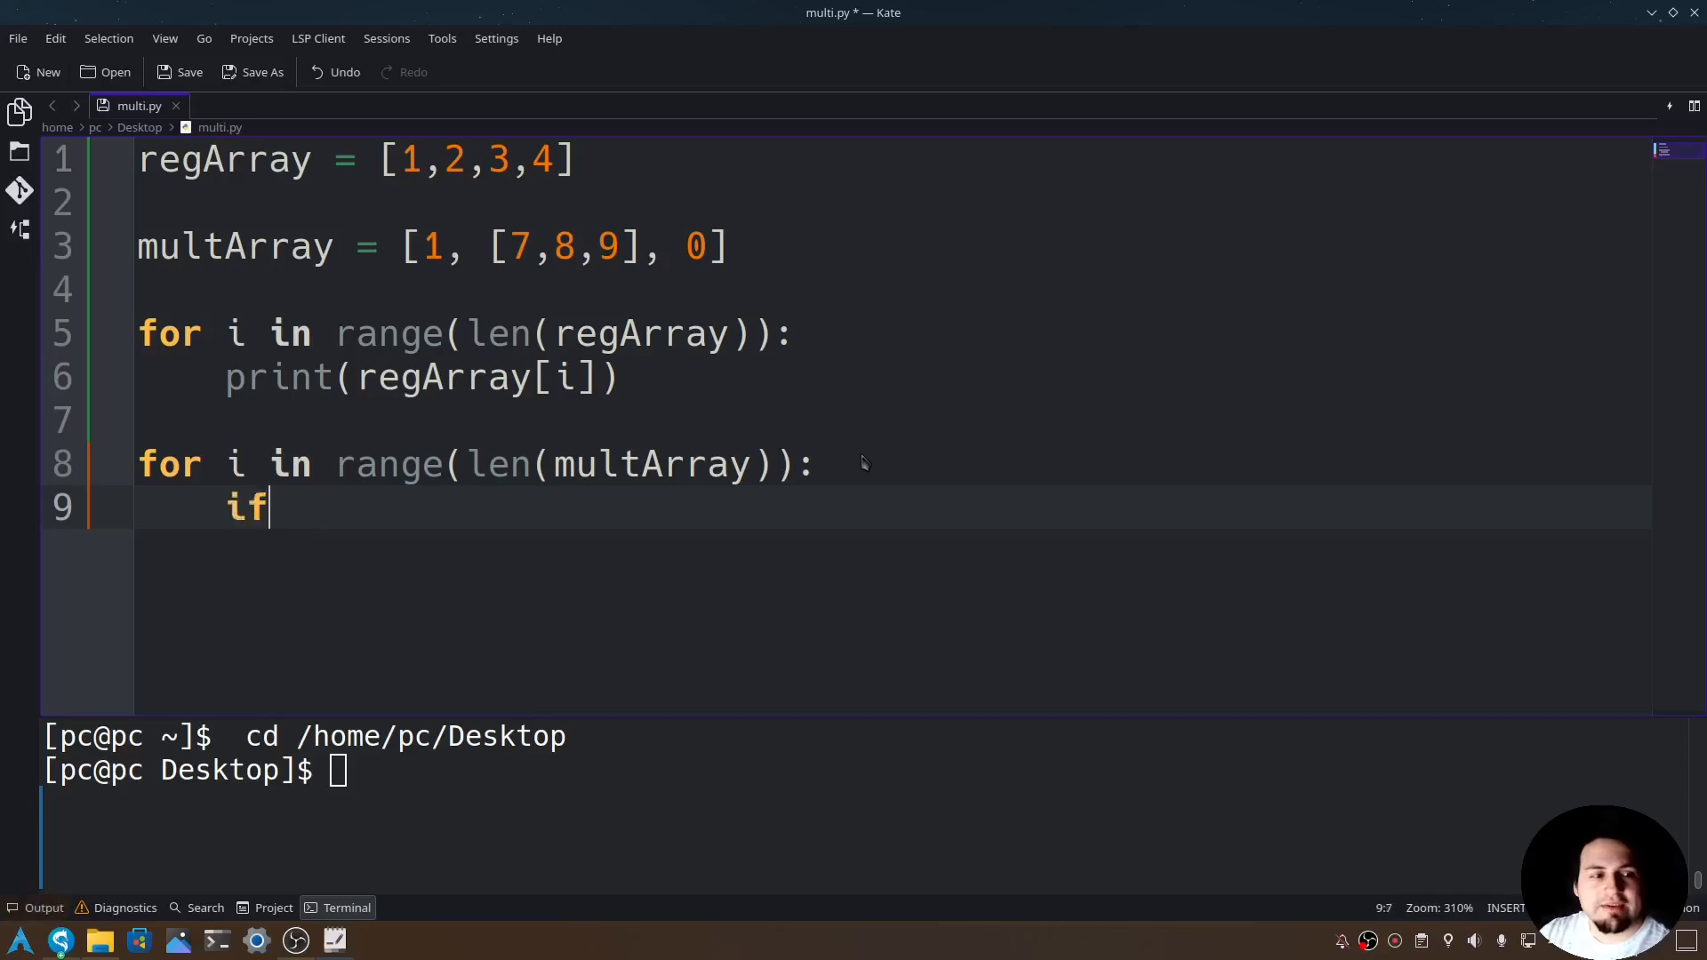
type("()")
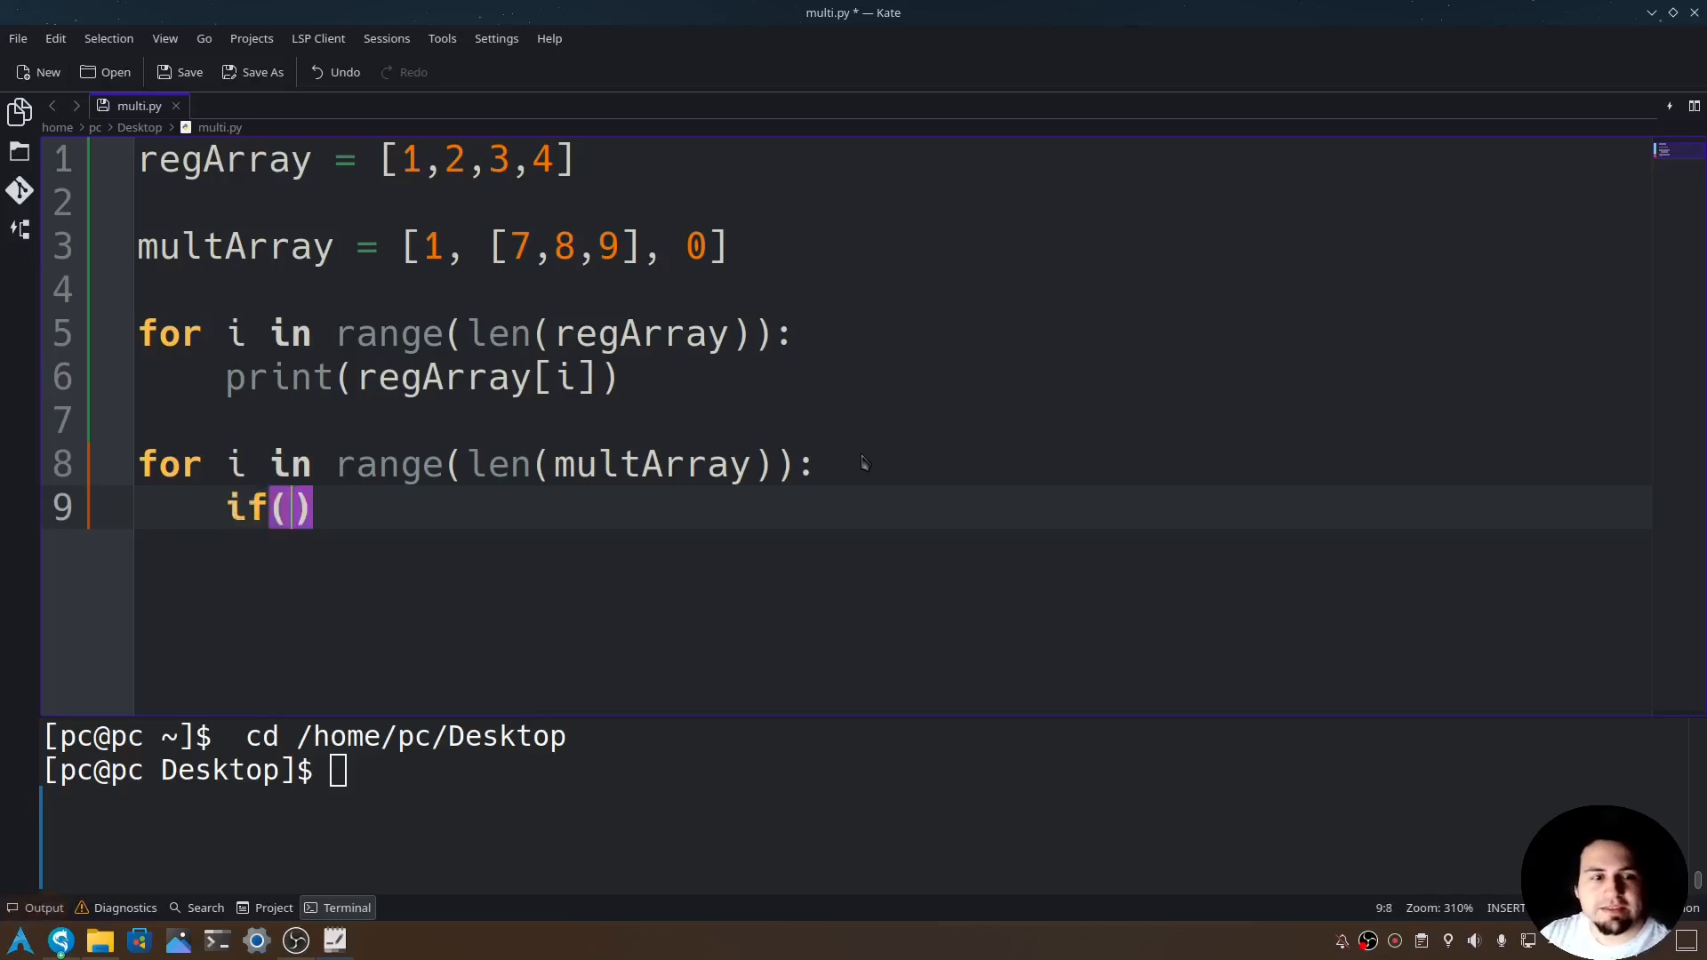
type("t")
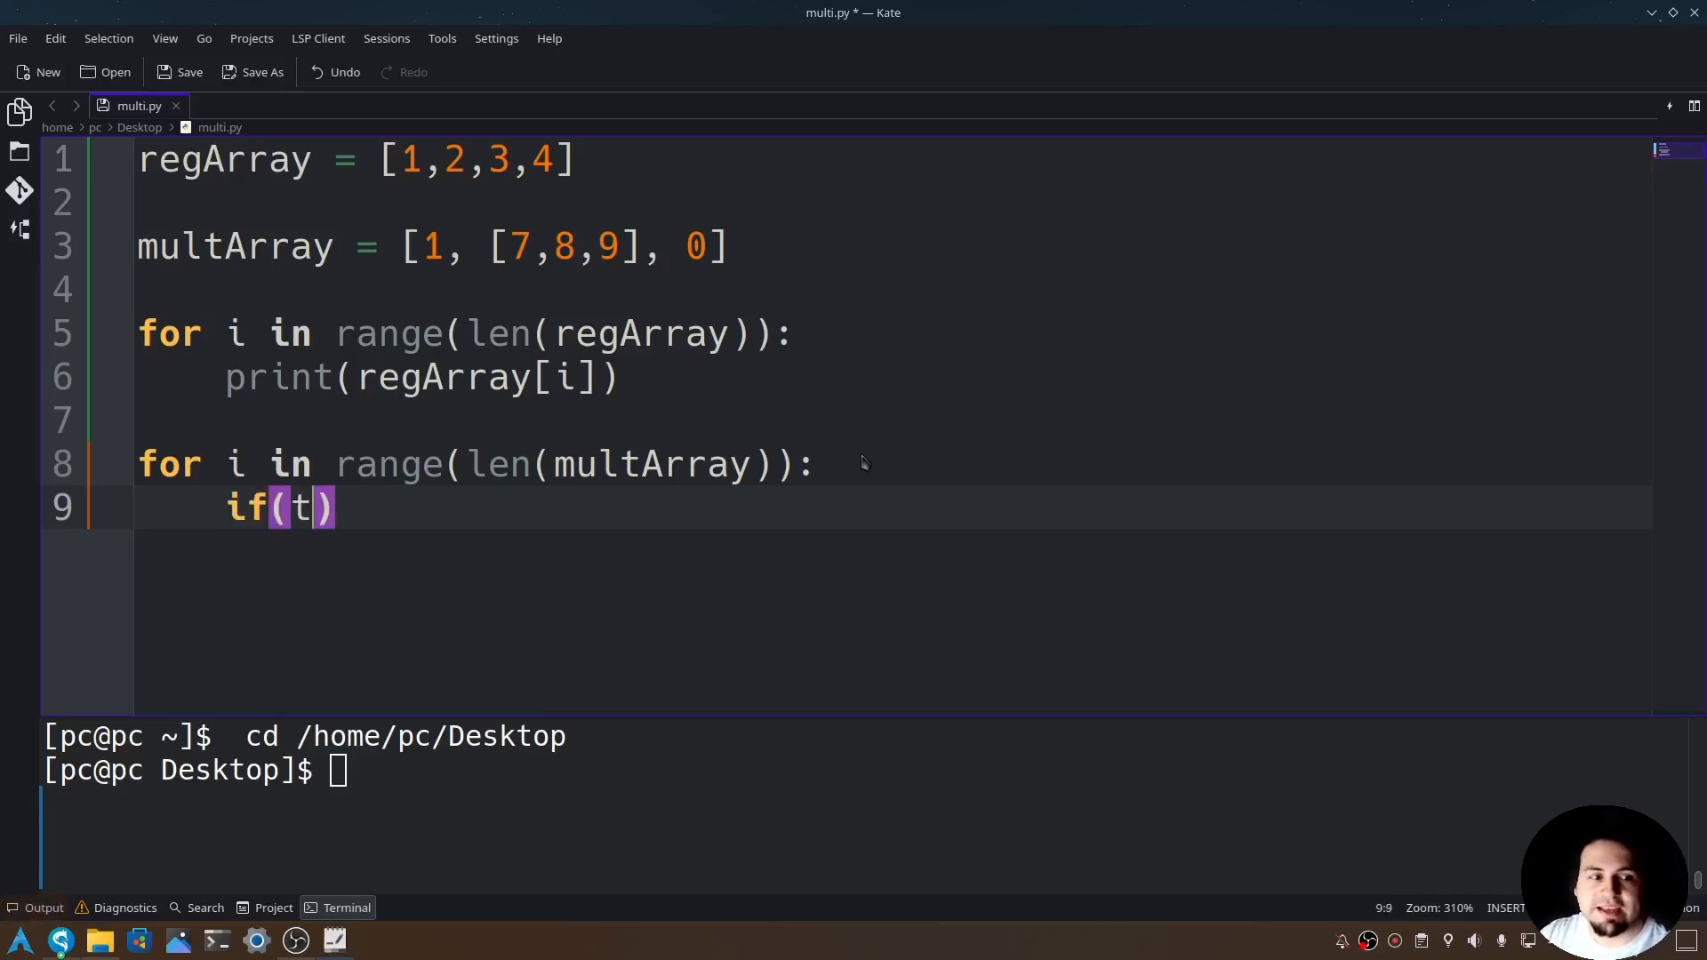
type("ype(")
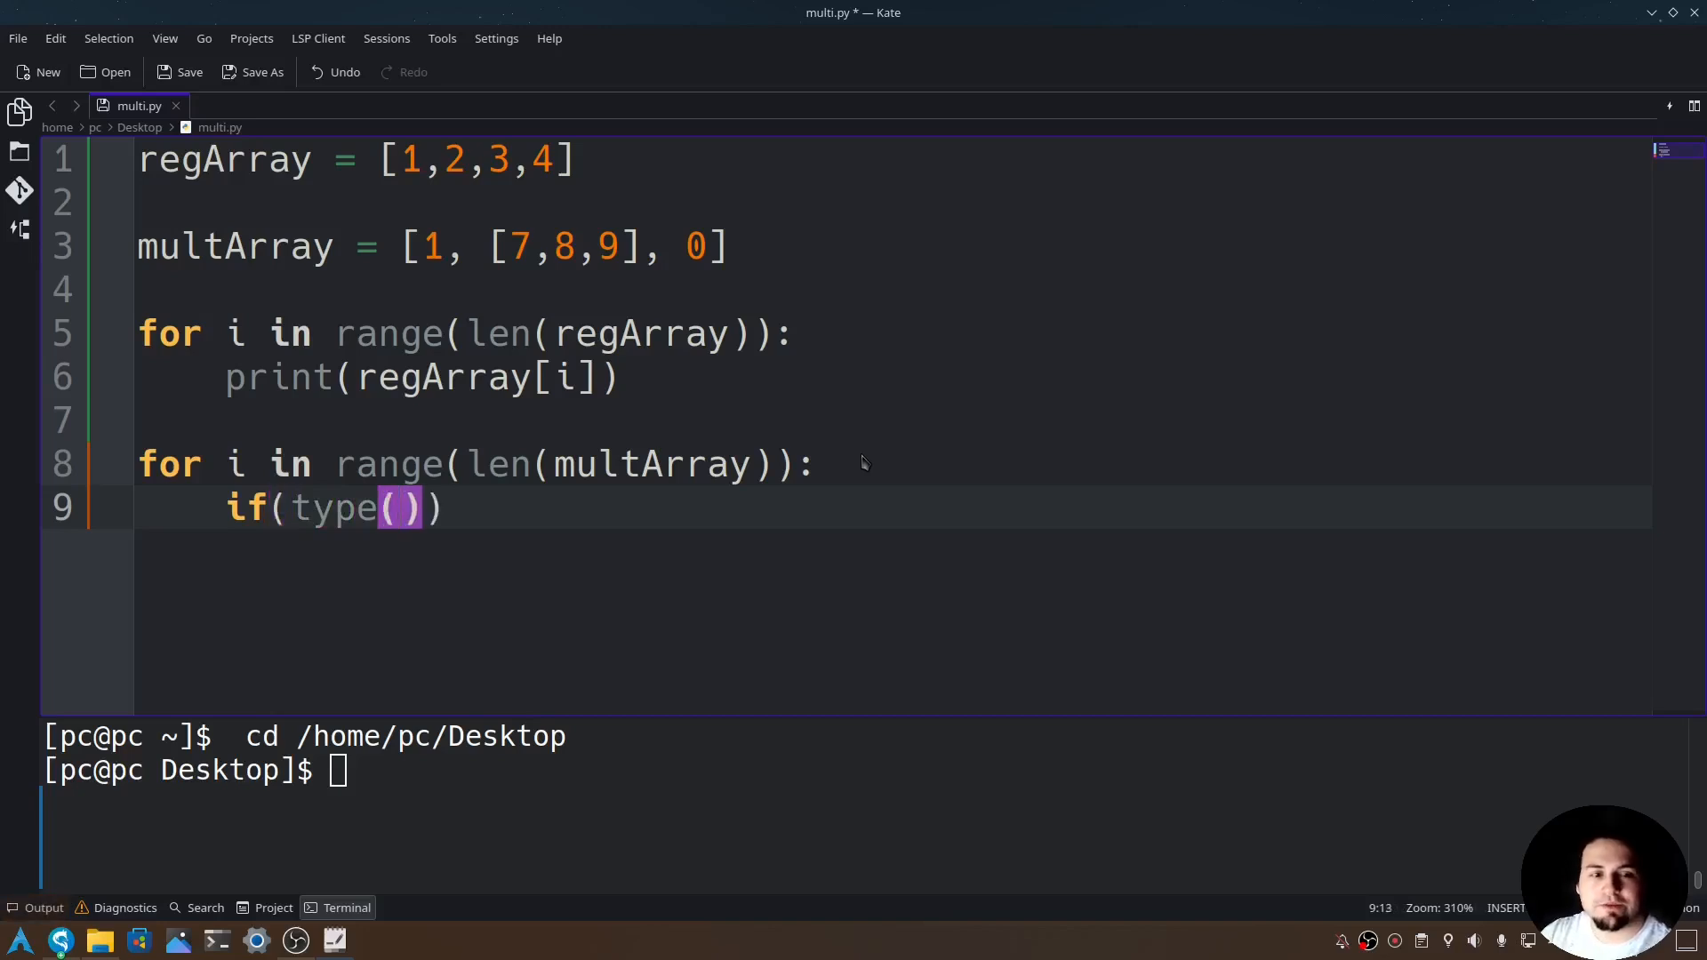
type("multArray")
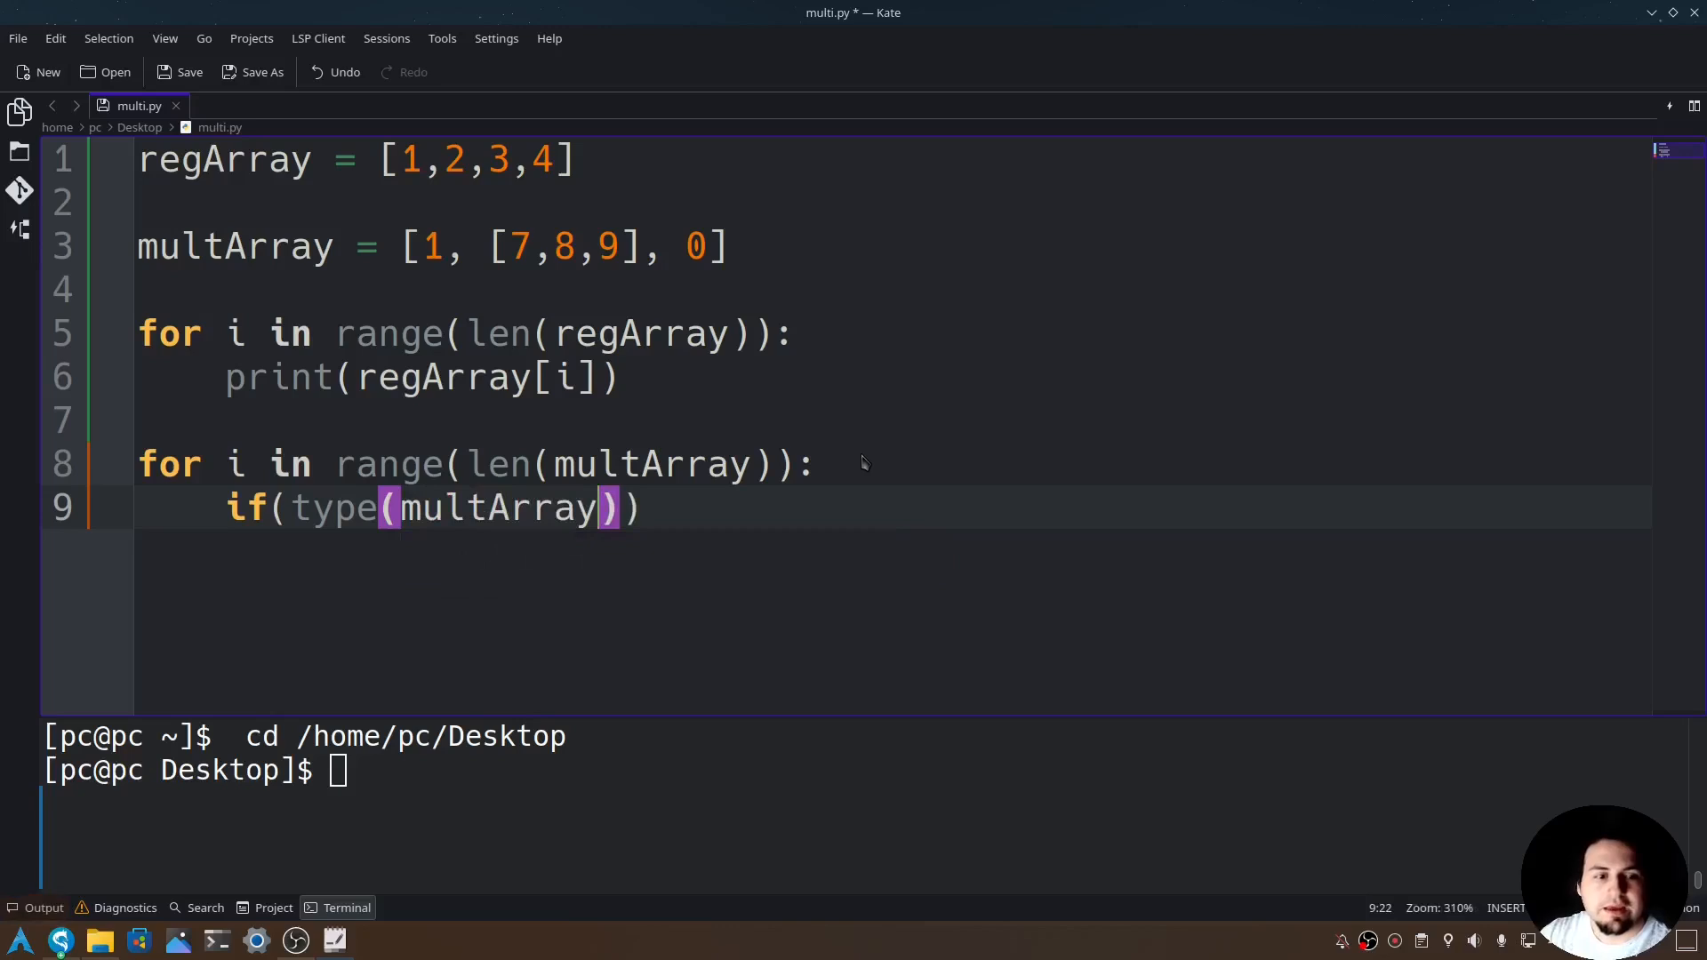
type("[i]")
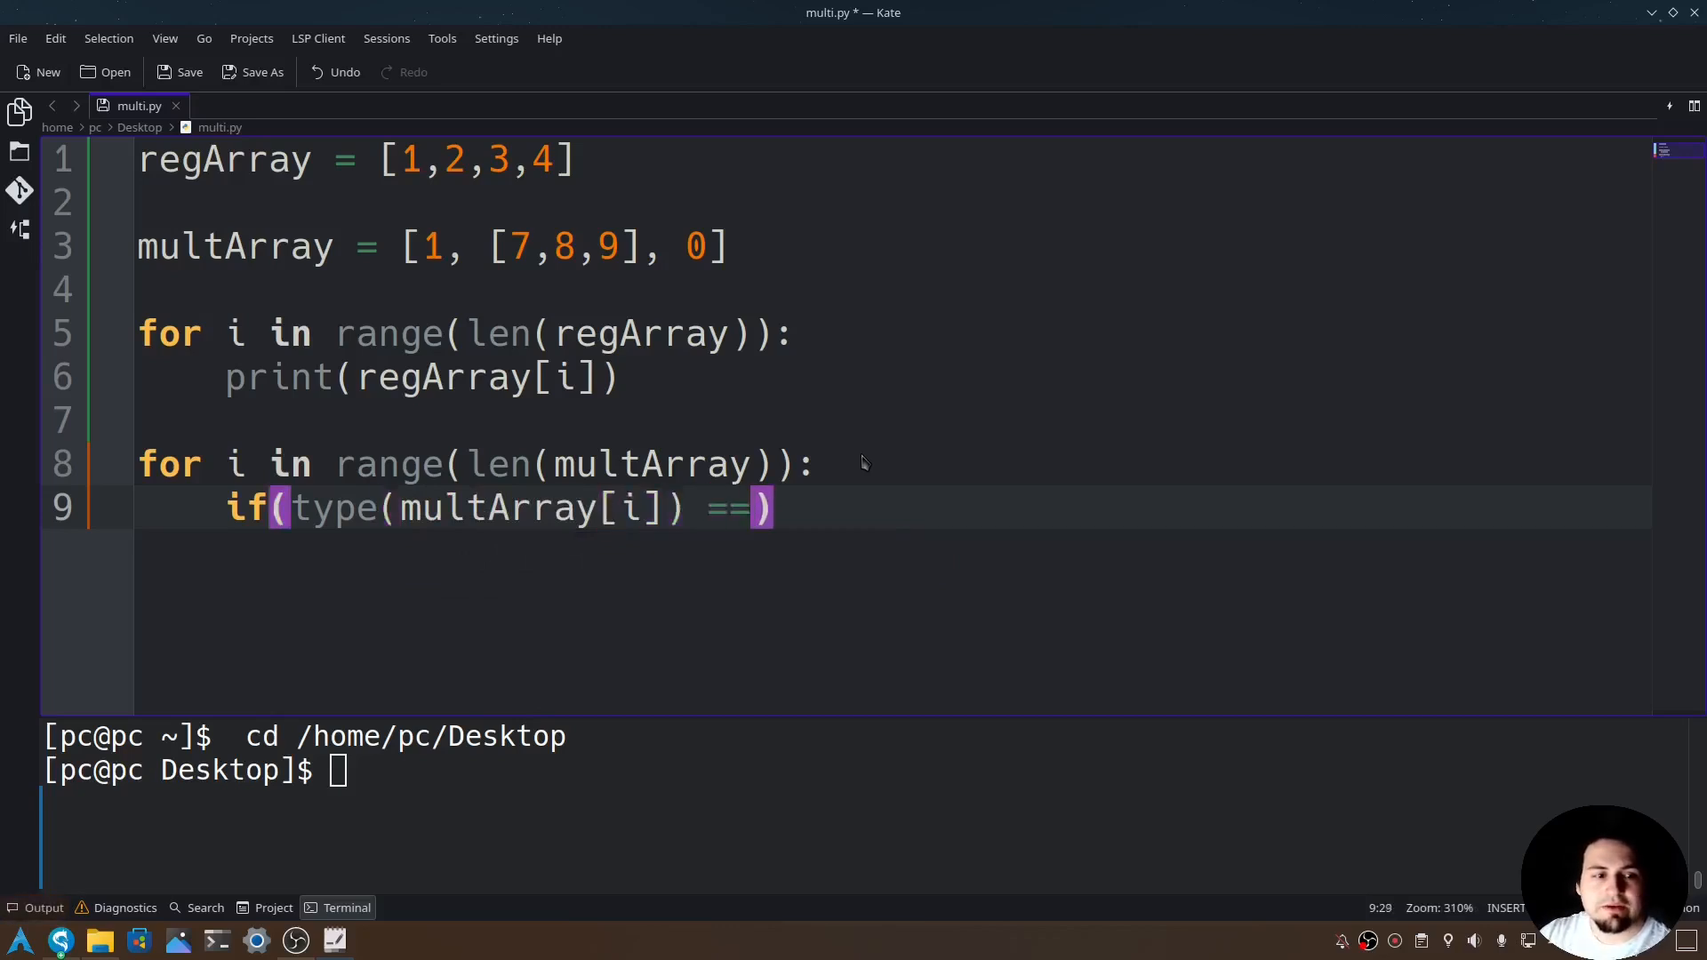
type("list")
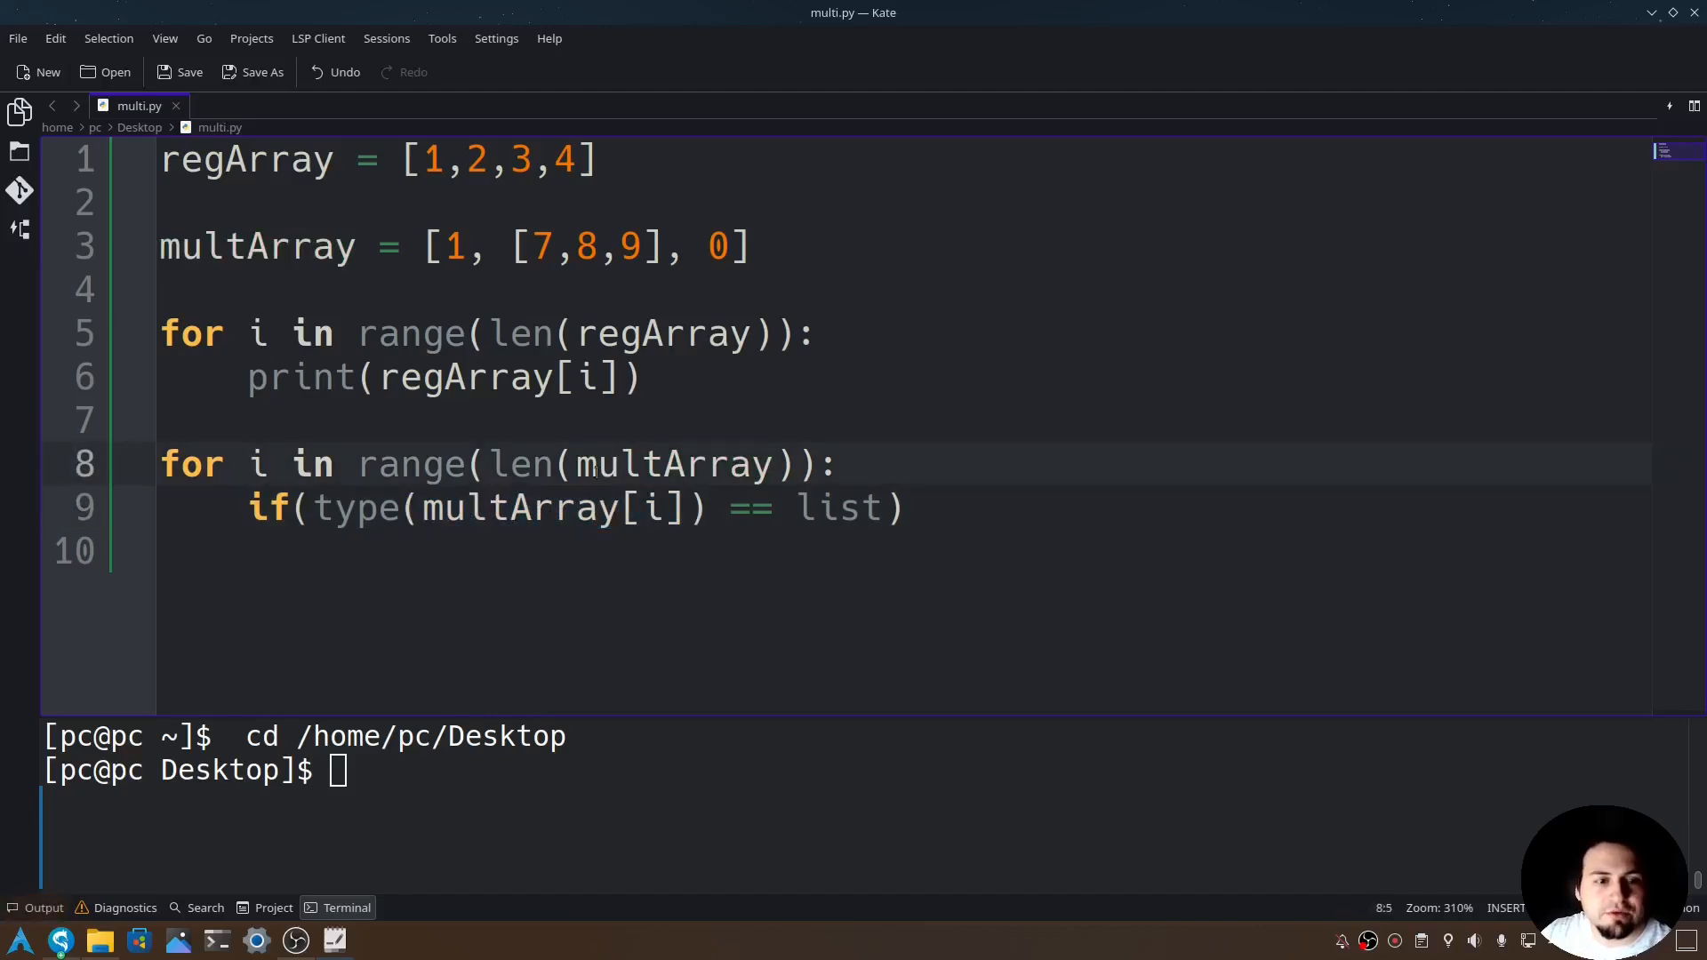
Point out multArray's elements 1 and 0 against the list check, then return to the condition
left_click(468, 245)
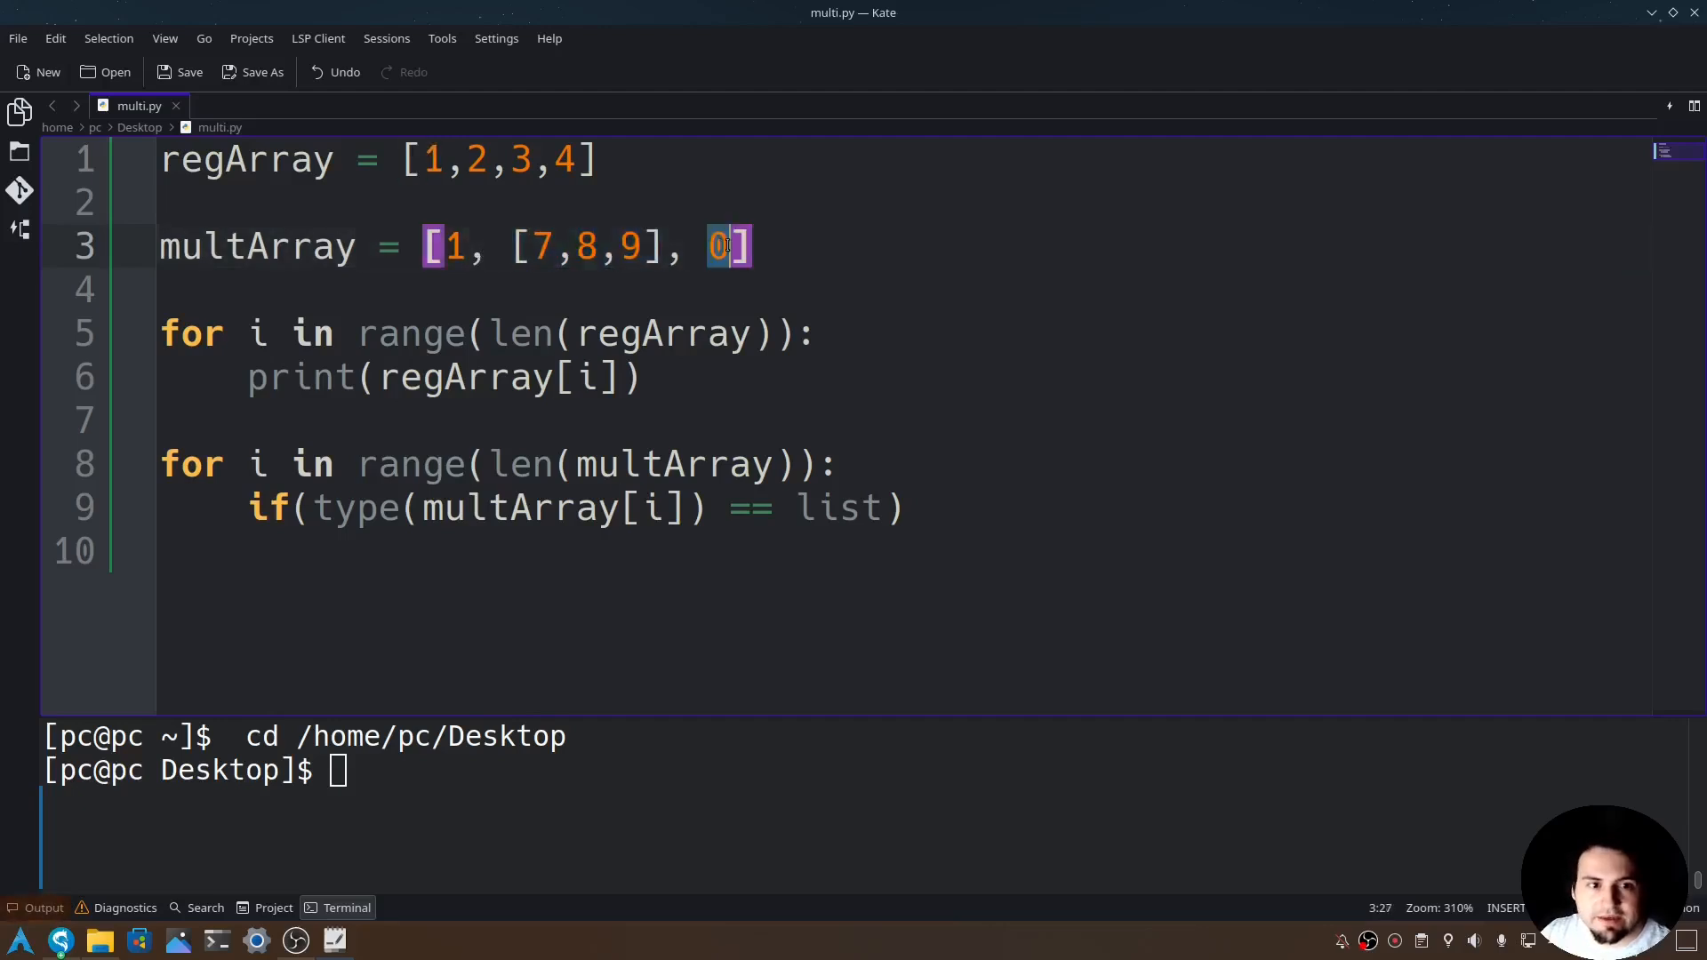
left_click(450, 246)
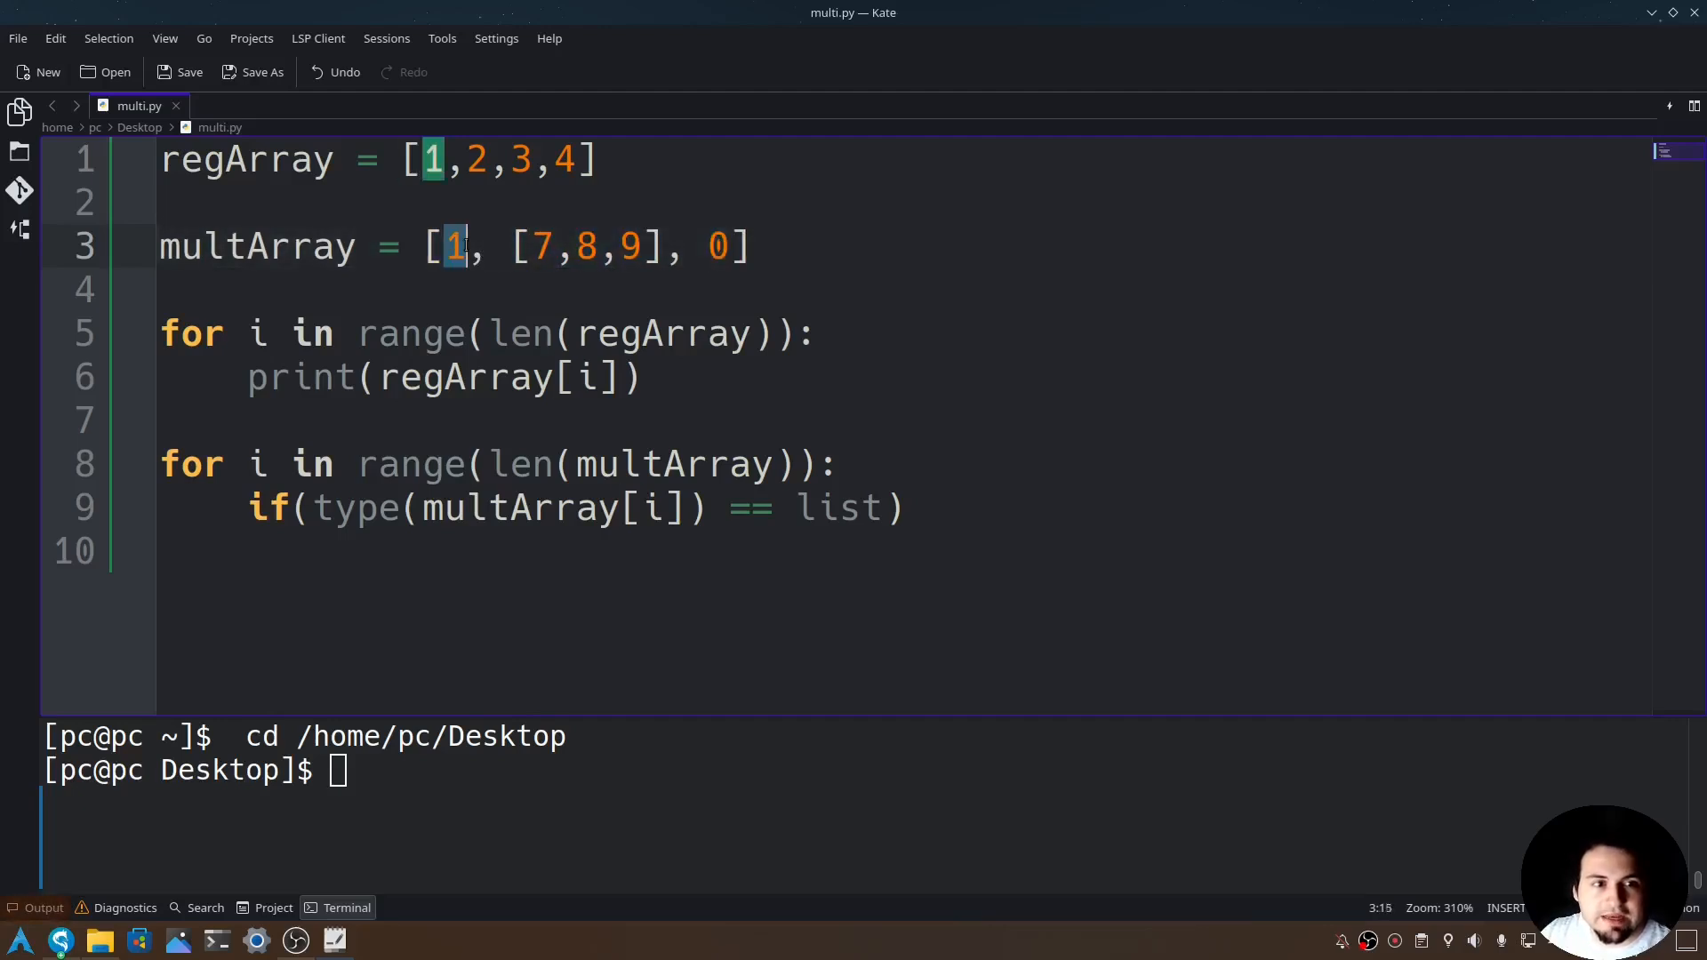
left_click(777, 508)
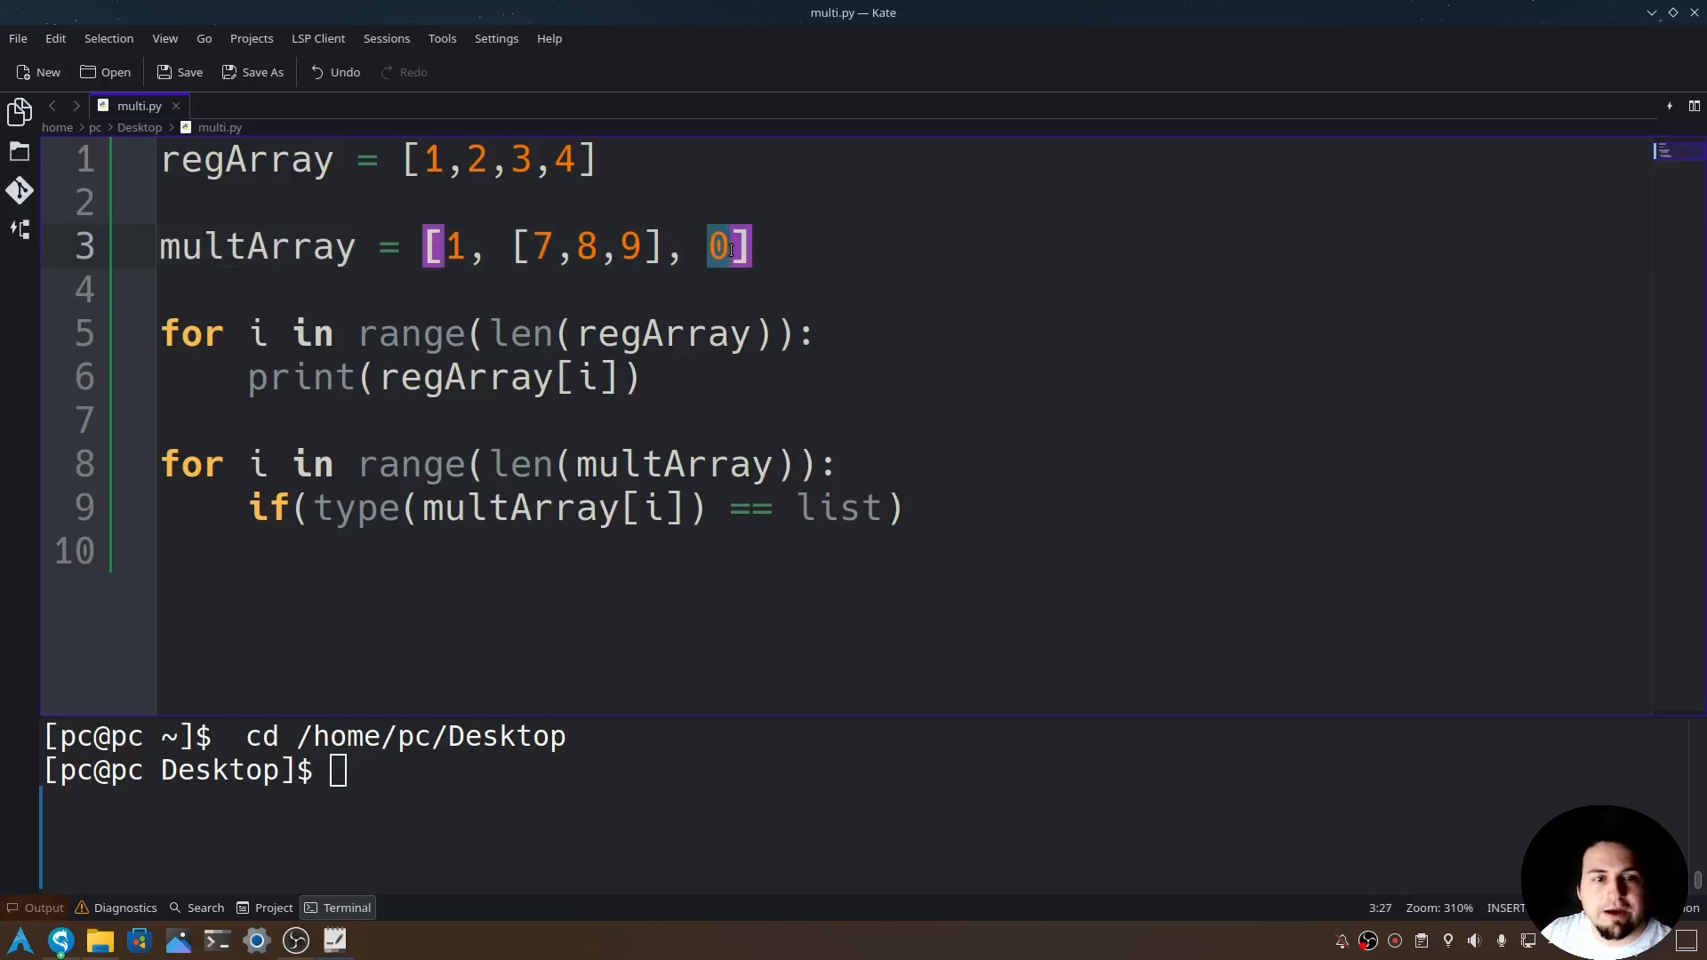
mouse_move(713, 265)
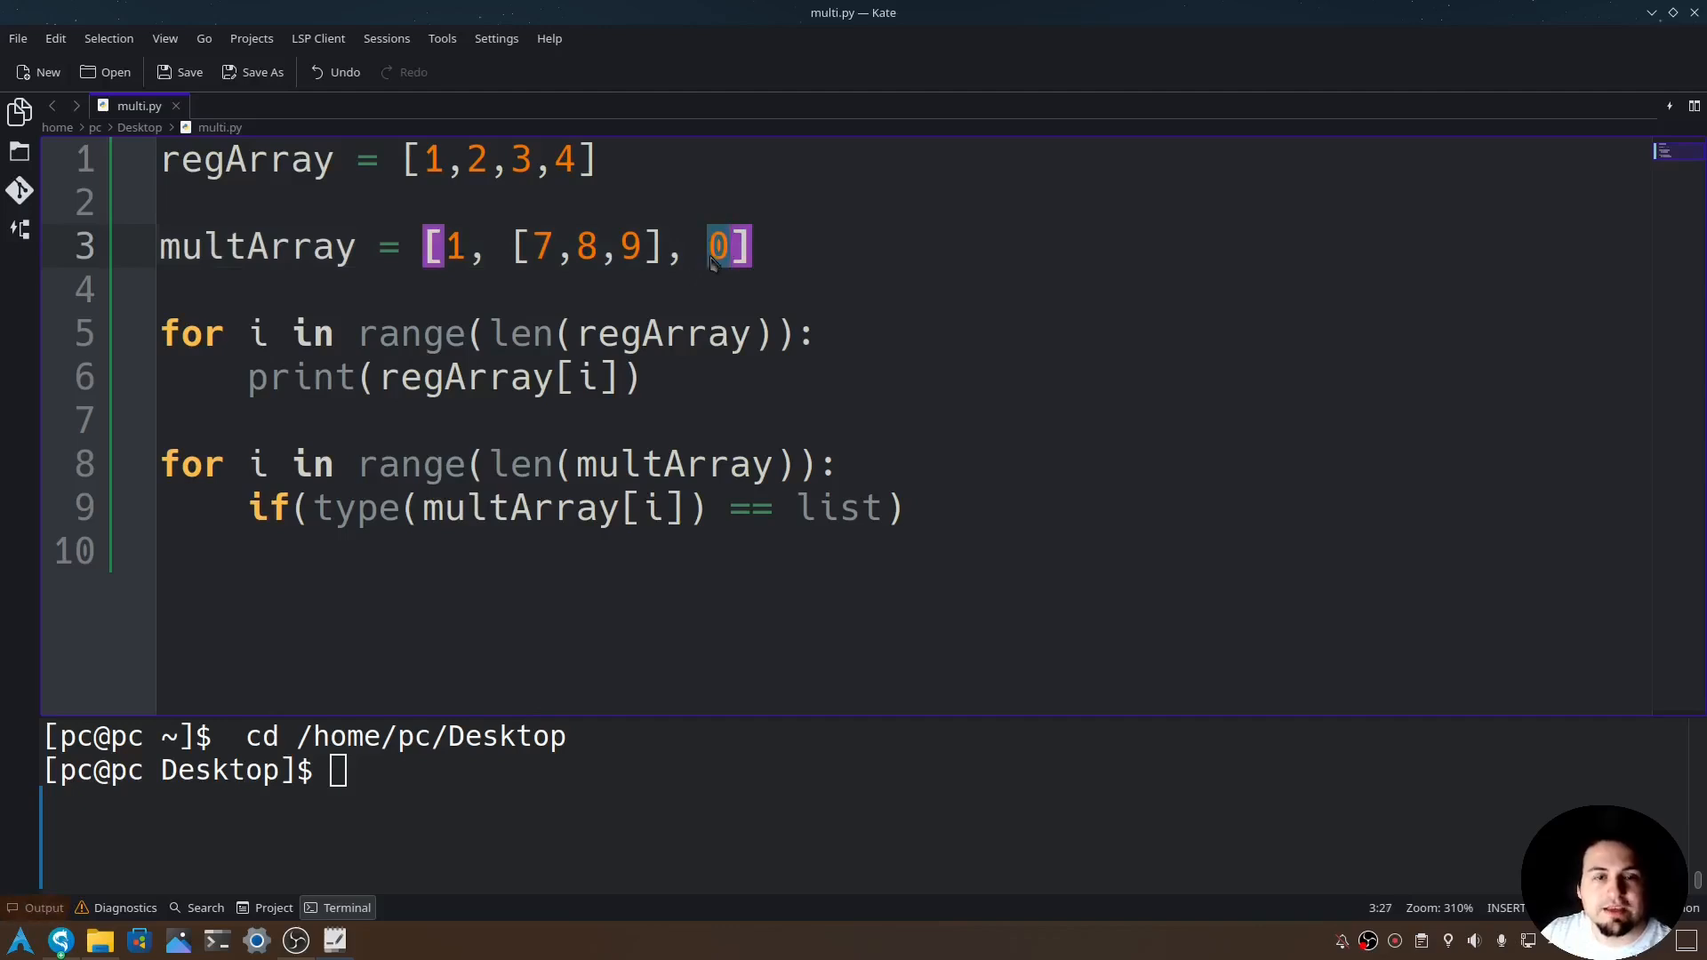
left_click(908, 508)
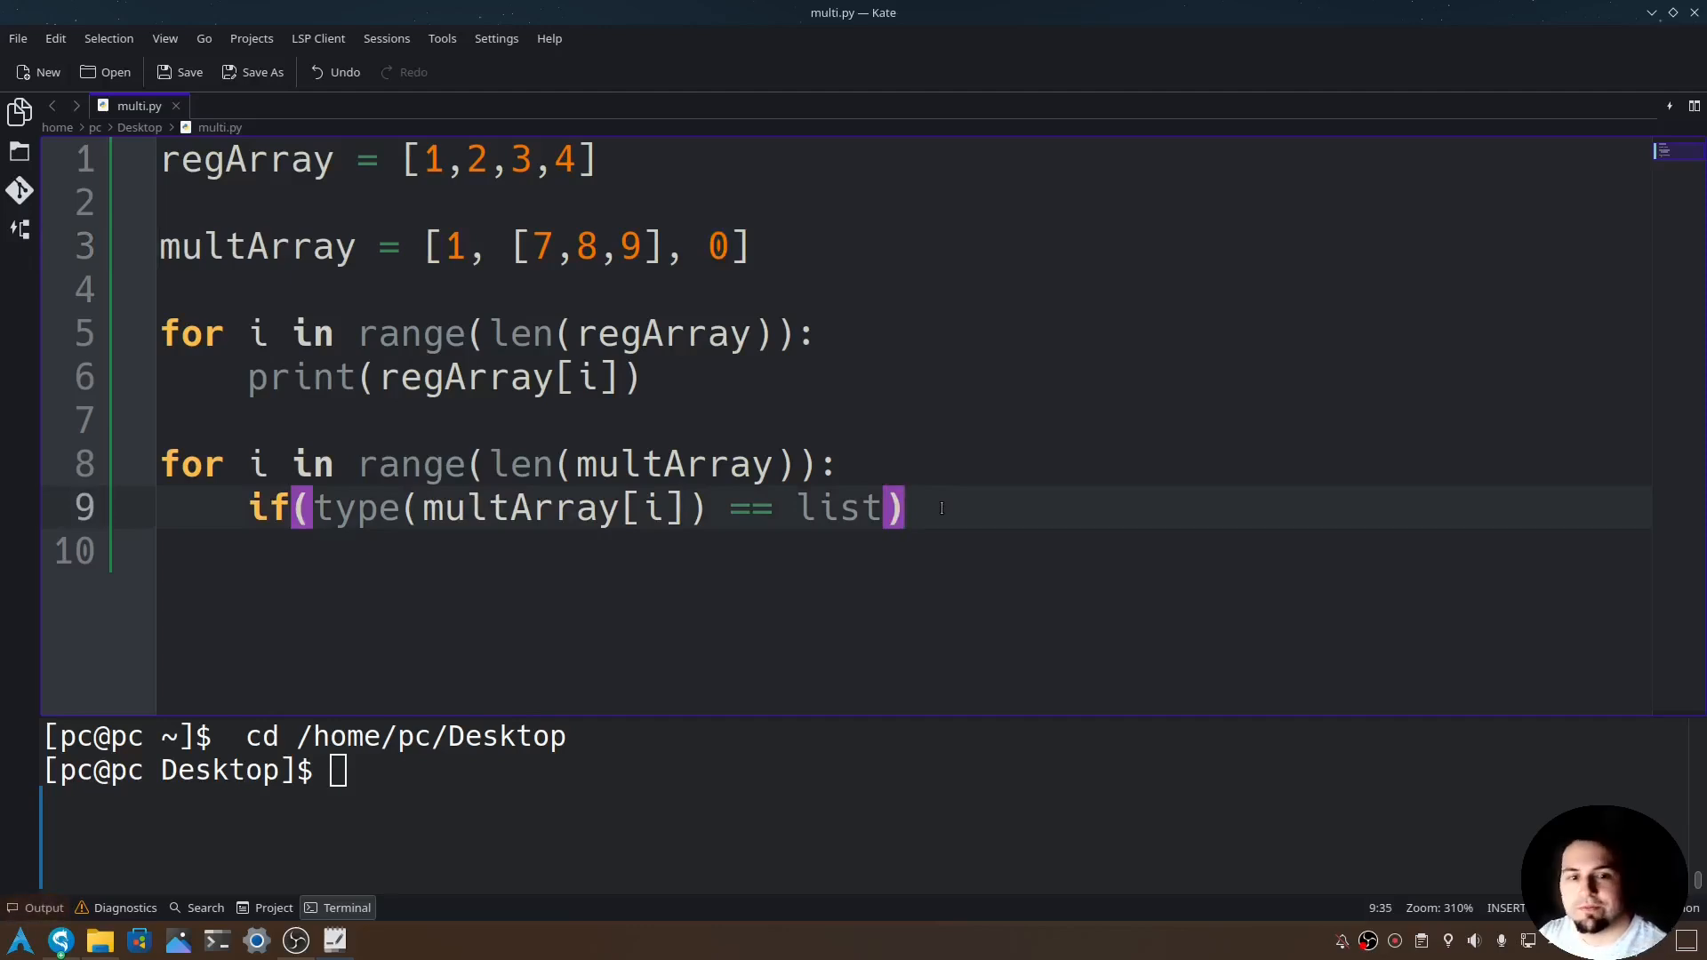
Under the list check, add the inner loop for j in multArray[i]:
type(":")
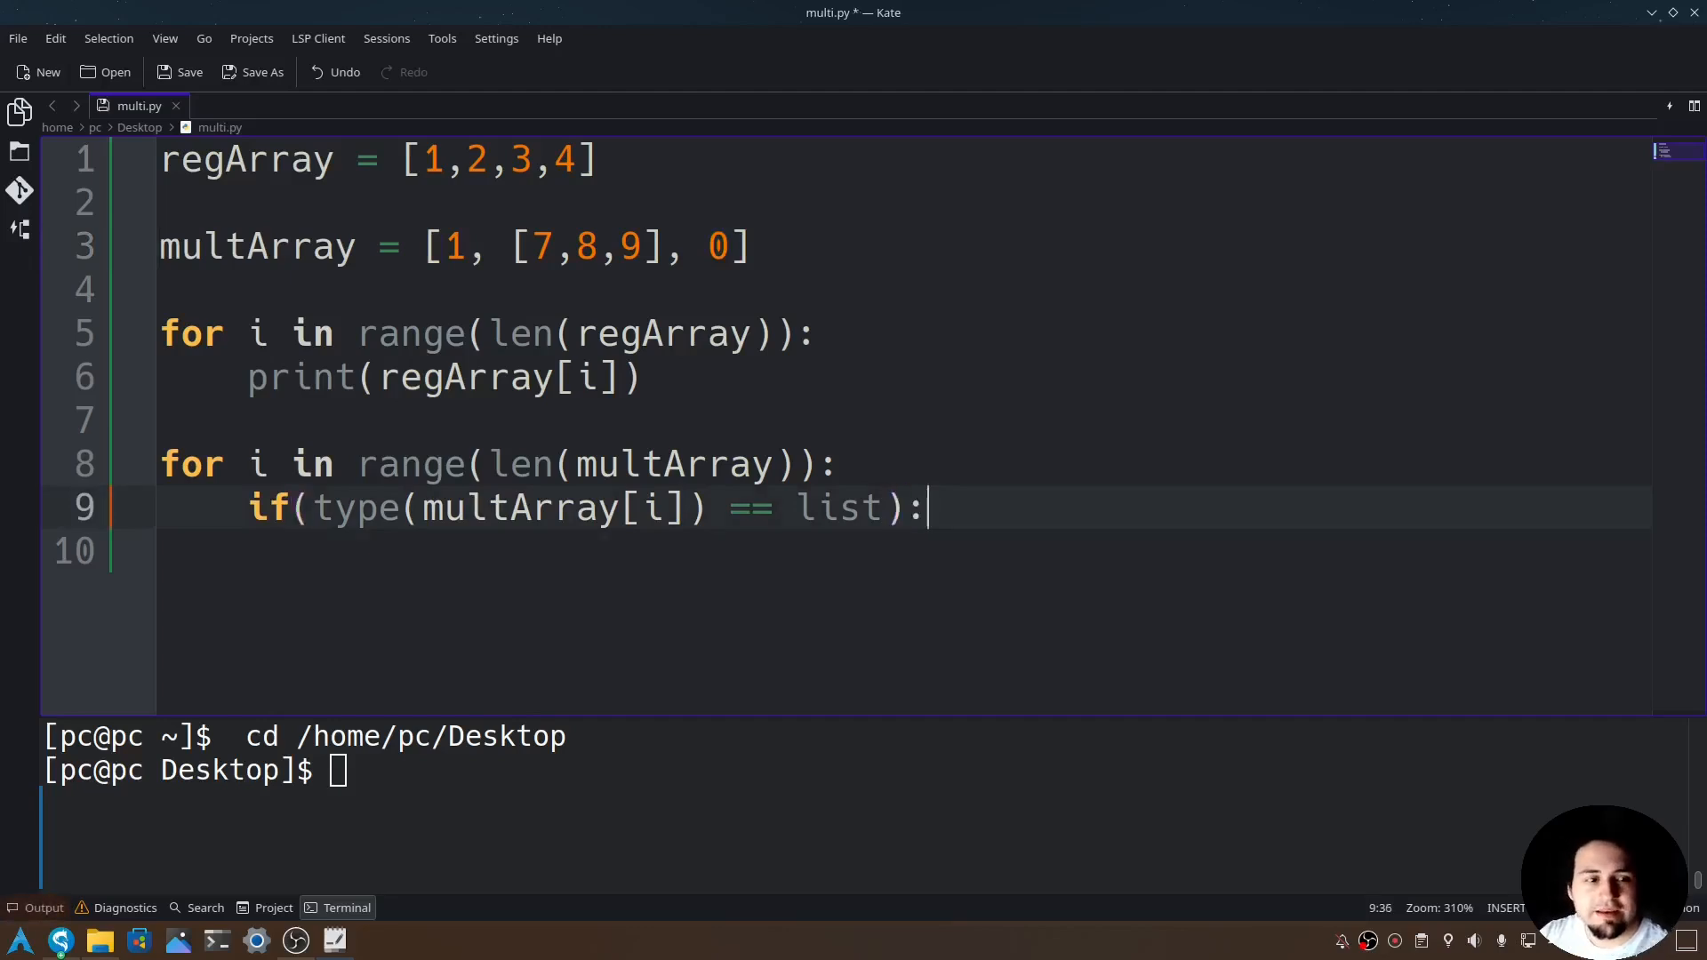
key("Return")
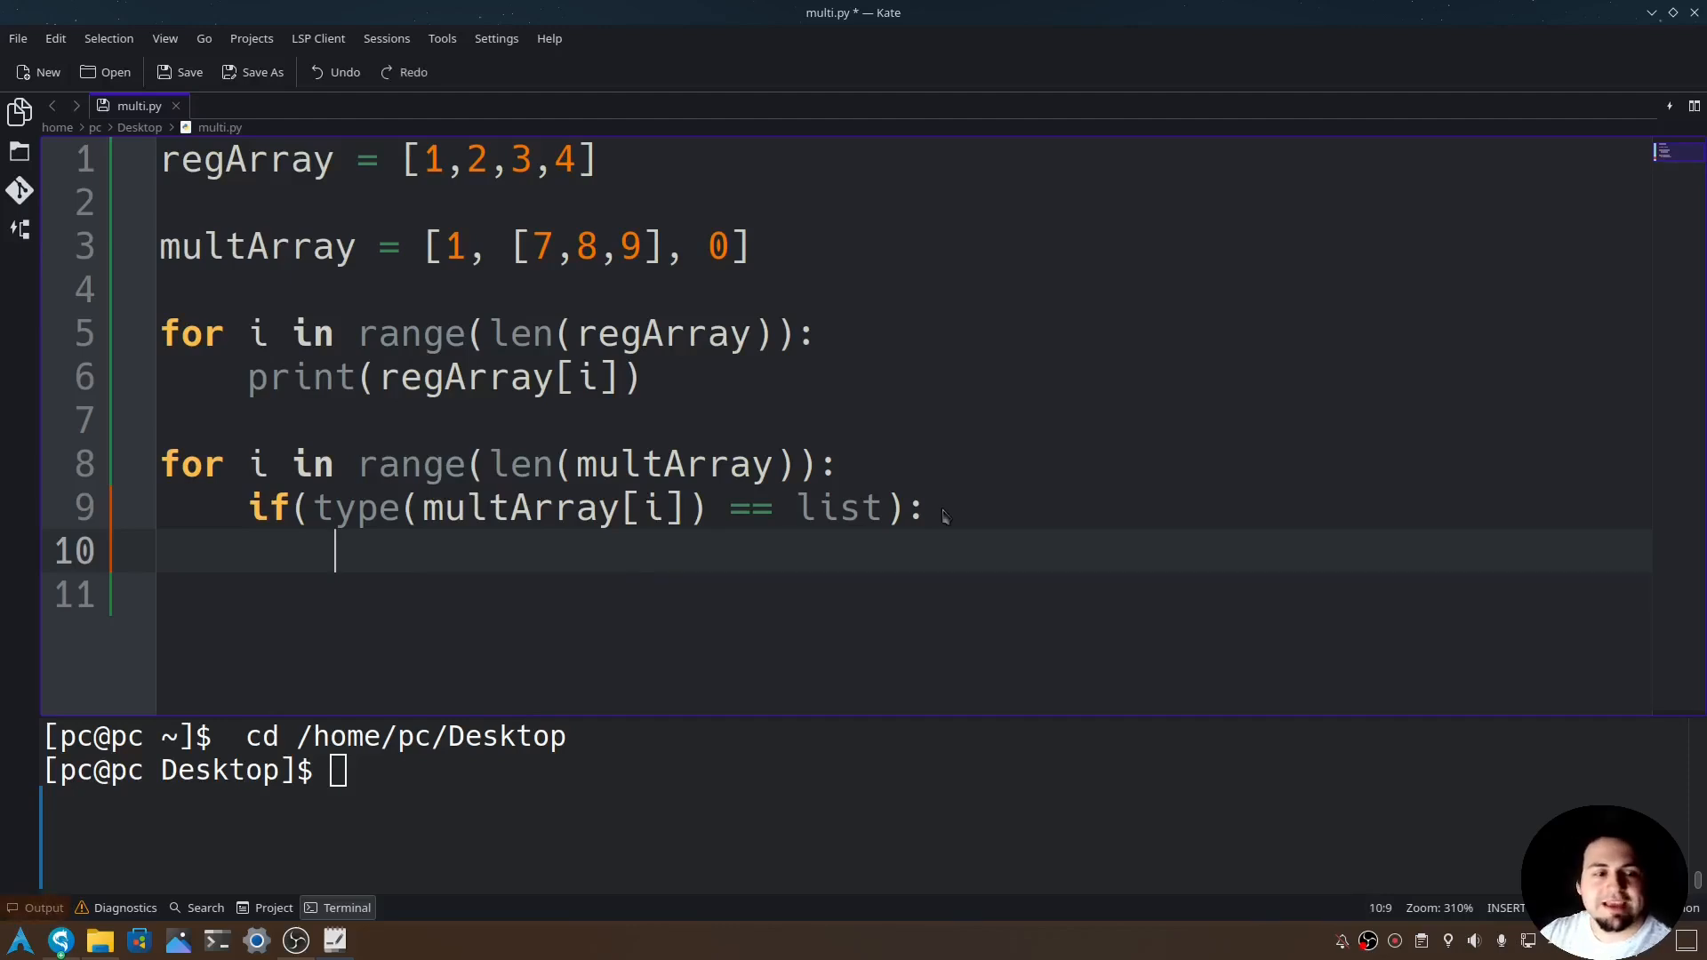
type("for j in multArray[")
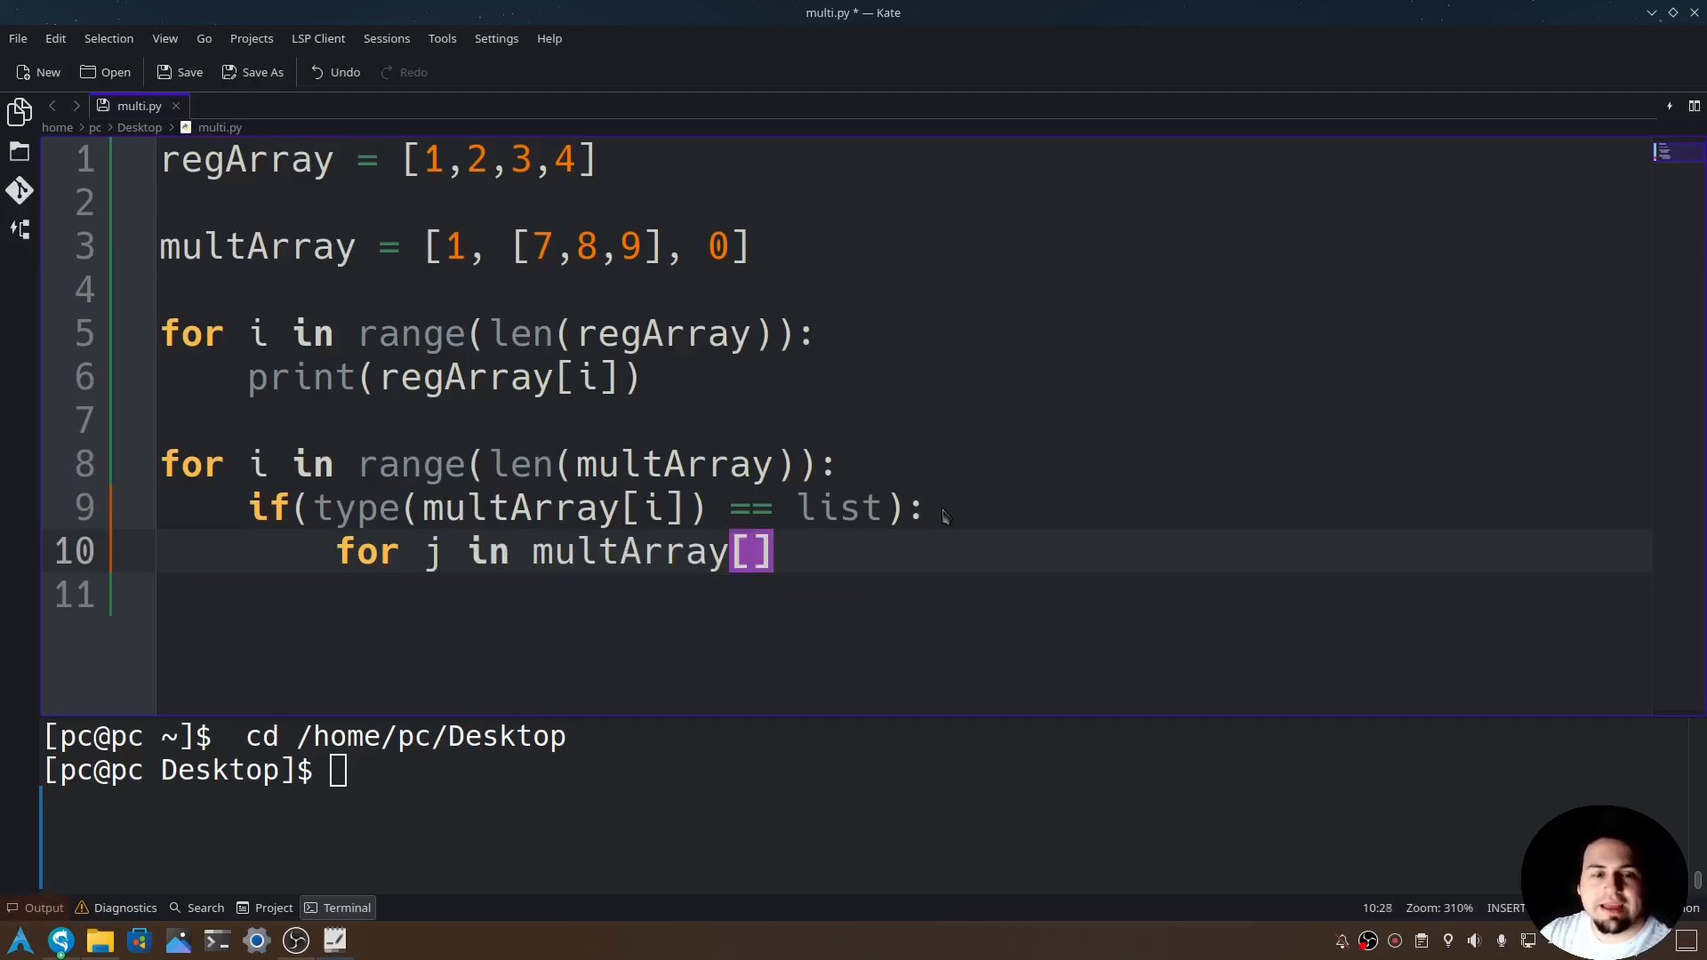
type("i]:")
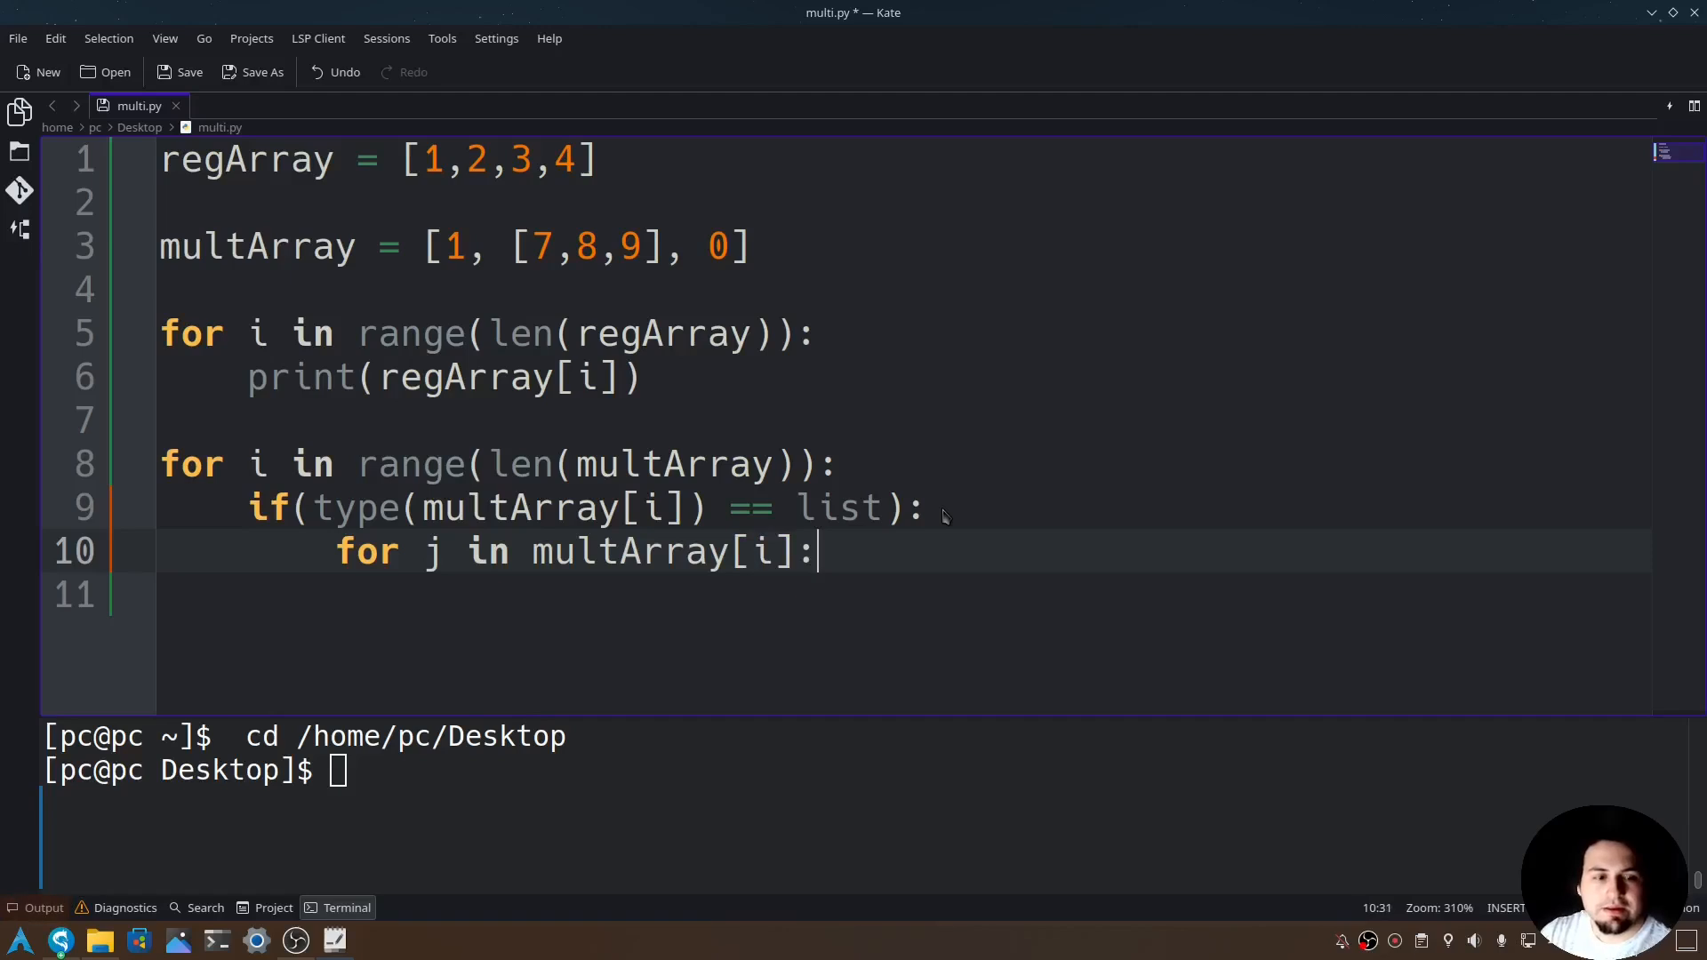
key("Return")
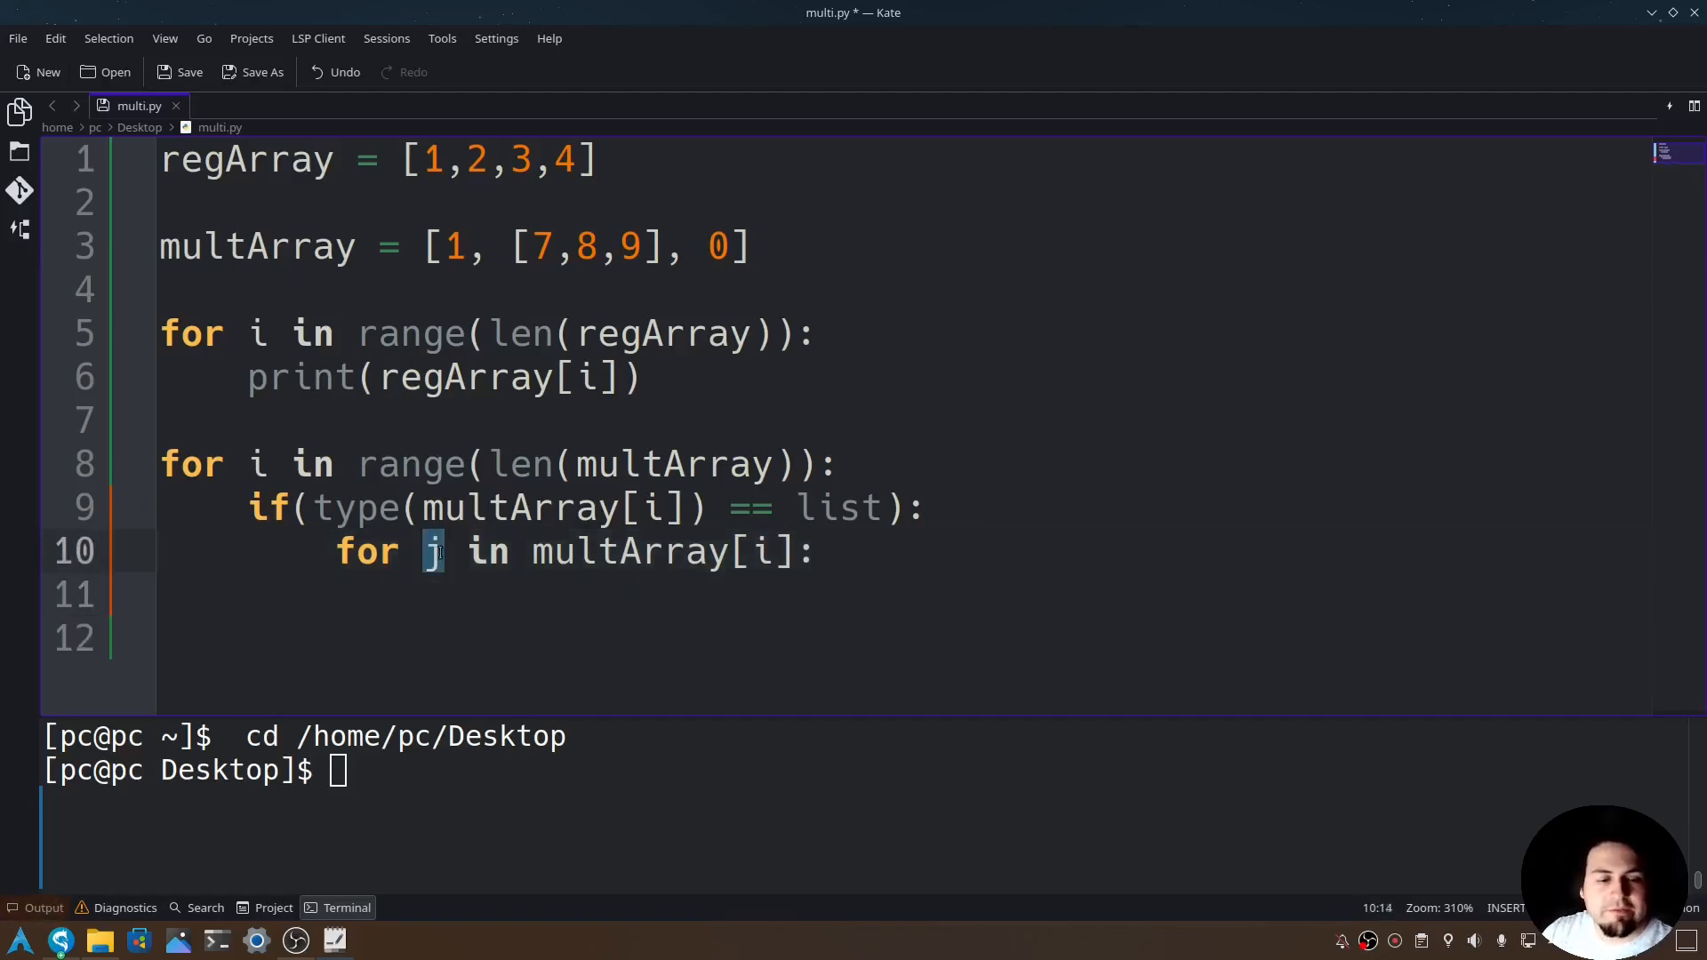
Make the inner loop print(j) for each nested element
double_click(661, 551)
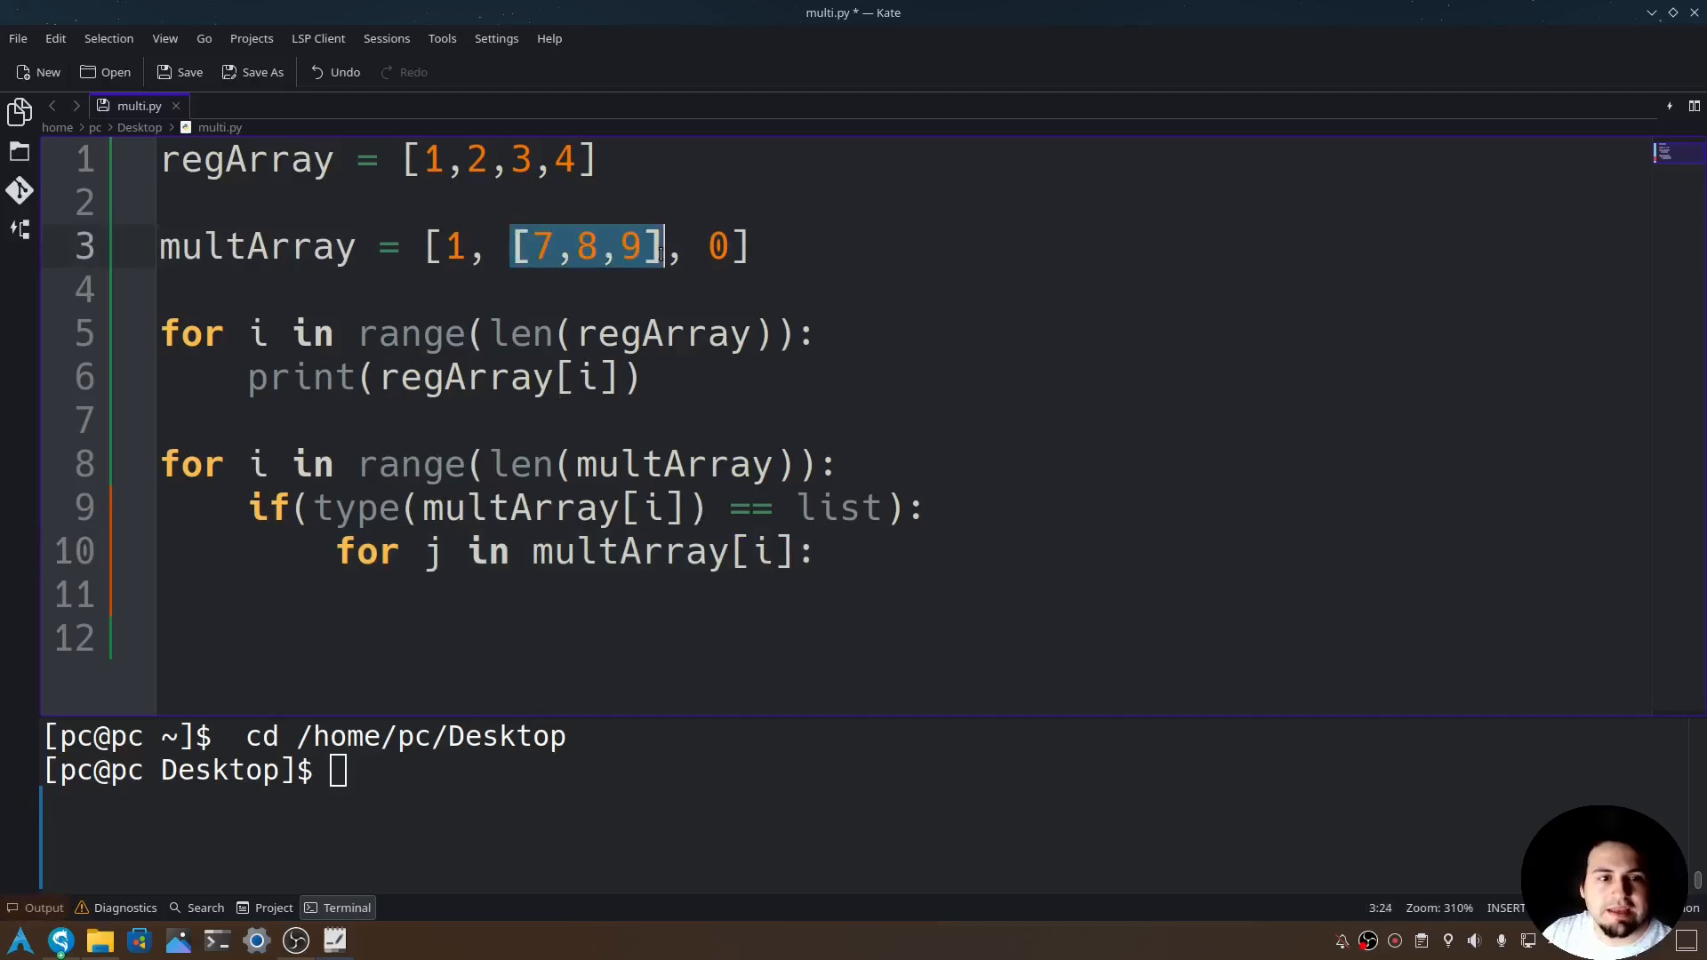
mouse_move(541, 249)
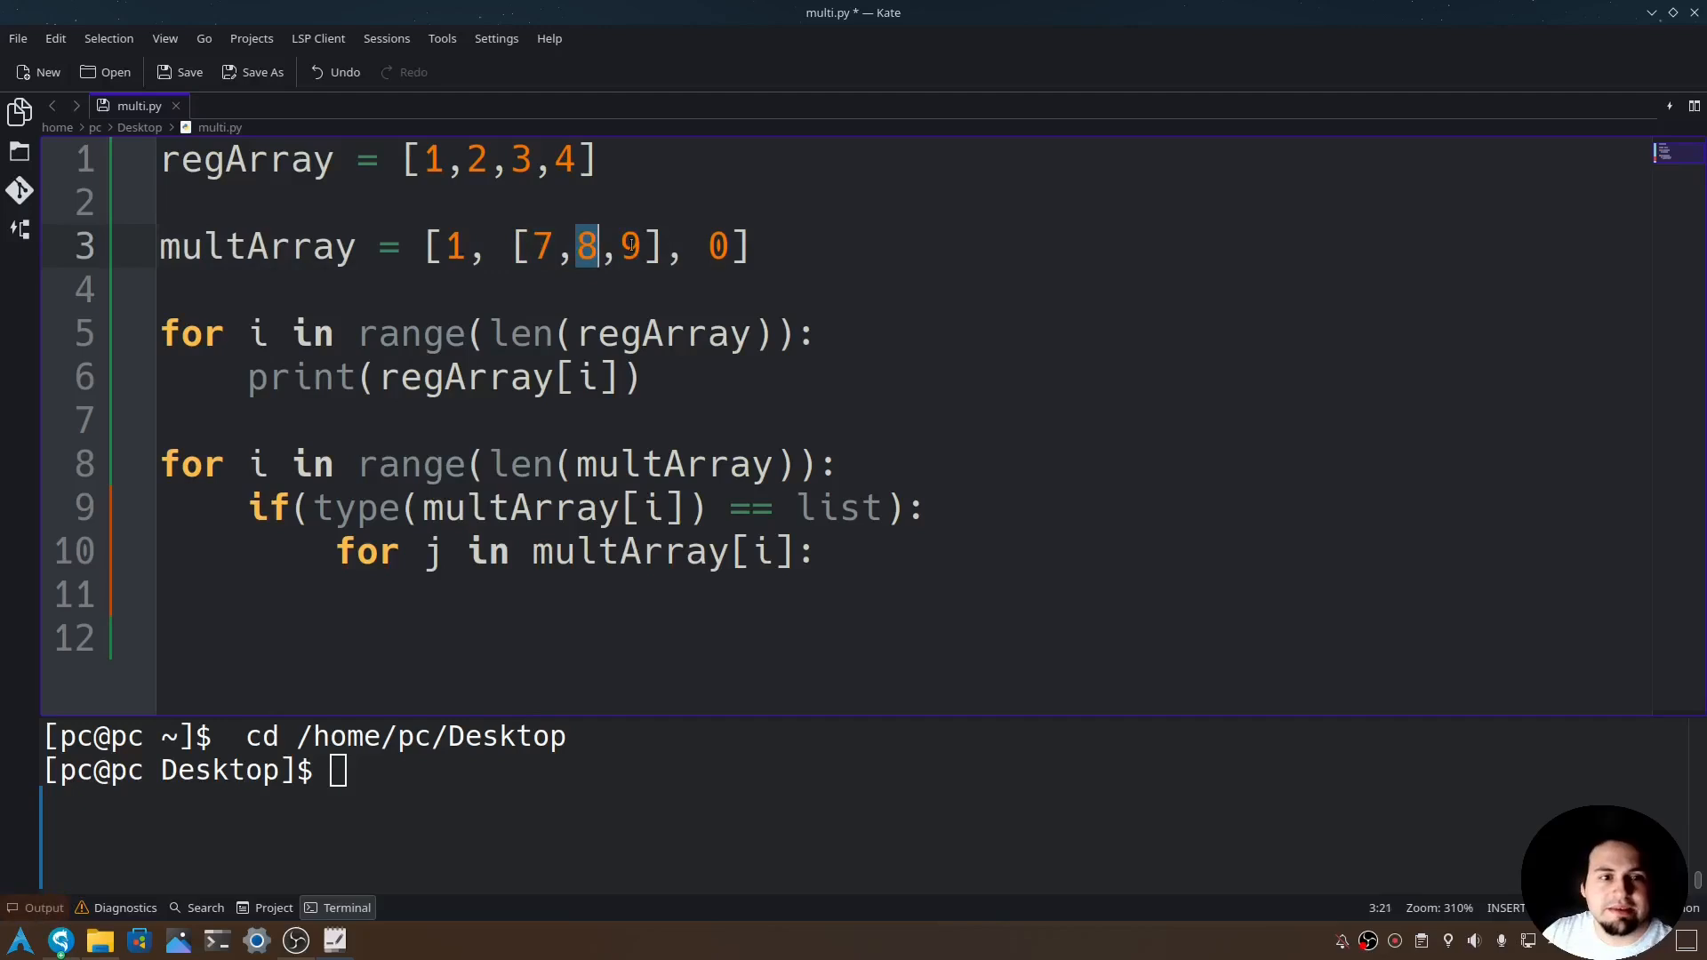
left_click(820, 552)
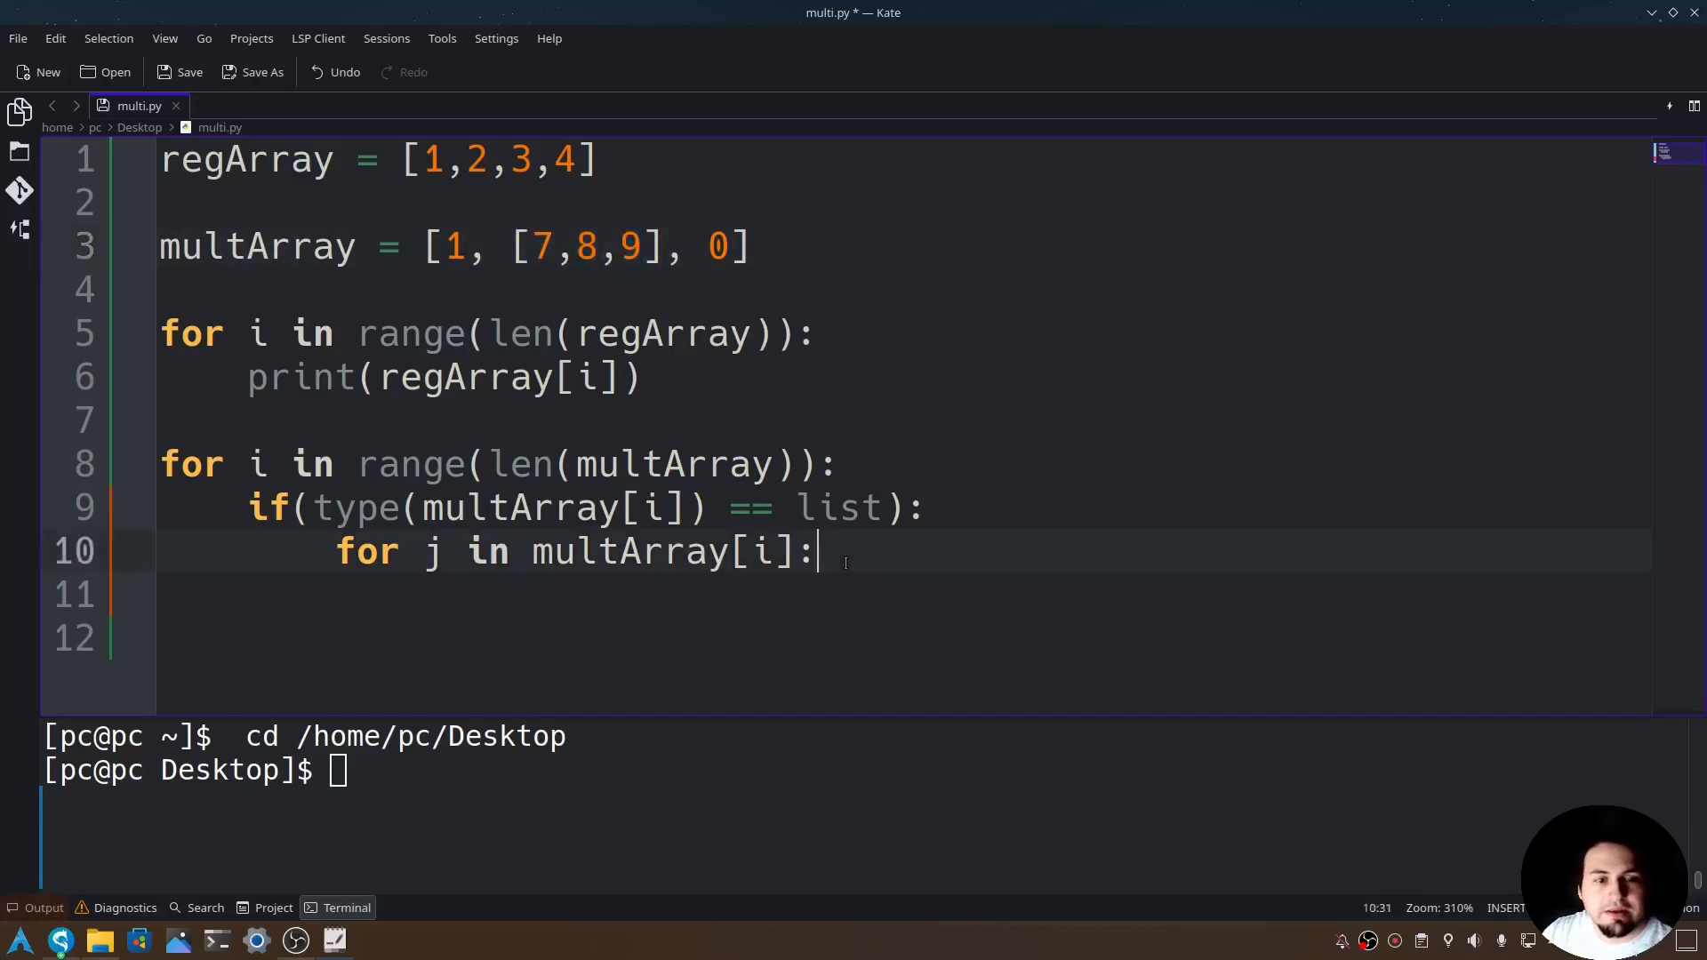
key("Return")
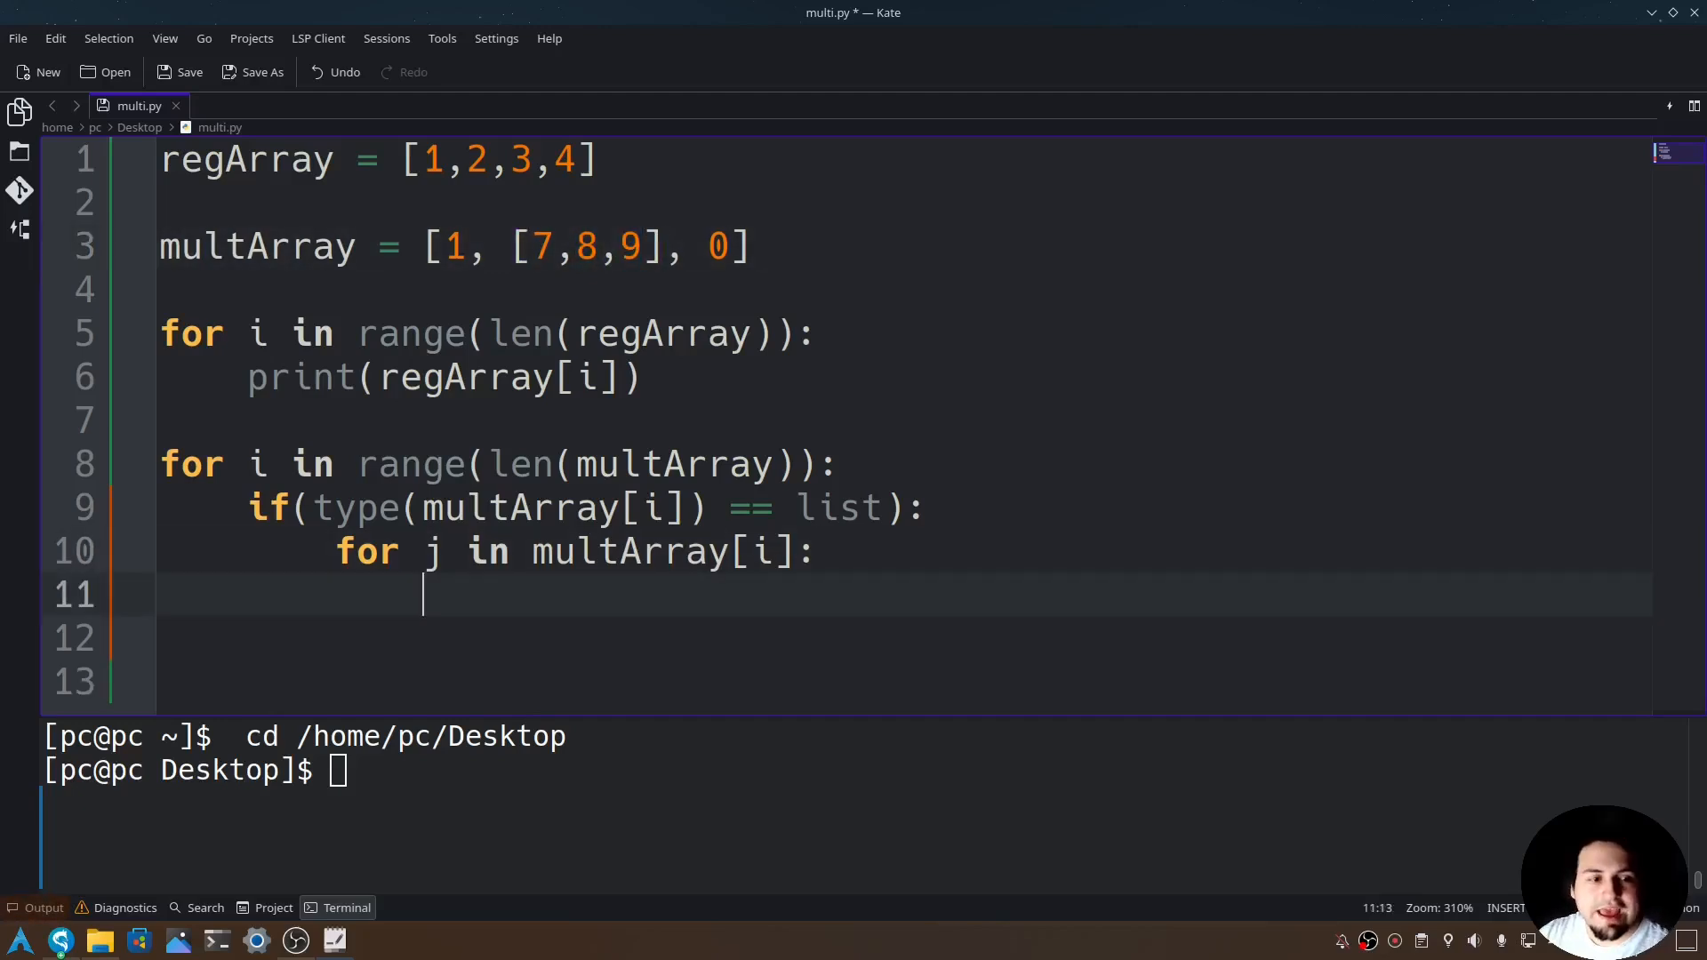
type("print(")
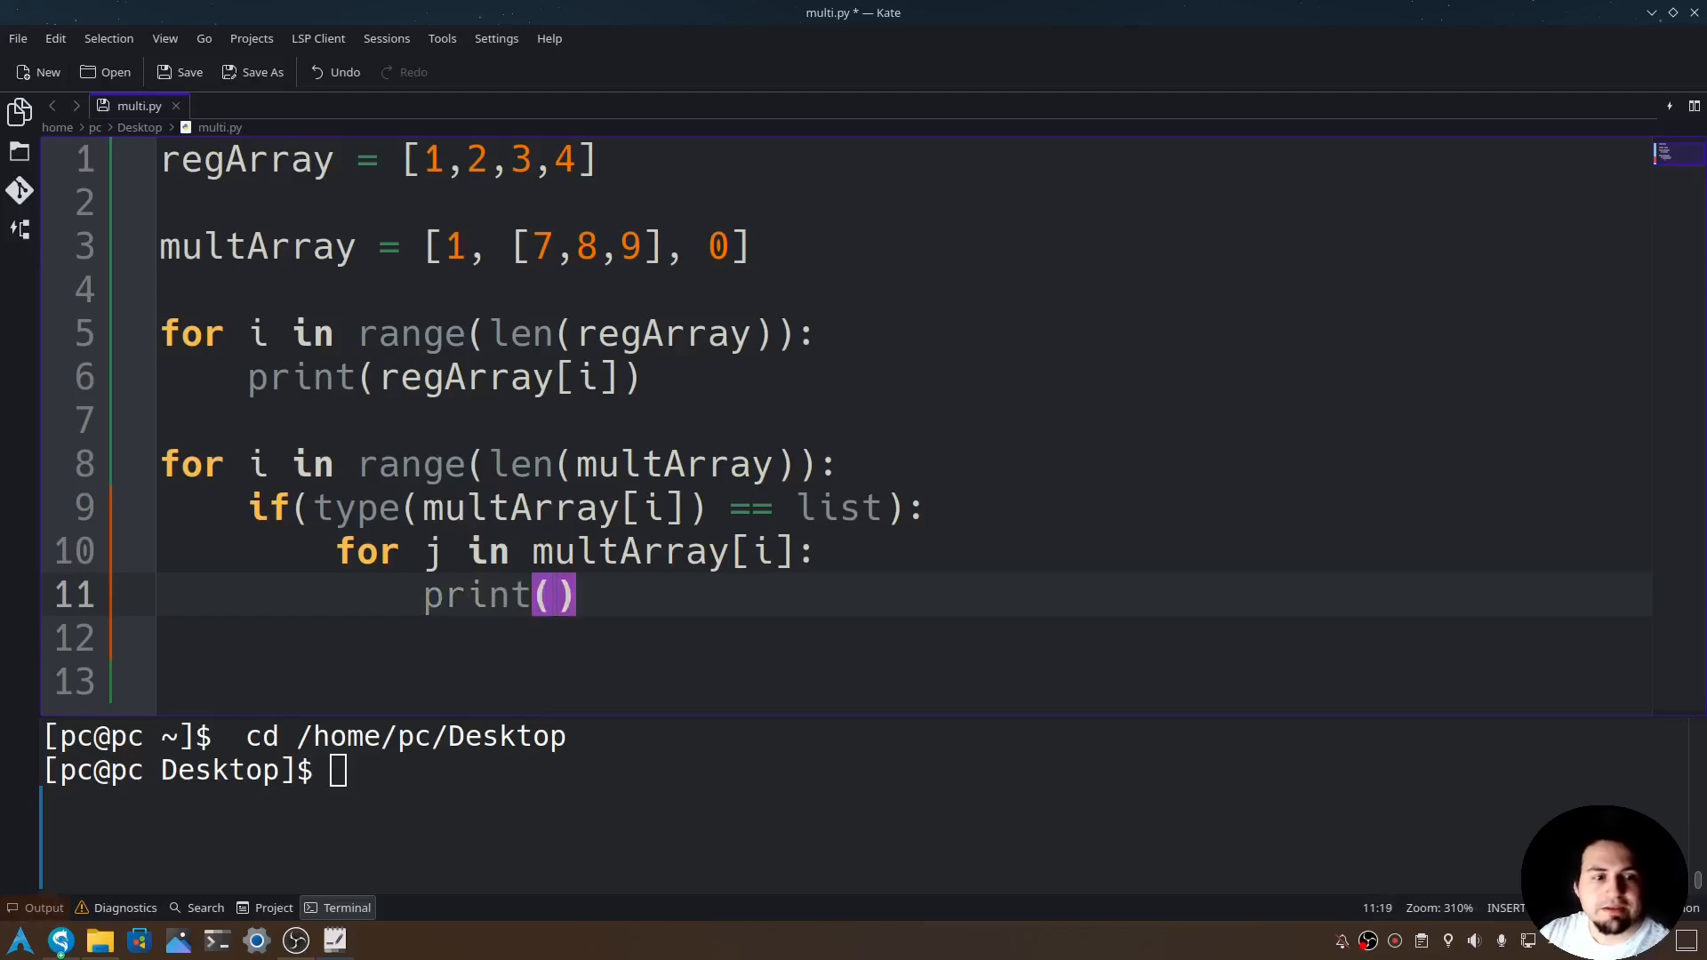
type("j")
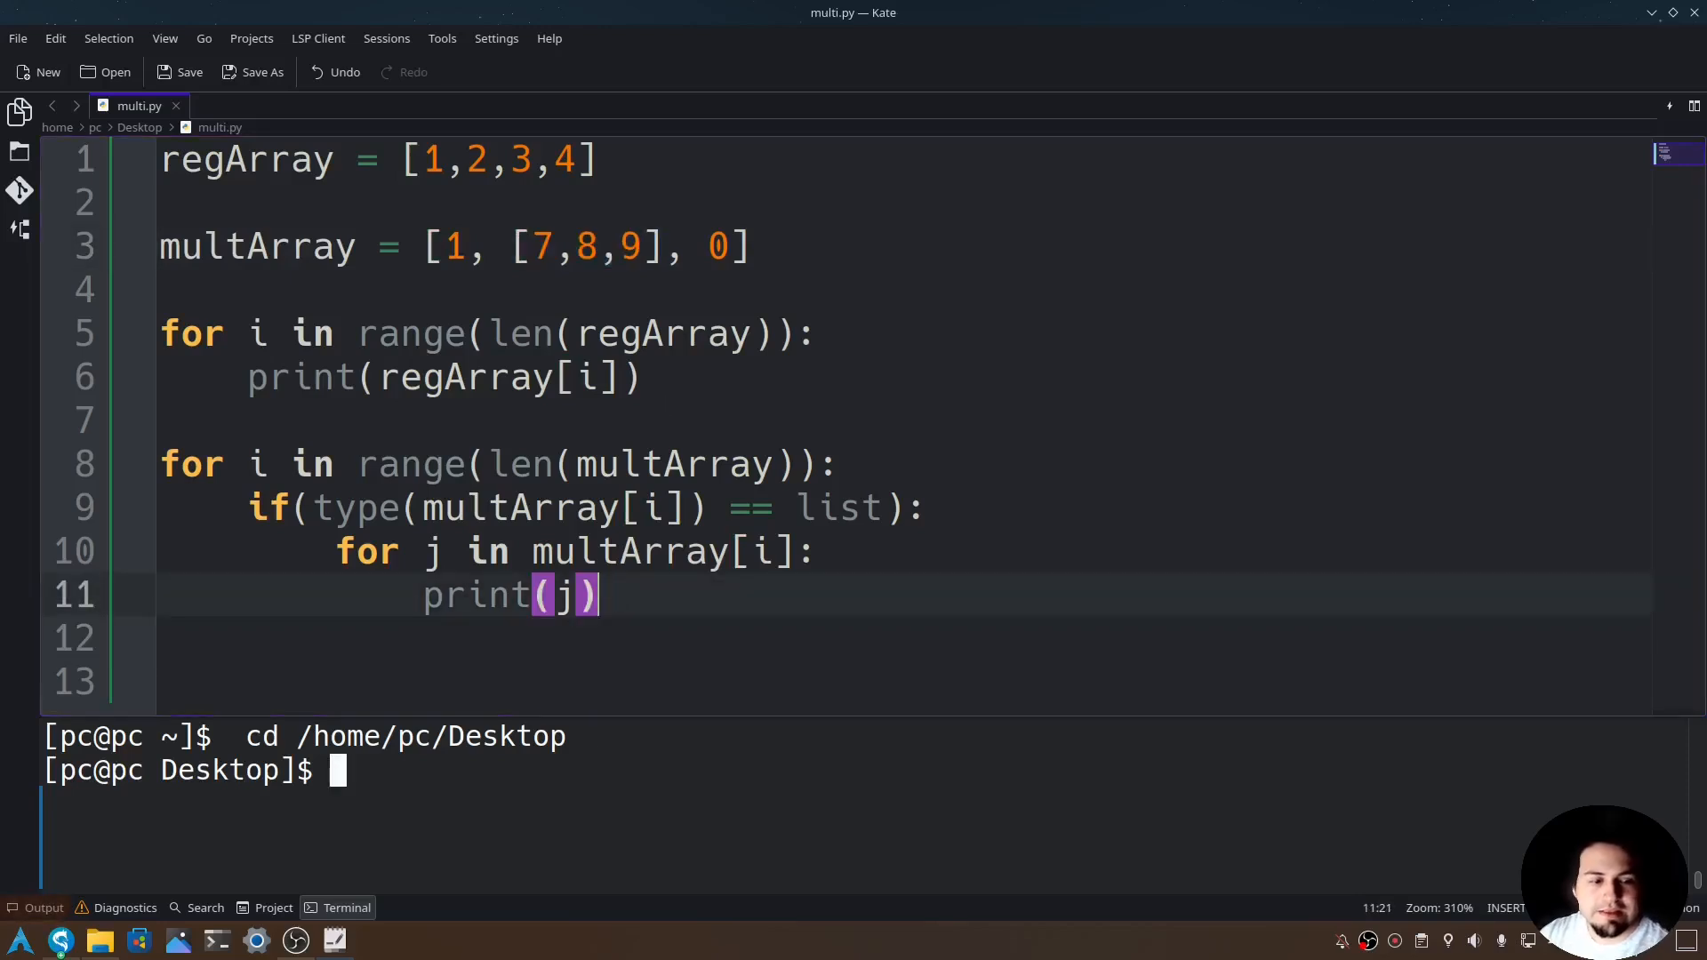
Run python multi.py in the terminal, printing 1 2 3 4 then 7 8 9
type("pyth")
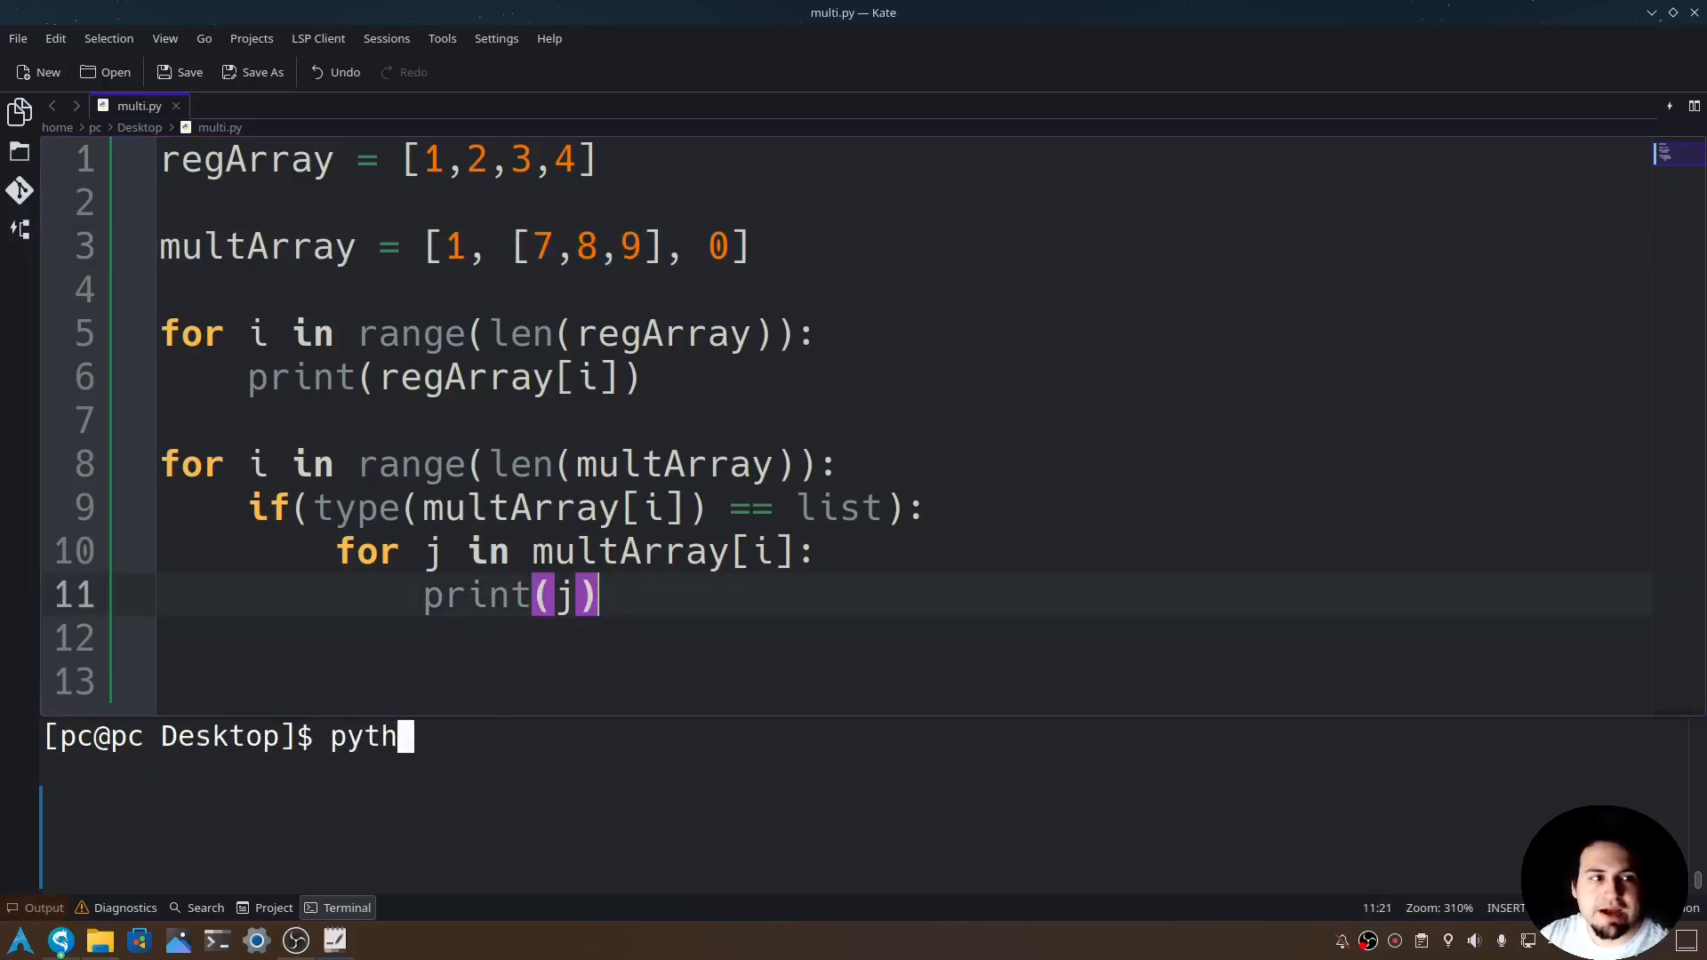
type("on multi.py")
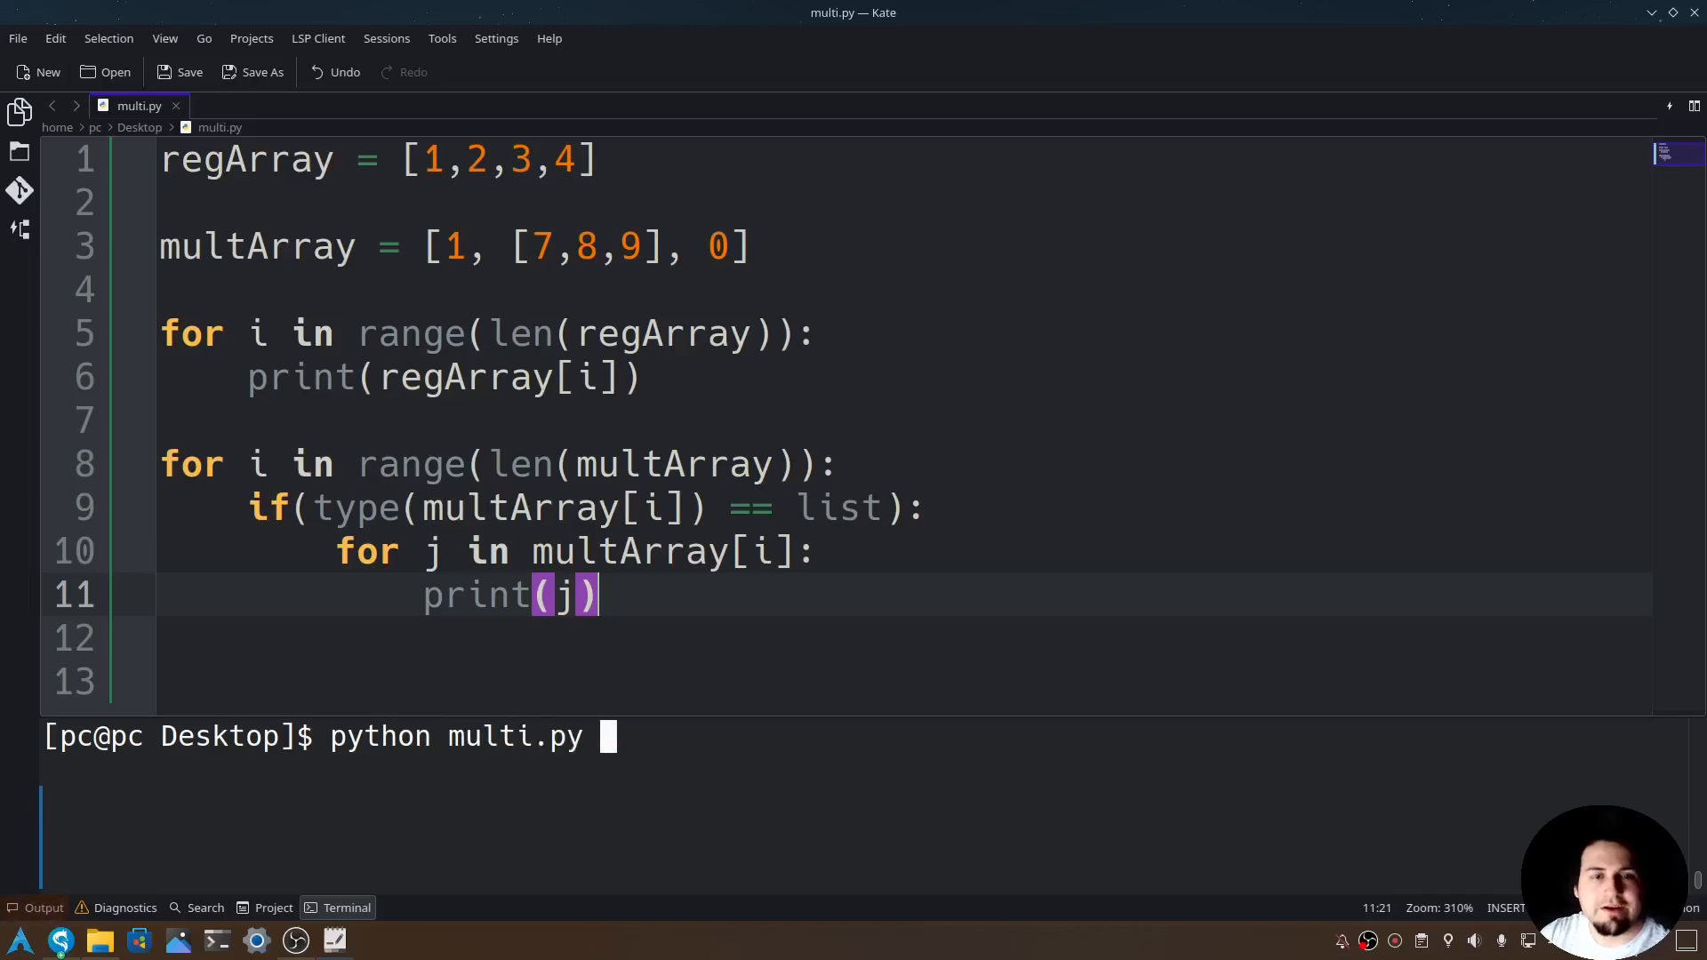
key("Return")
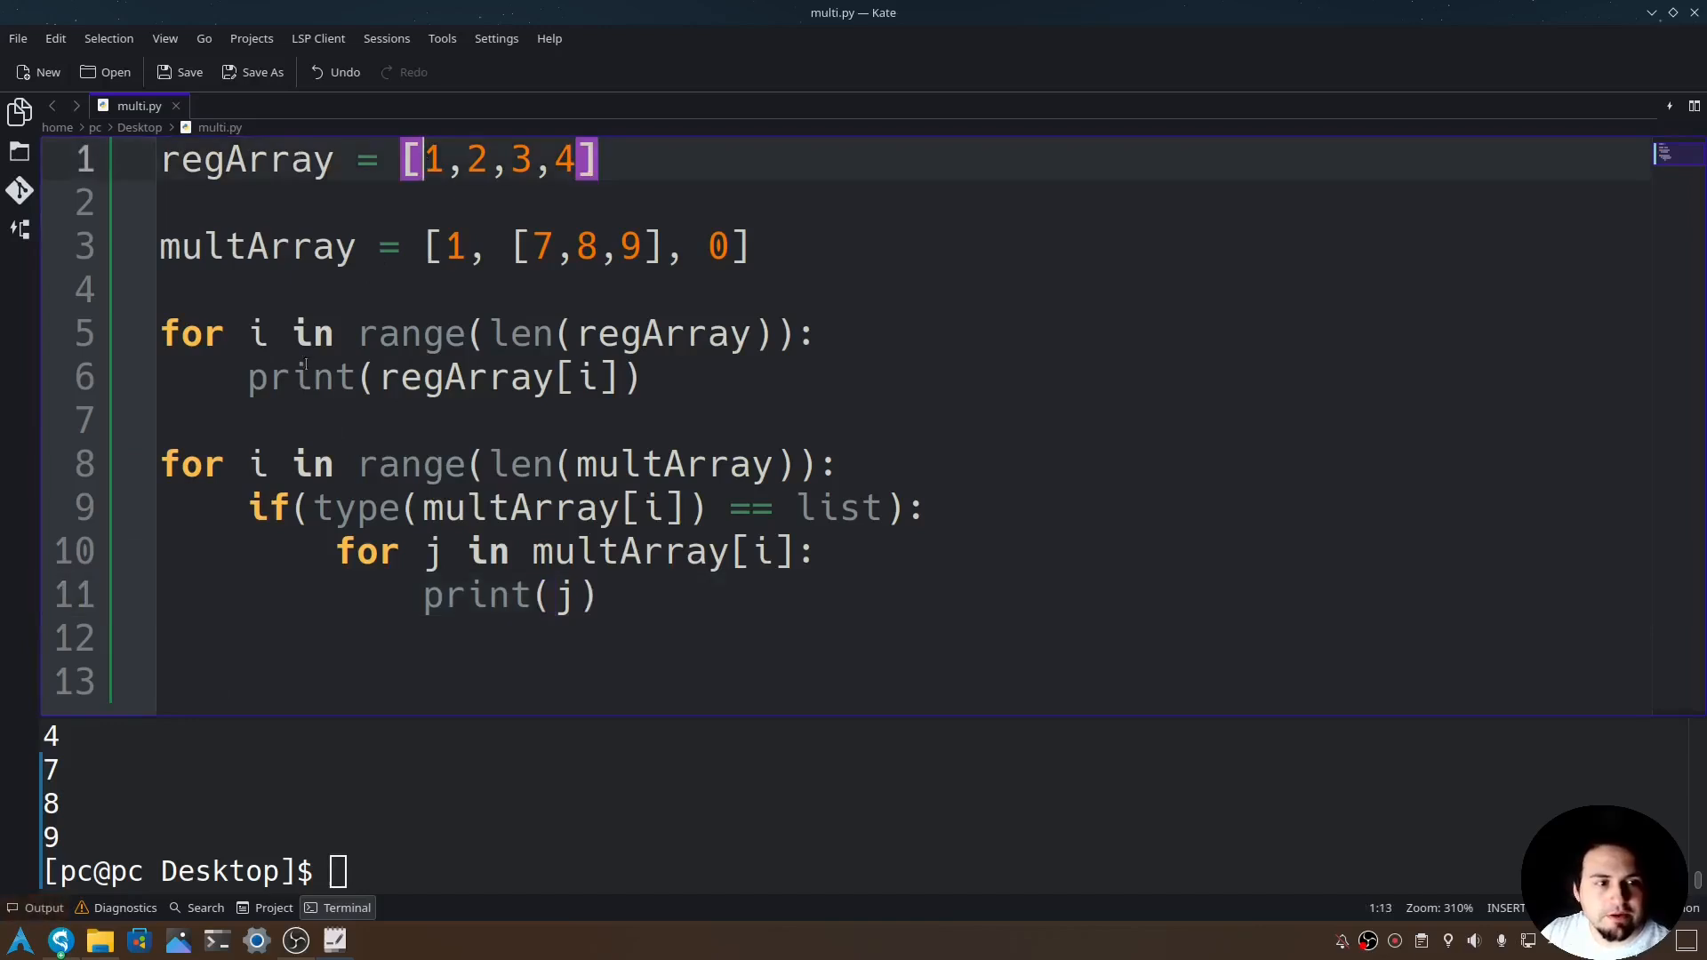
Comment out the first loop's print, insert pass before it, and save
left_click(251, 377)
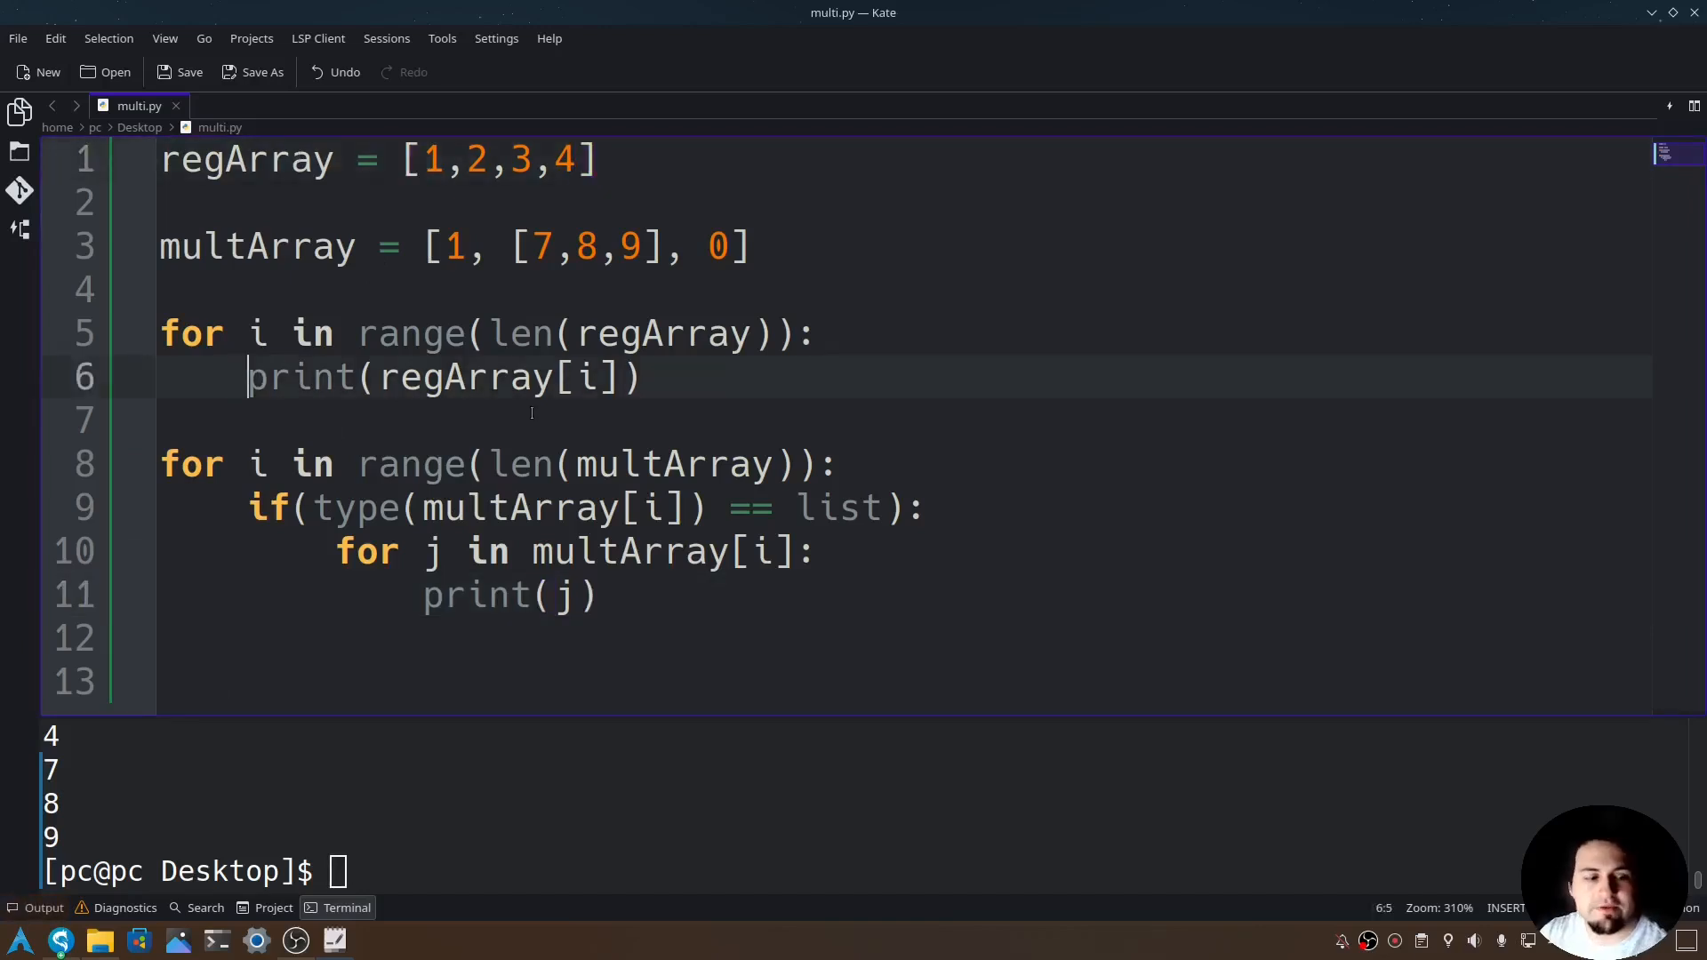
type("#")
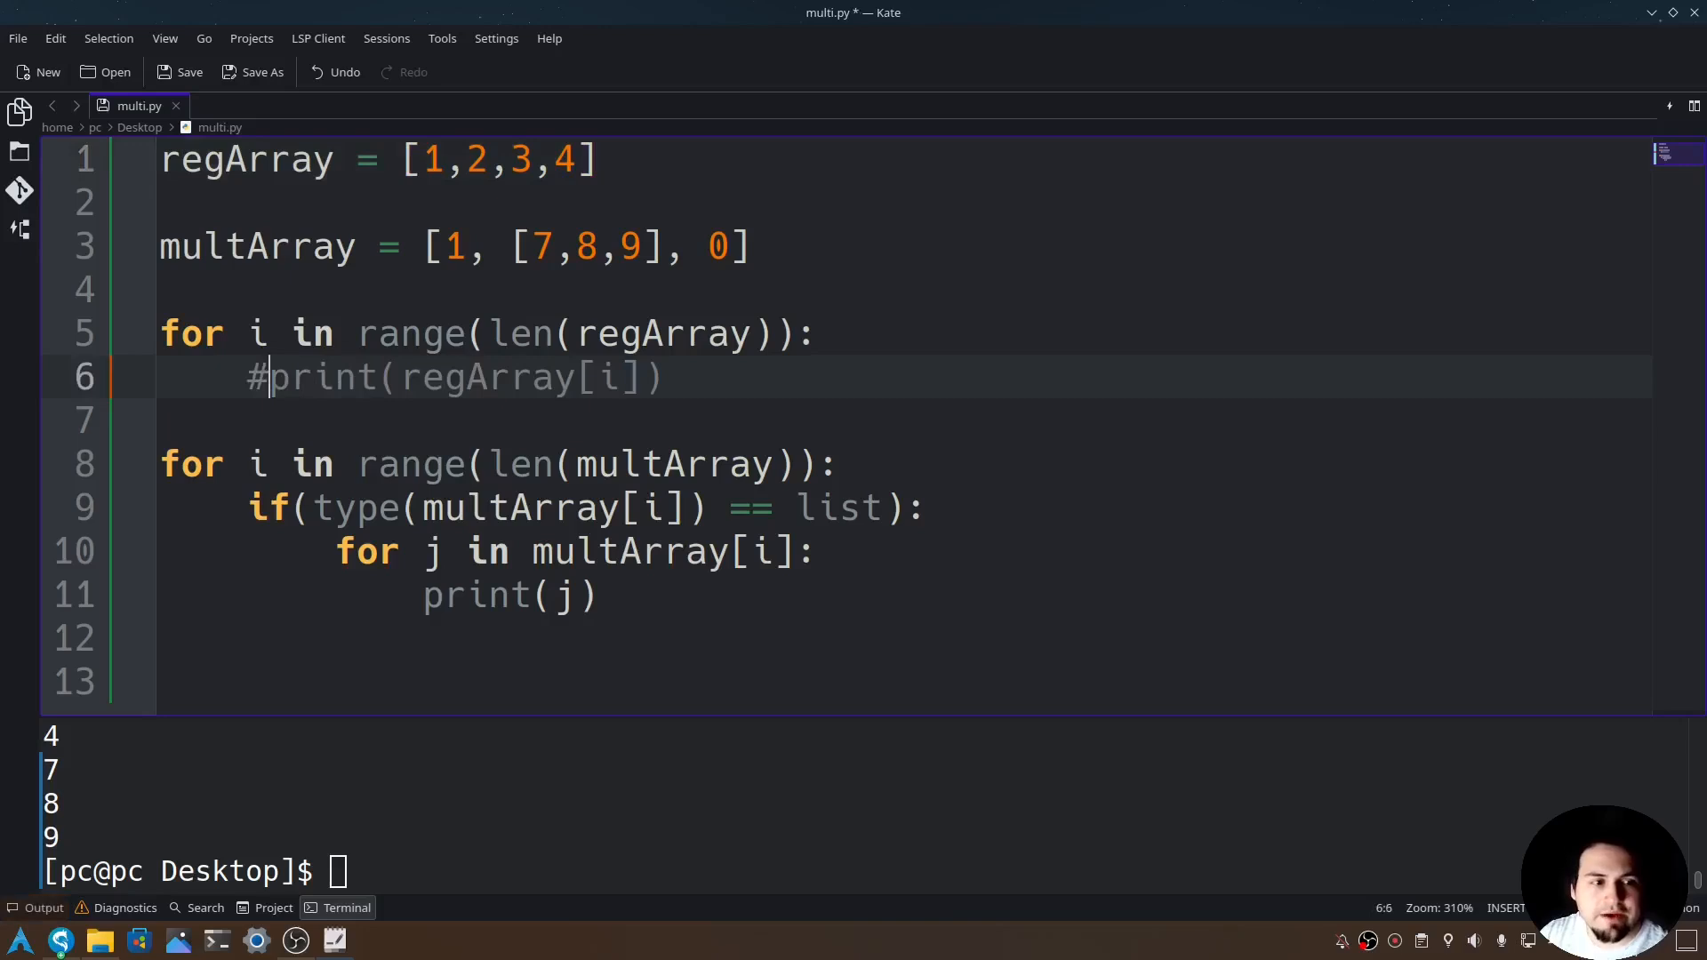
type("pass")
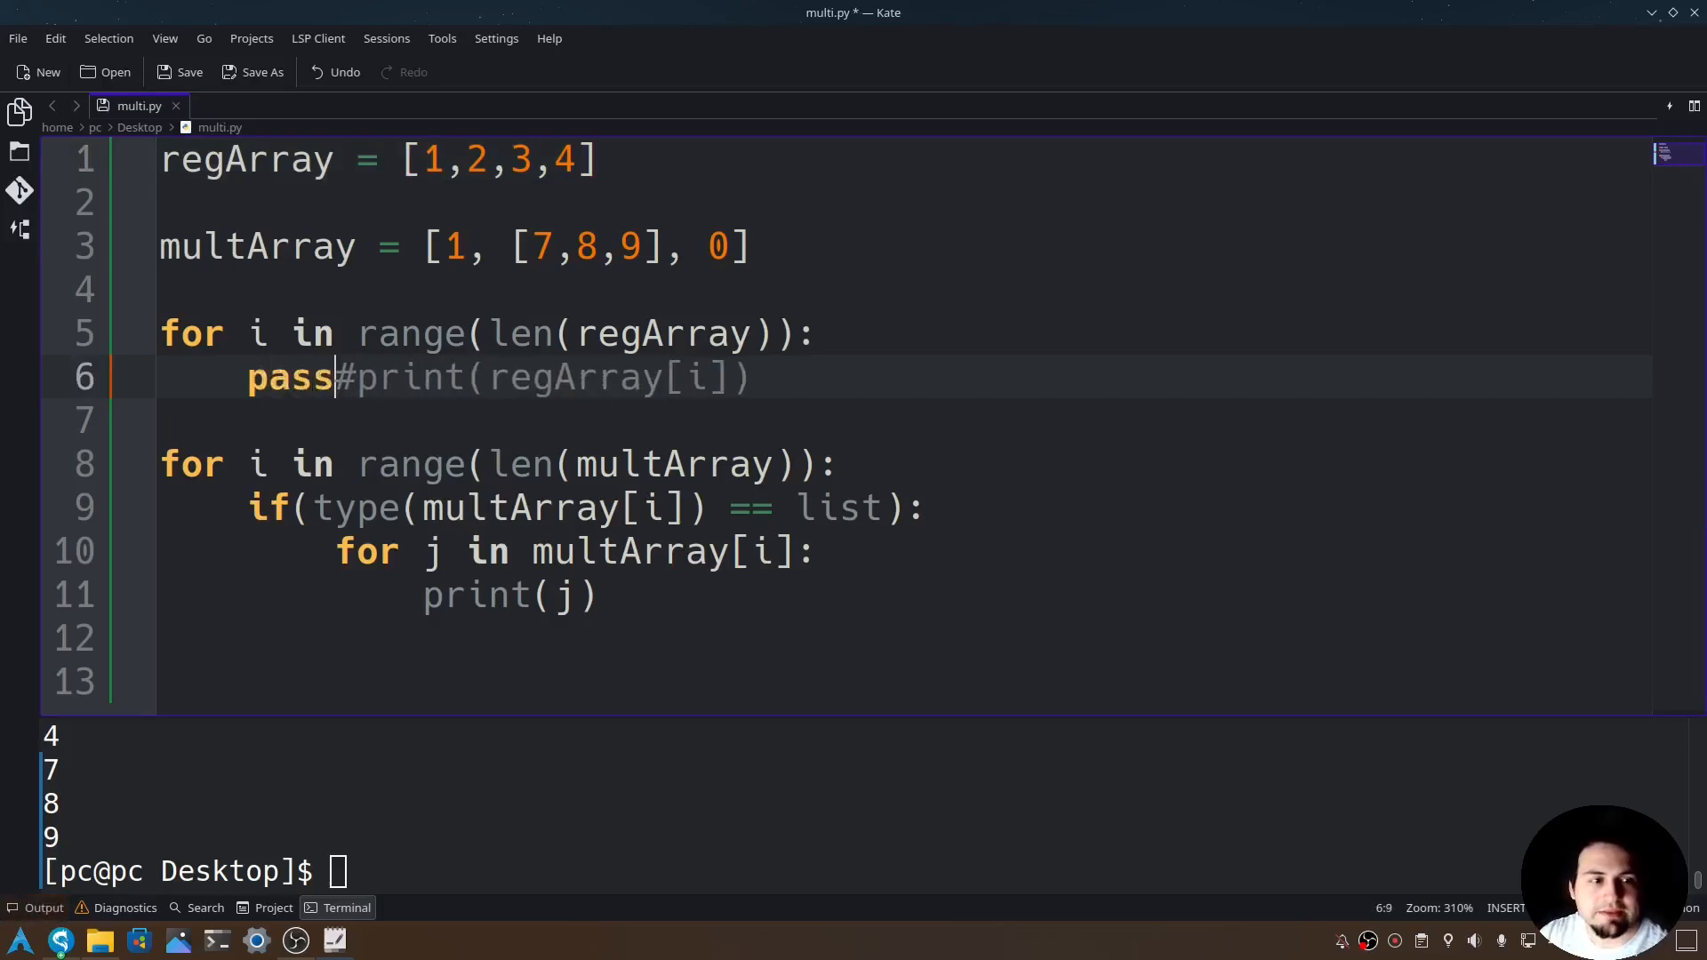
key("ctrl+s")
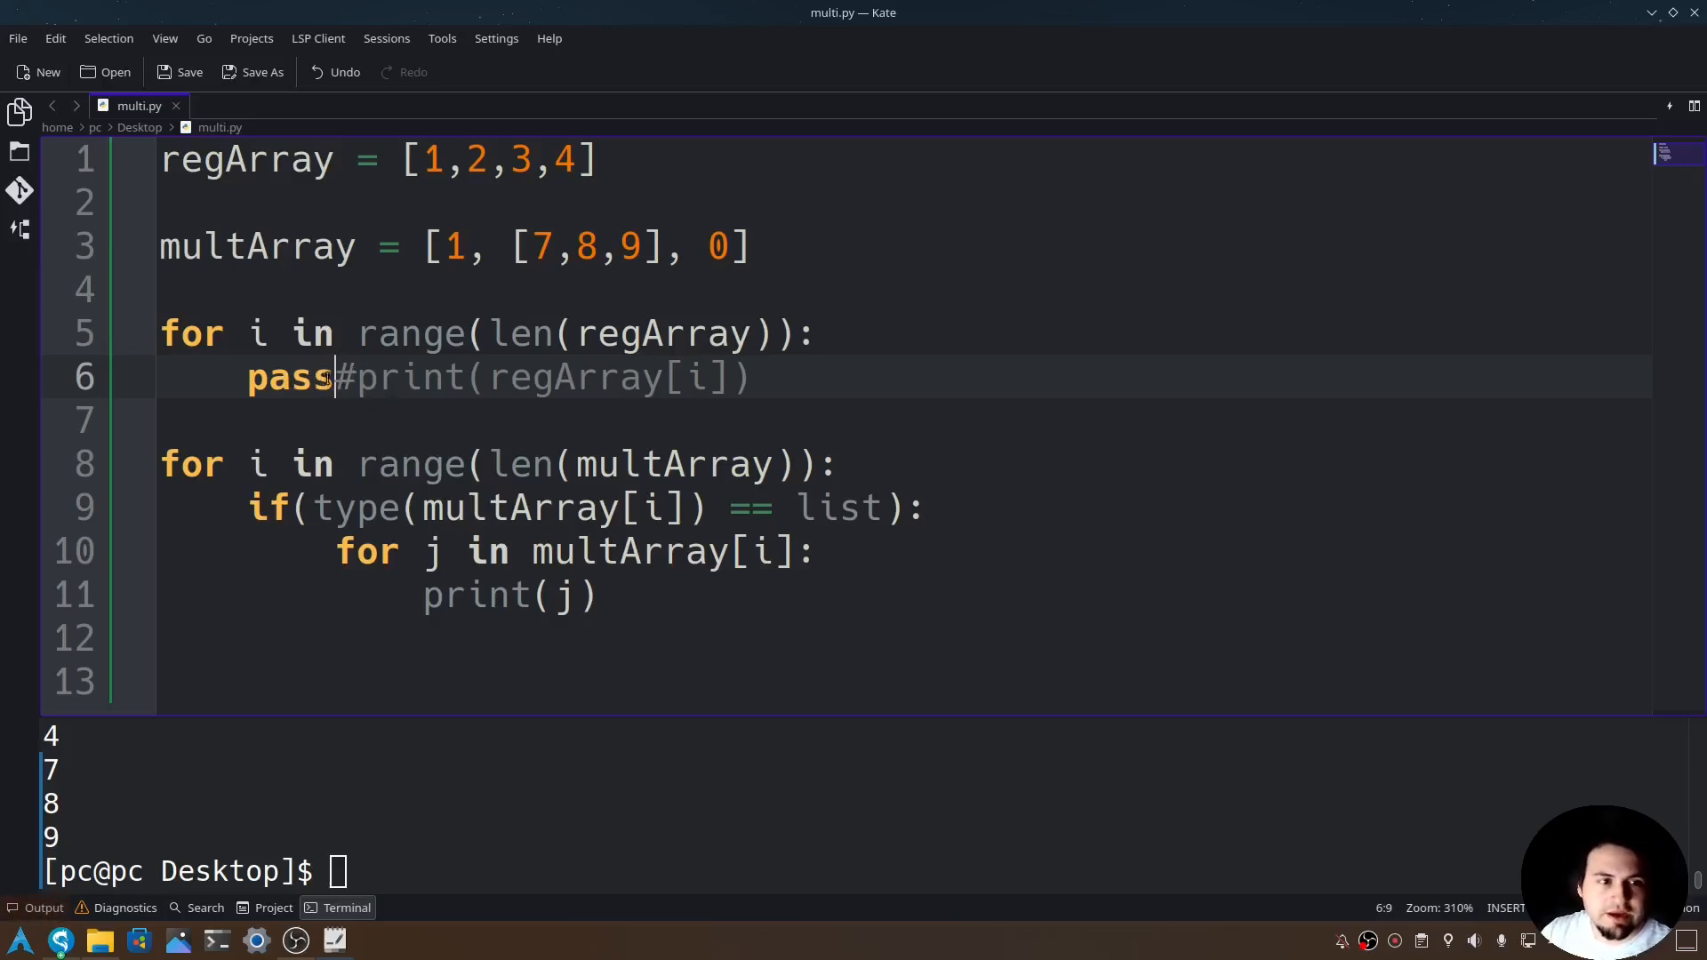
Review pass and multArray's trailing 0, then move to the end of print(j)
double_click(290, 377)
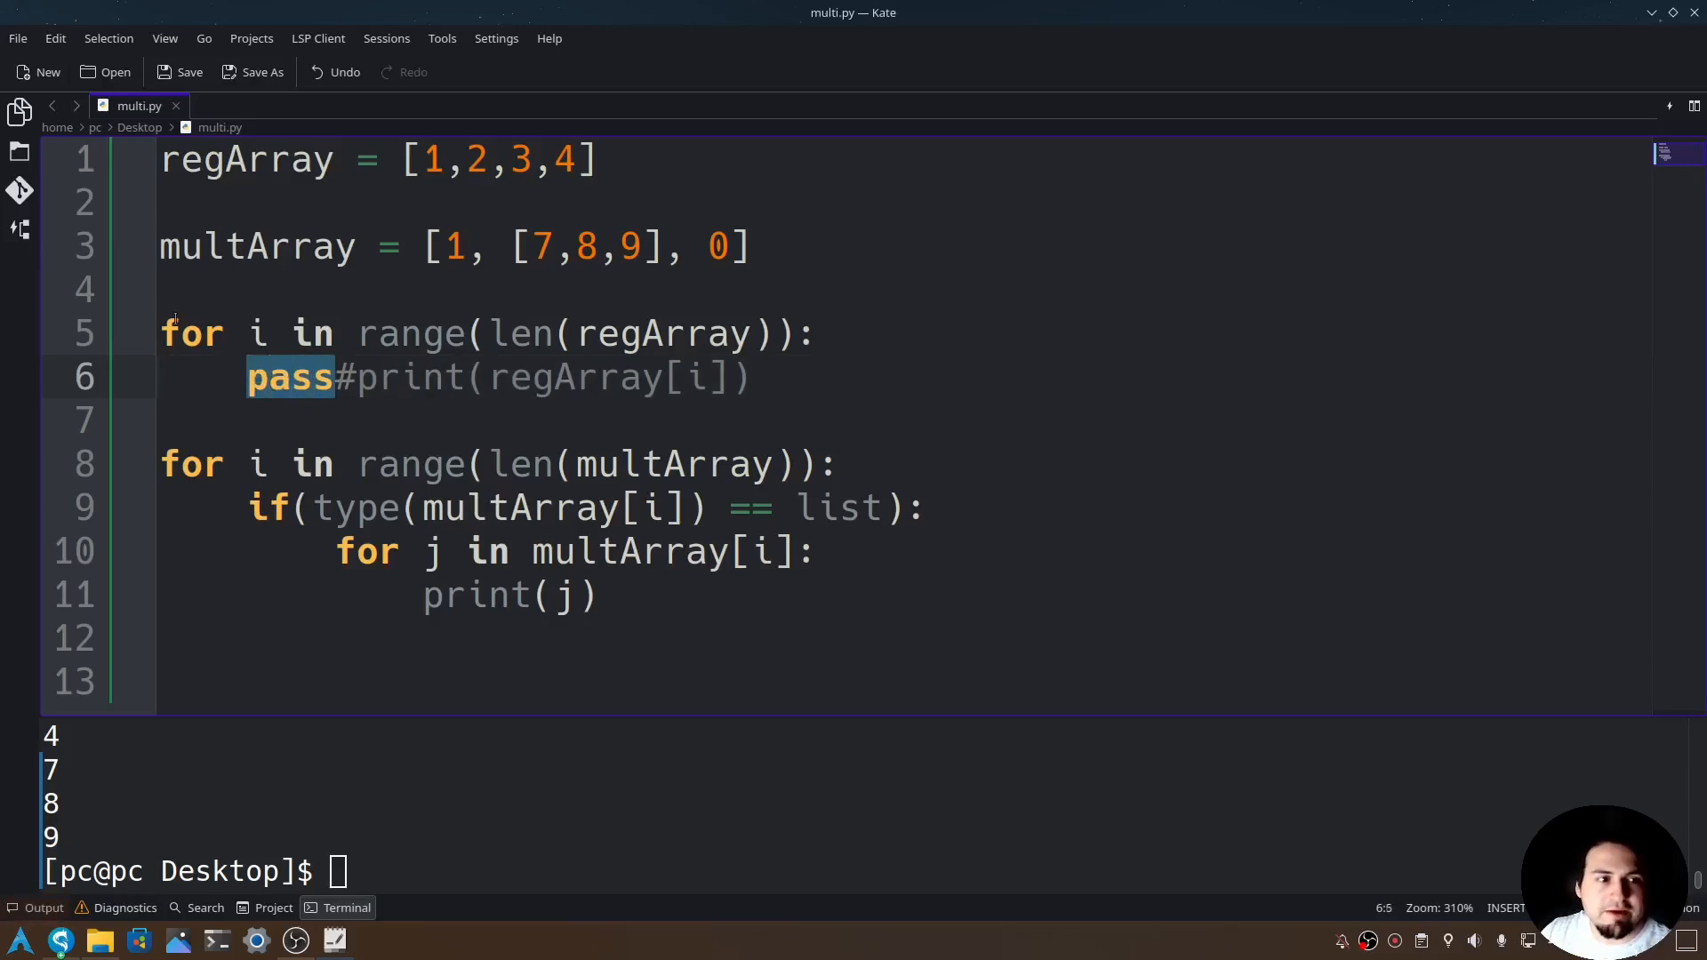
left_click(164, 333)
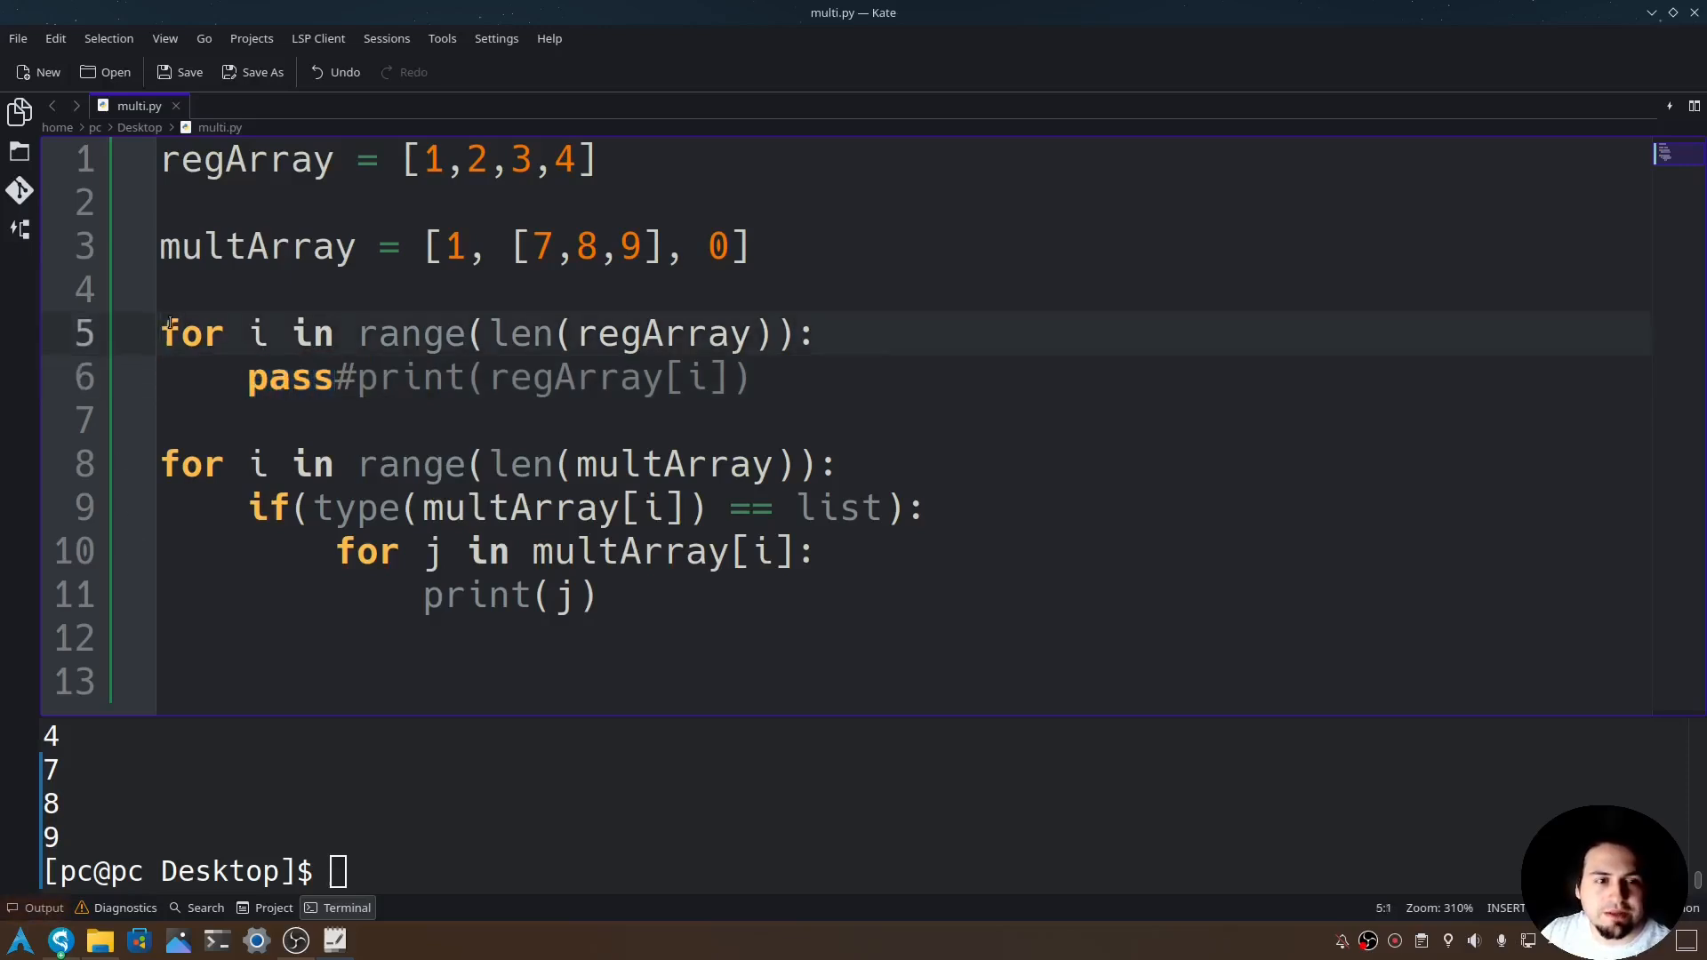
left_click(249, 377)
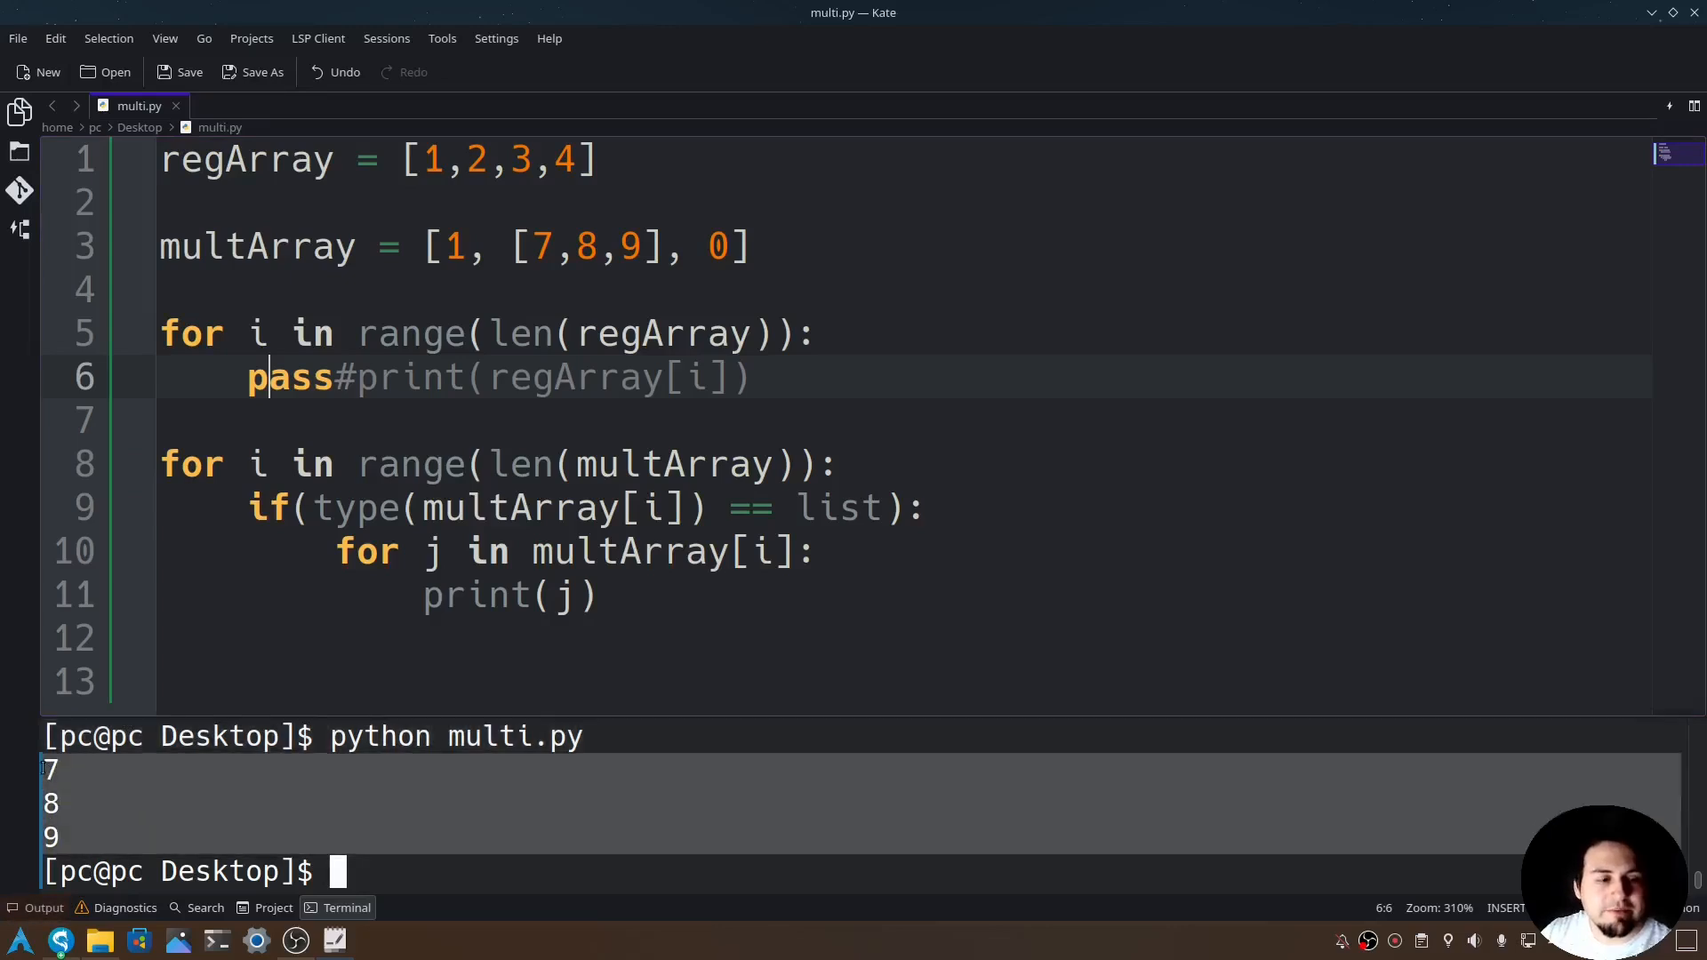
left_click(447, 246)
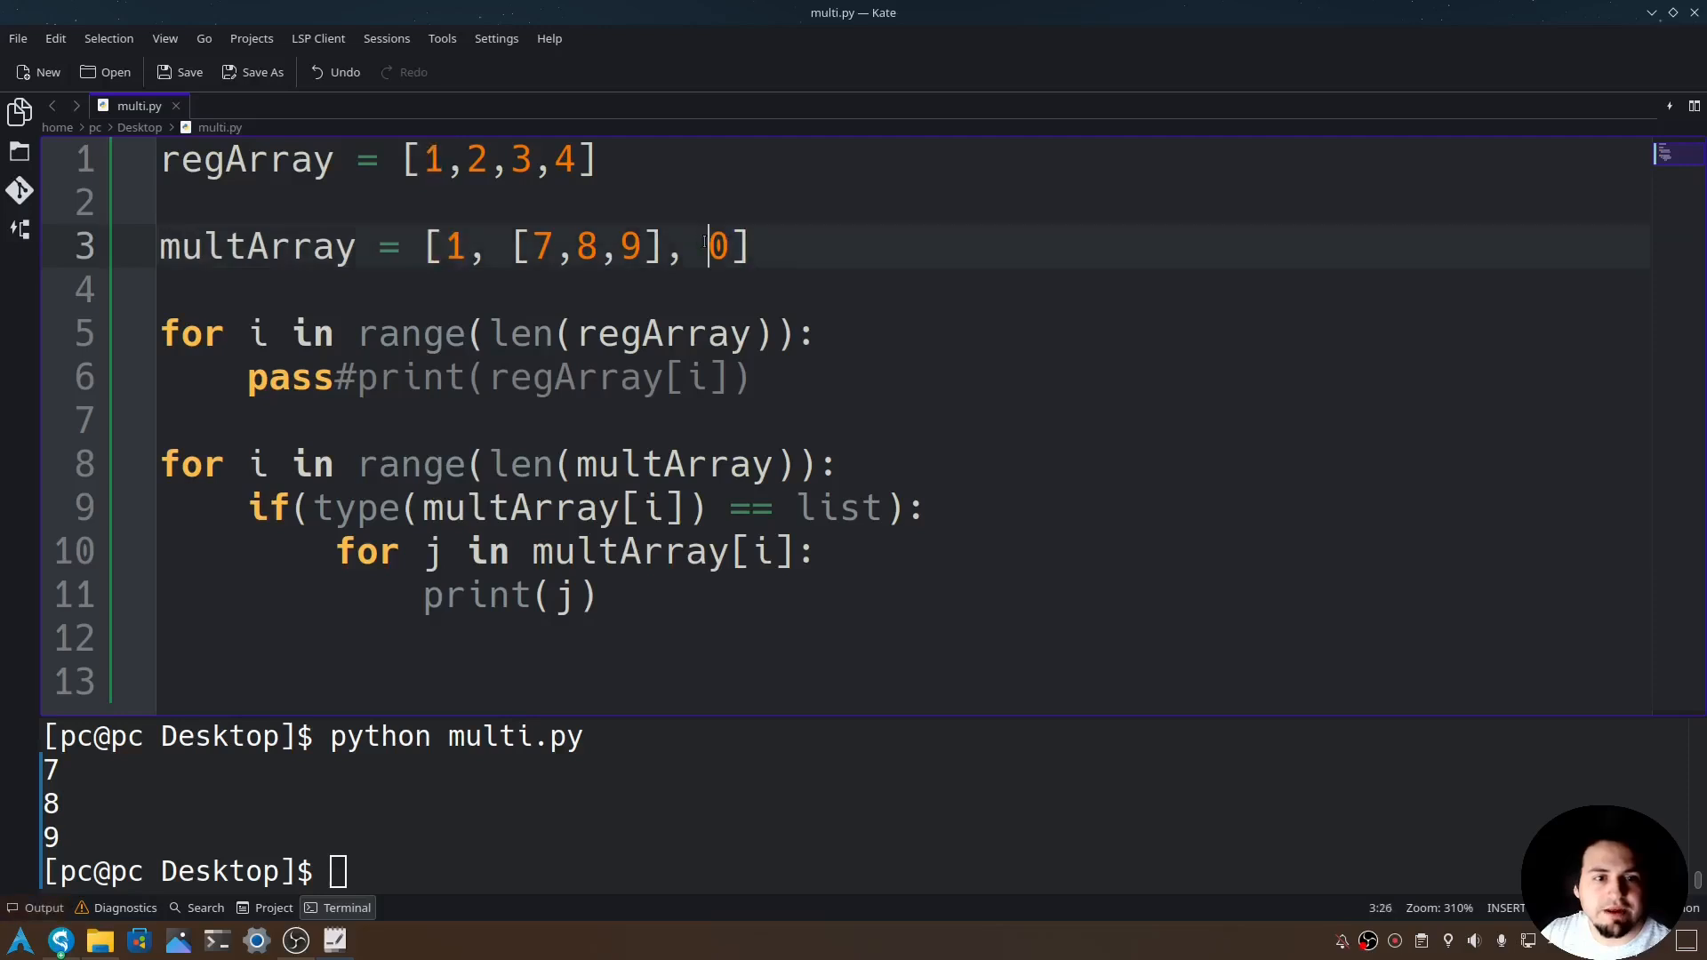
key("Right")
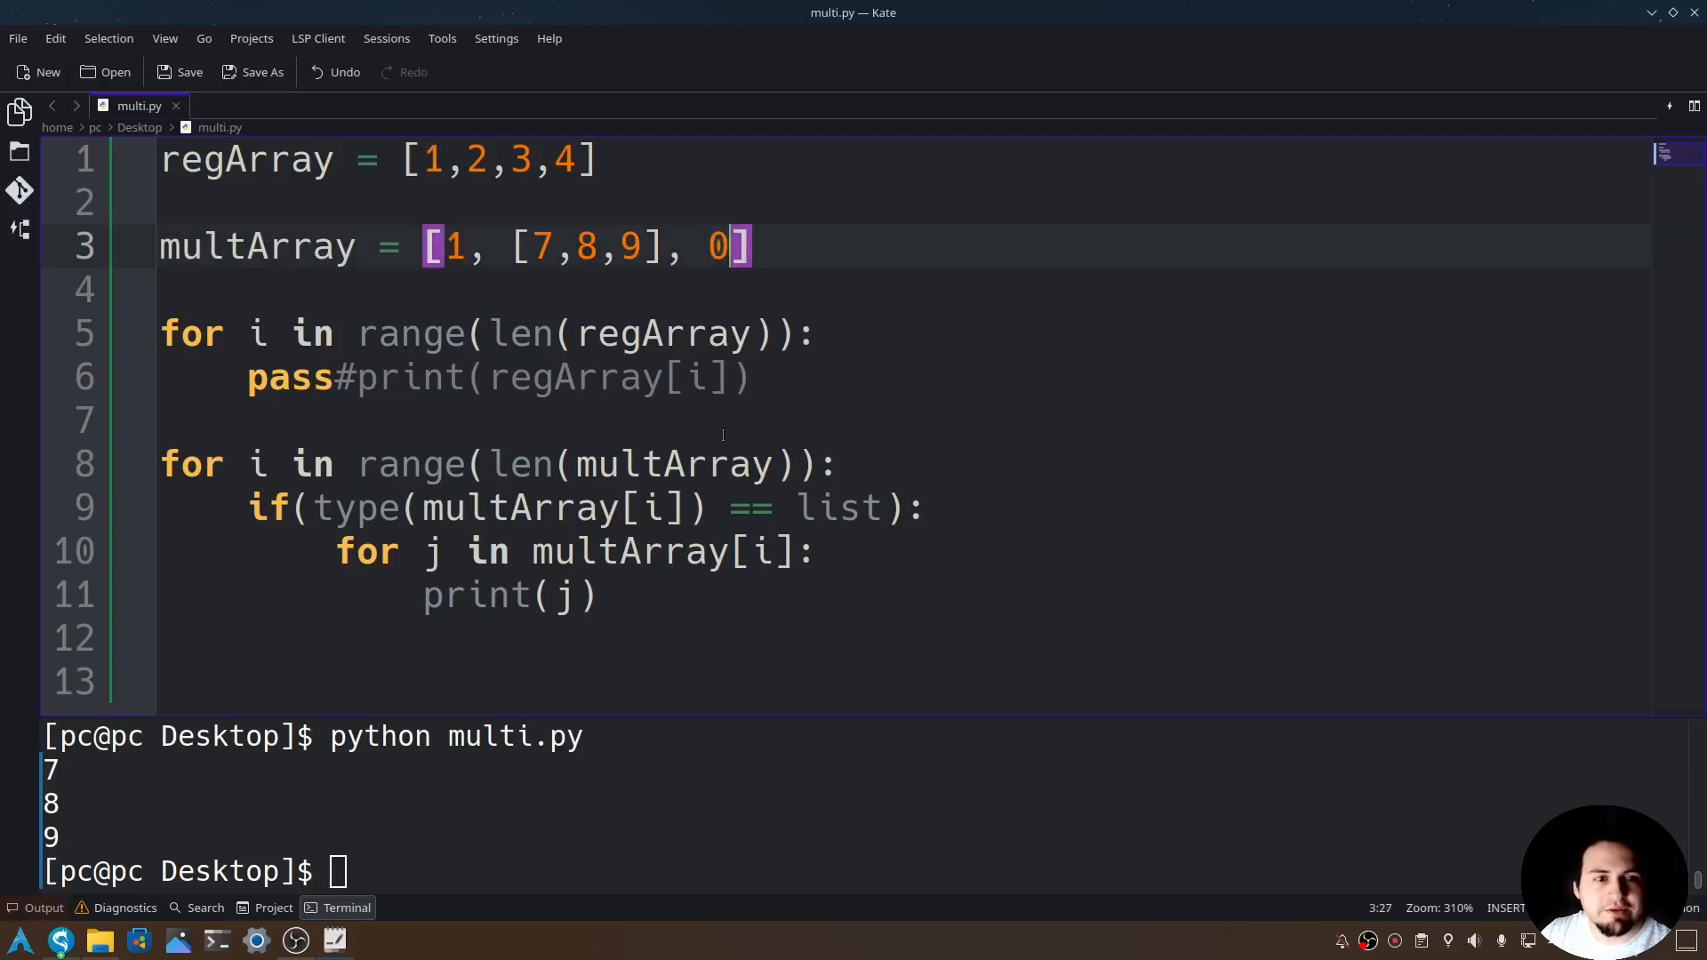
left_click(598, 594)
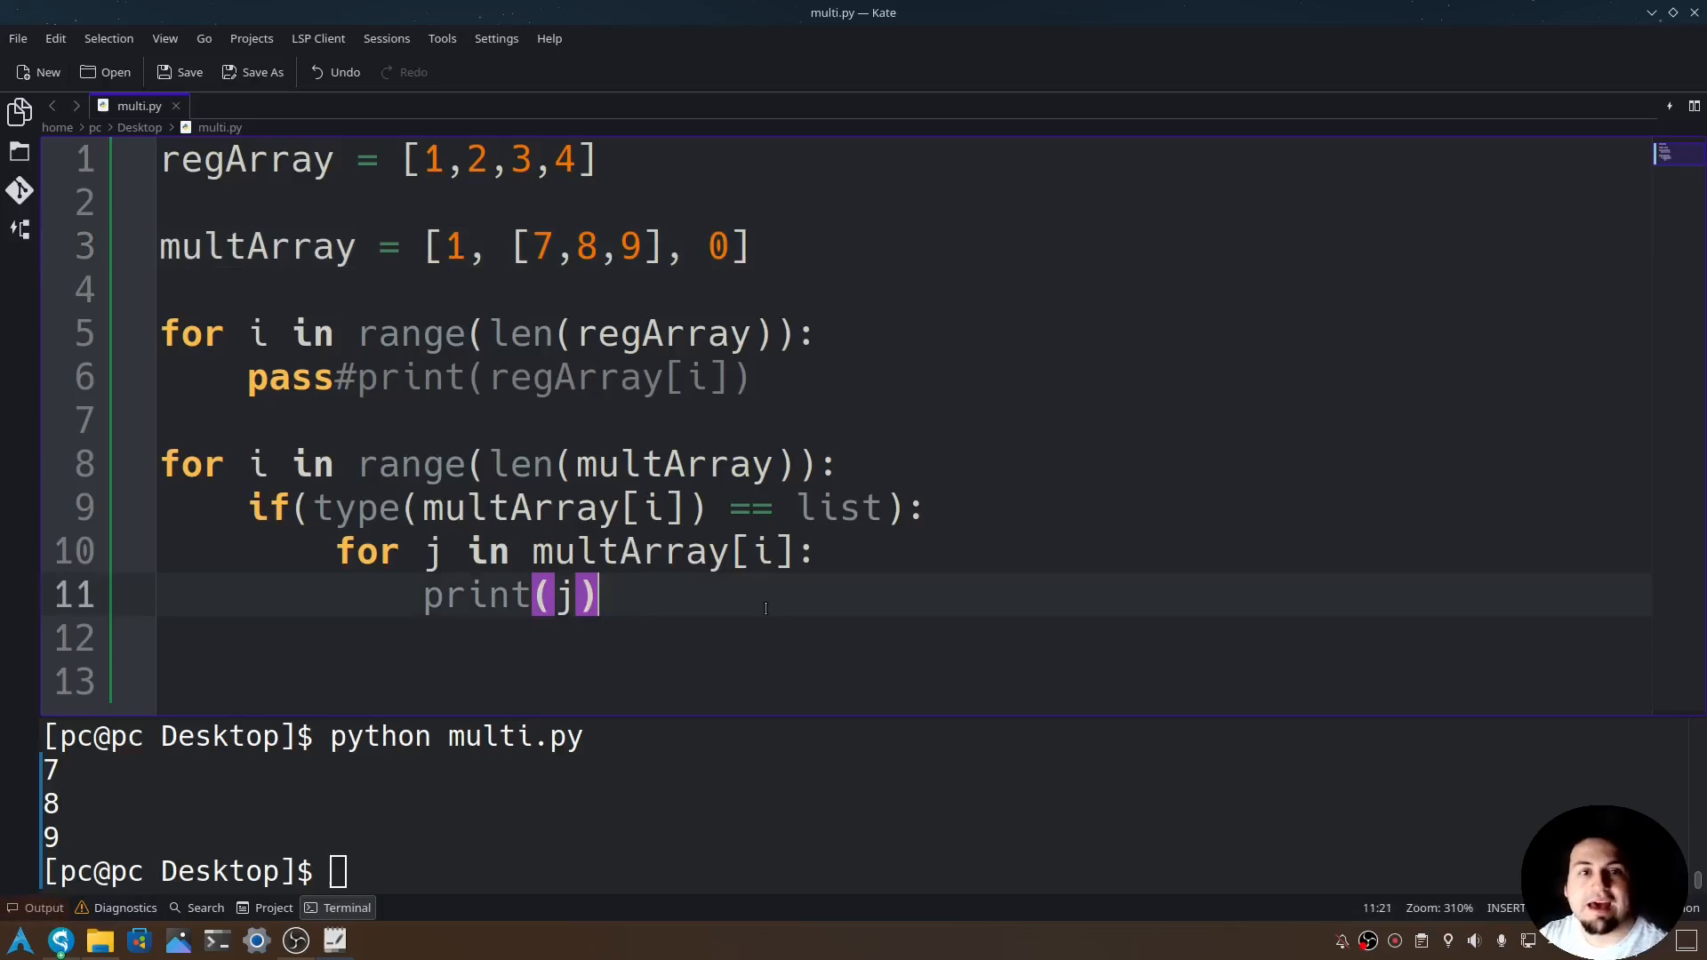
Add else: printing multArray[i] and rerun so the output is 1, 7, 8, 9, 0
type("e")
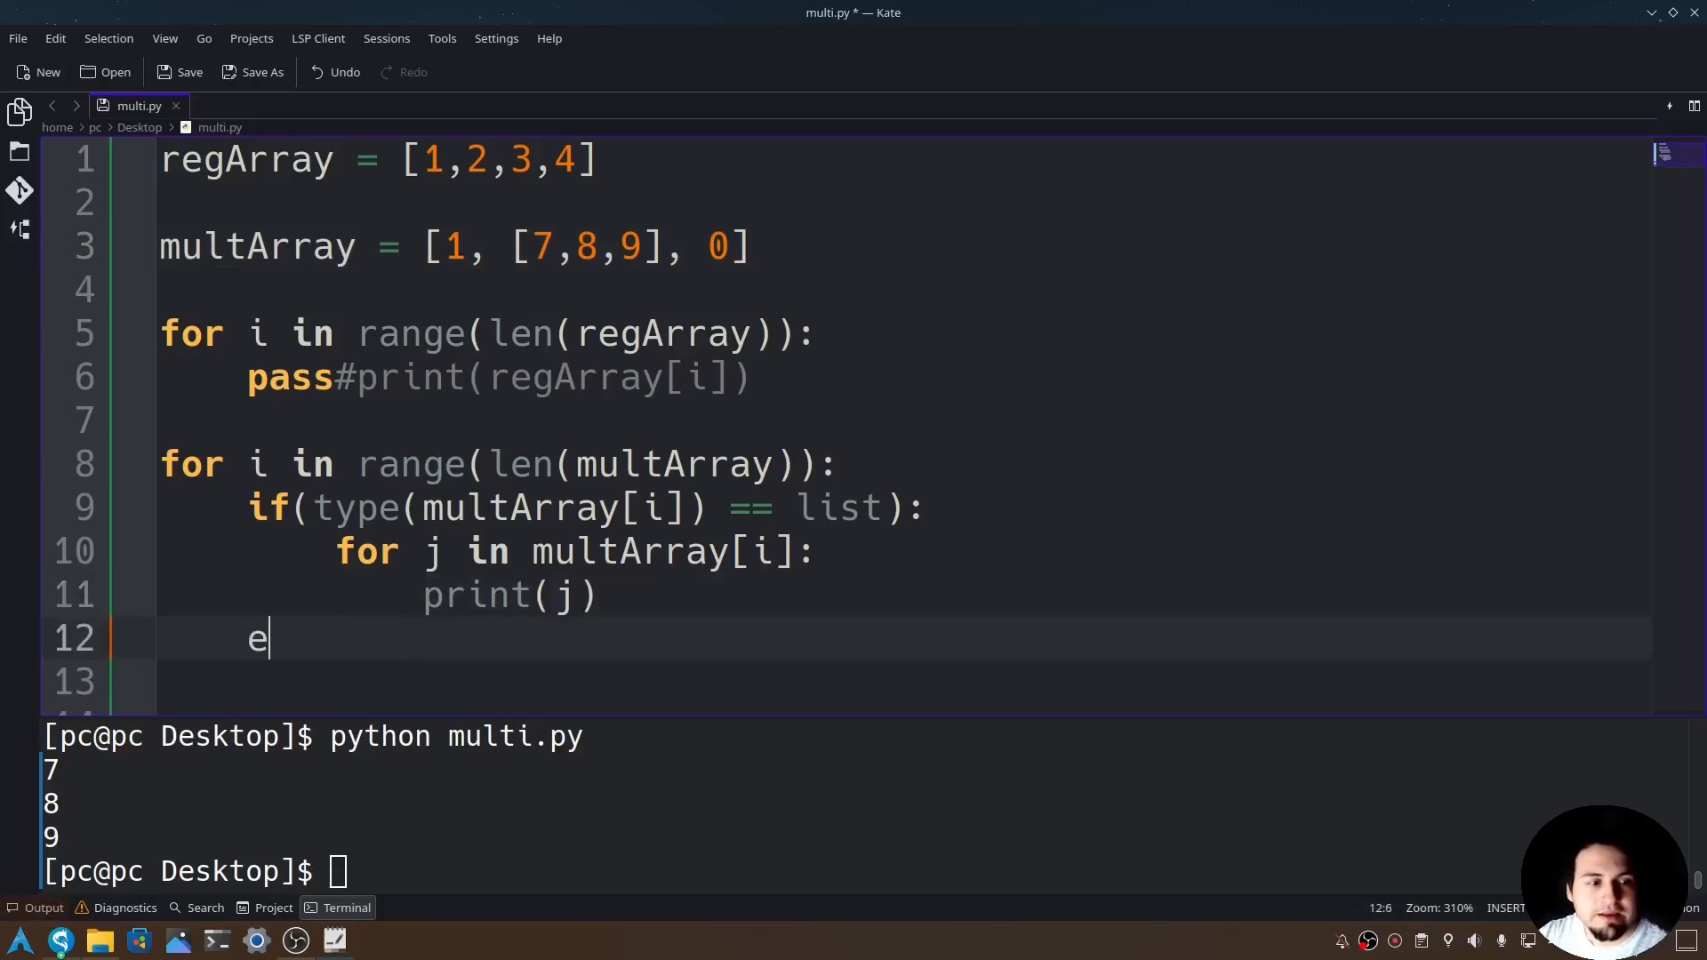
type("lse:")
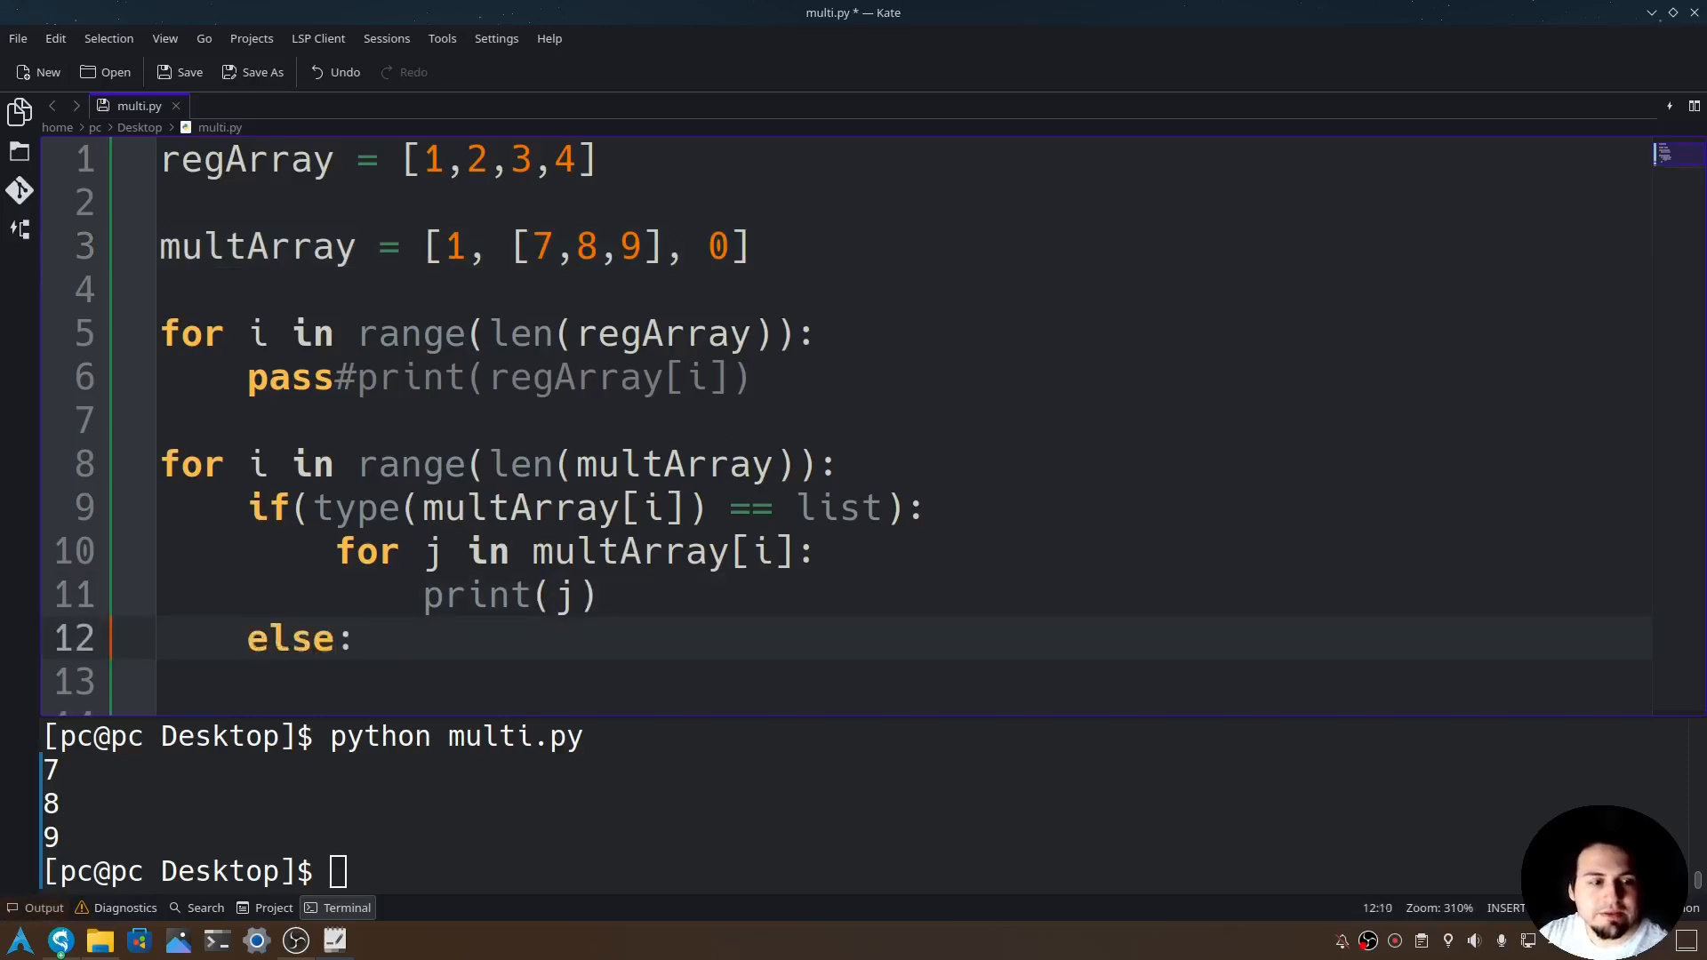
type("print(multArray")
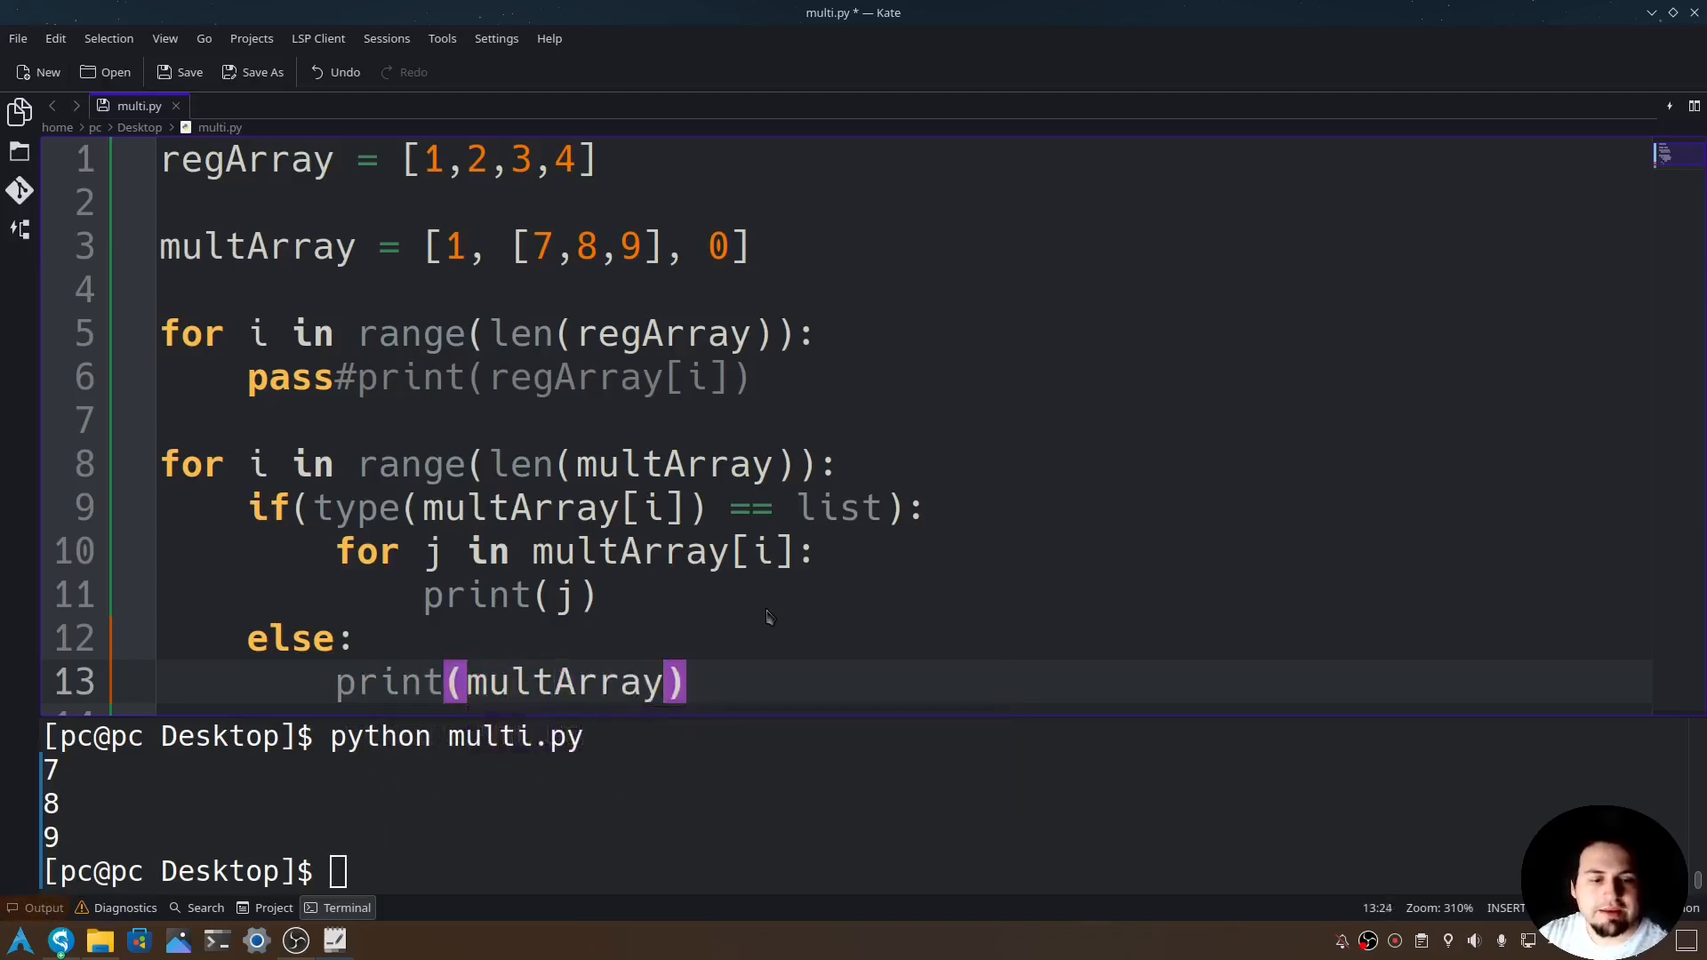
type("[i]")
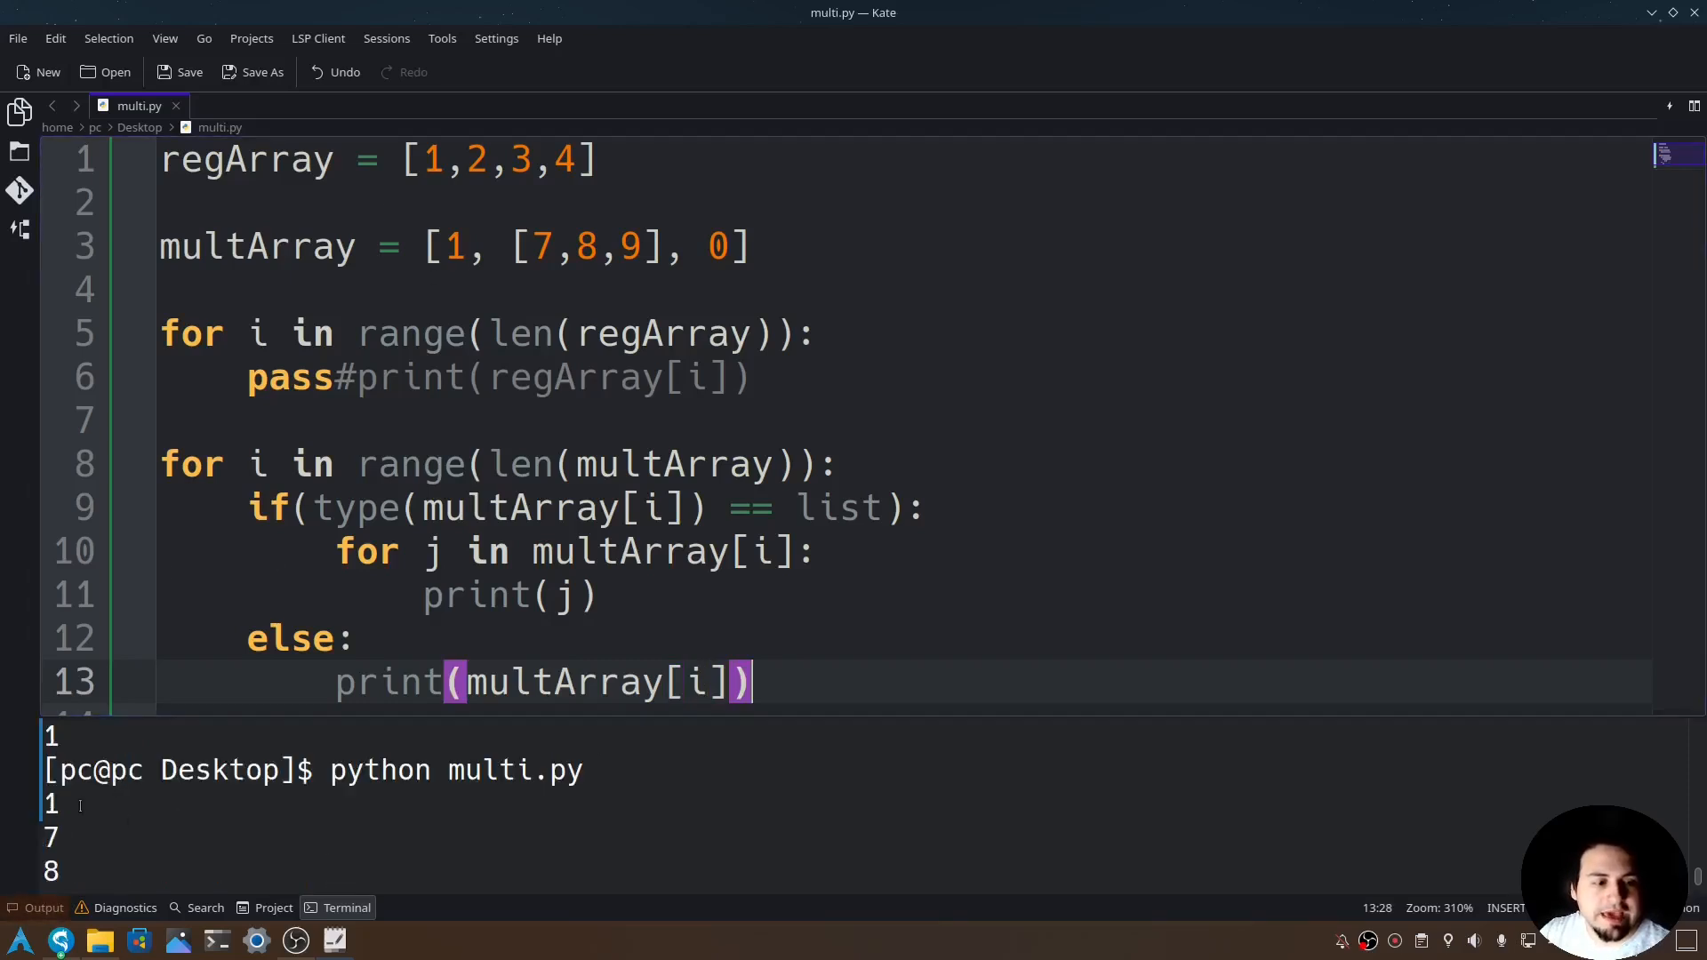
key("Return")
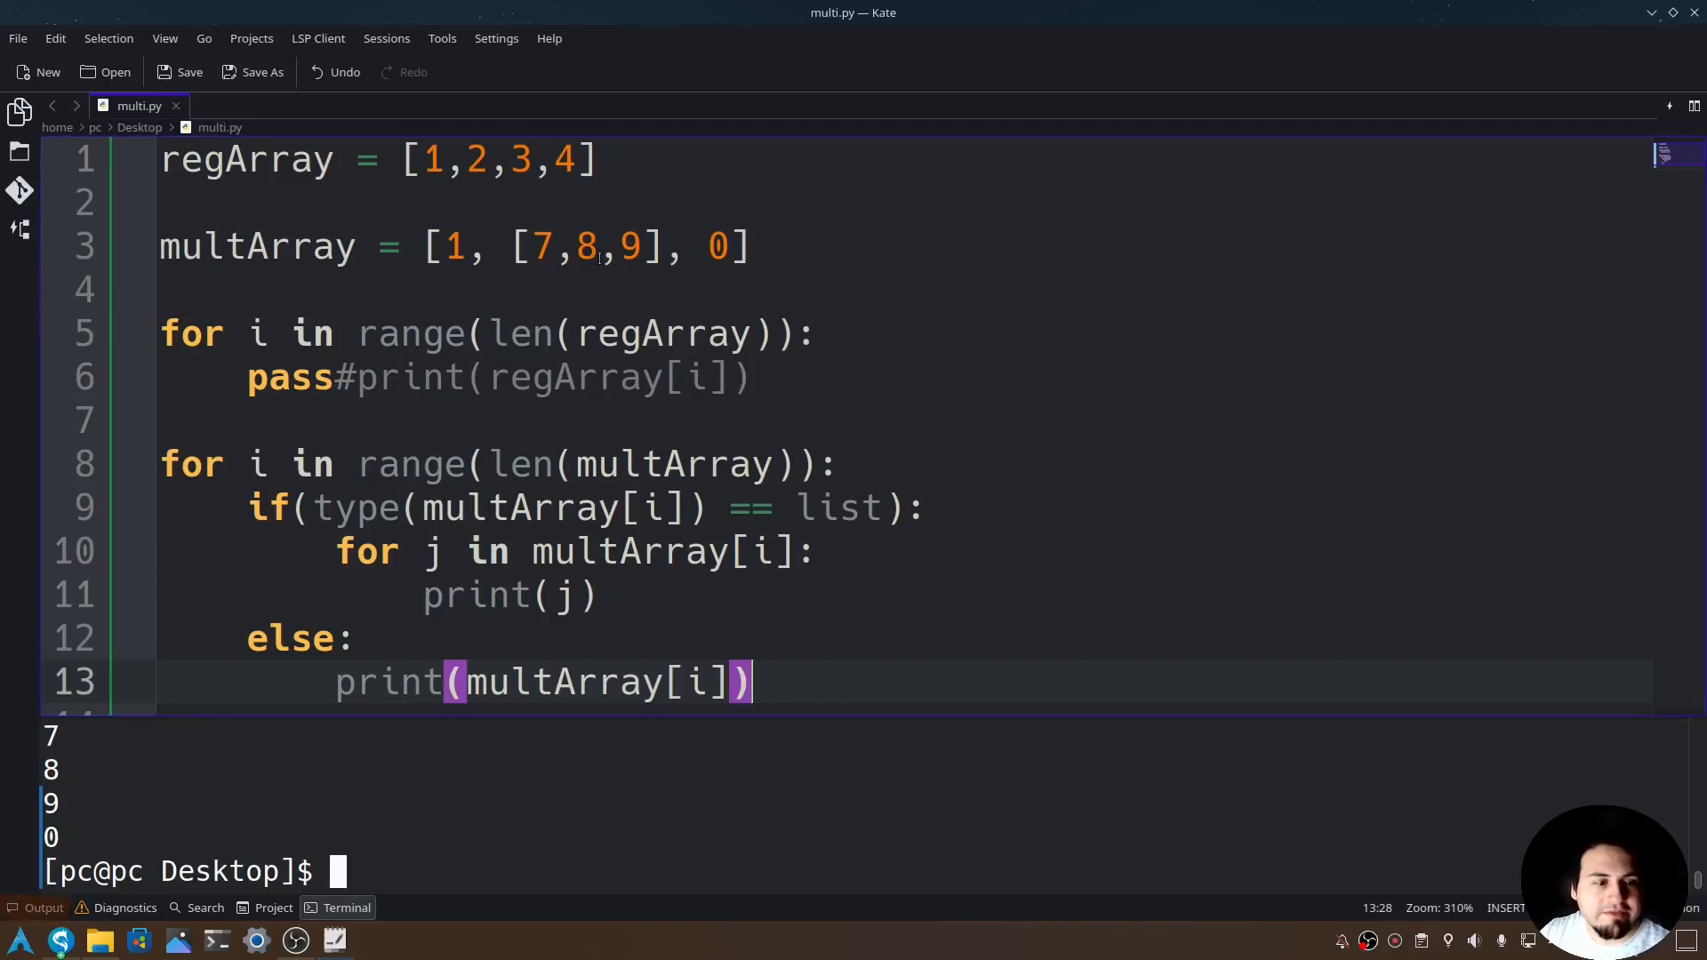